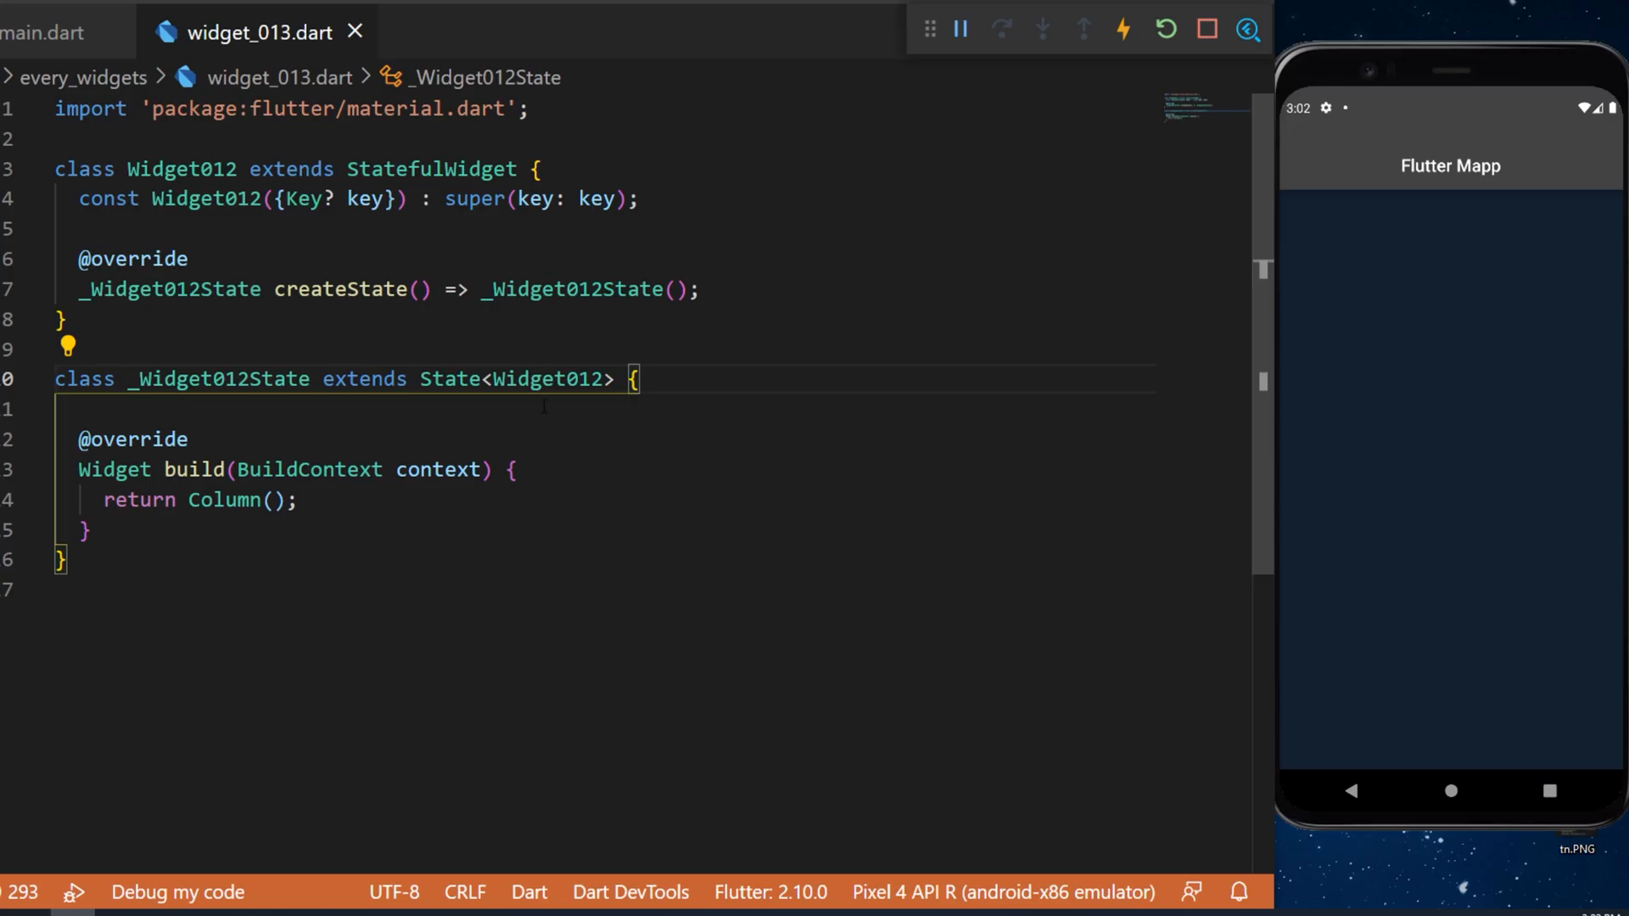
Step: Declare final _items = [], a GlobalKey<AnimatedListState> _key, and an empty void _addItem() stub
{"action": "type", "text": "final _items = [];"}
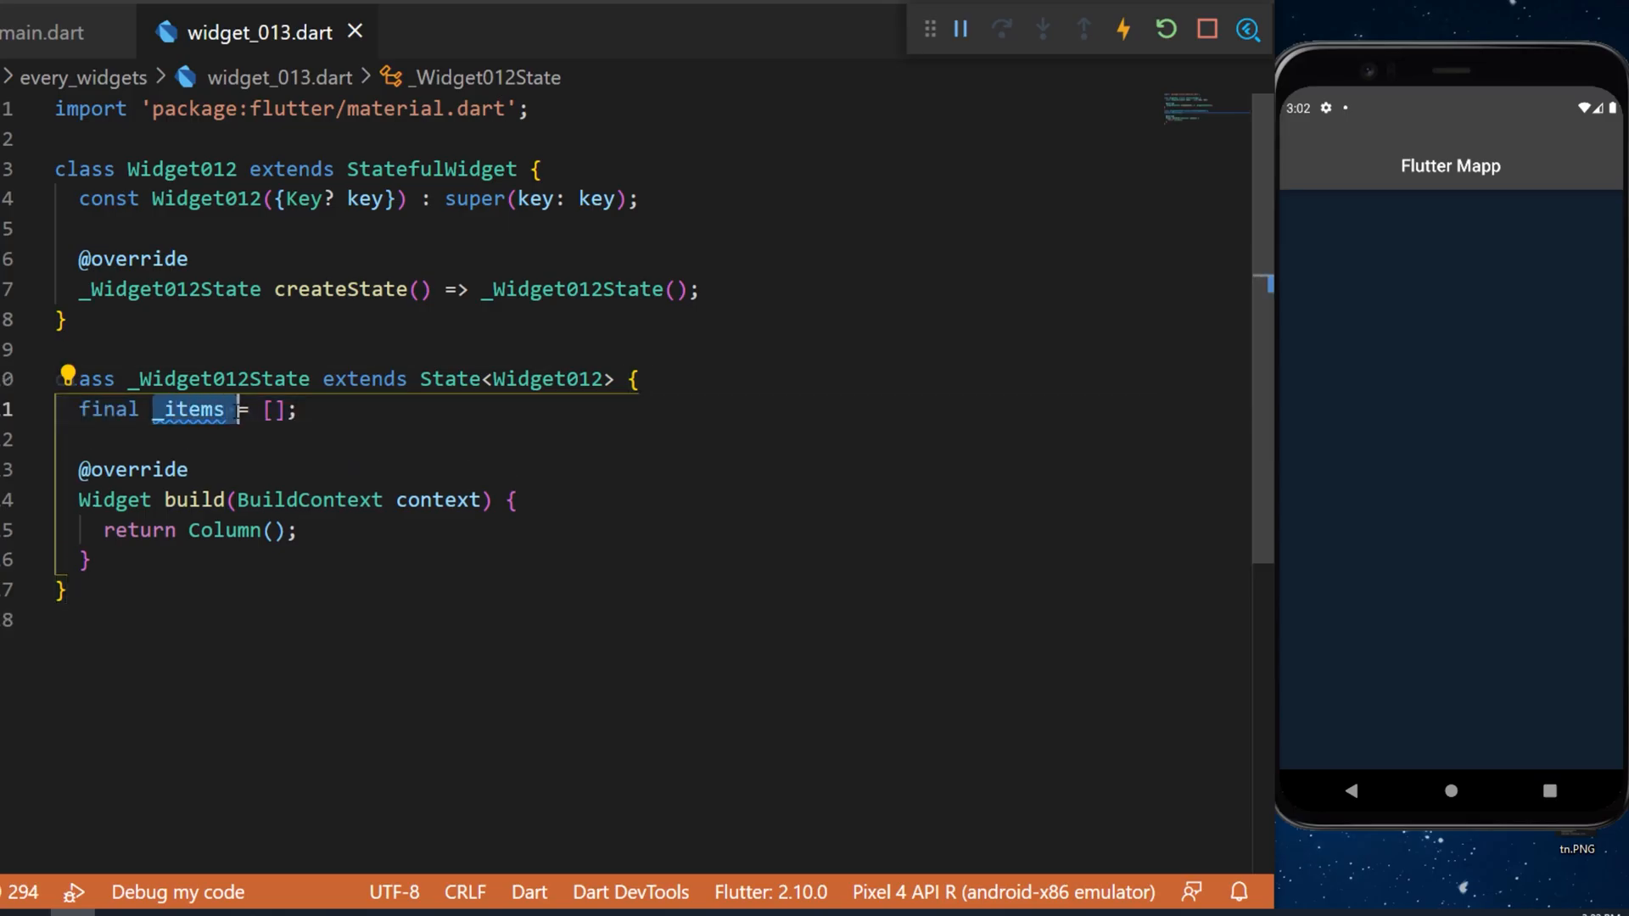
{"action": "type", "text": "final GlobalKey<AnimatedListState> _key = GlobalKey();"}
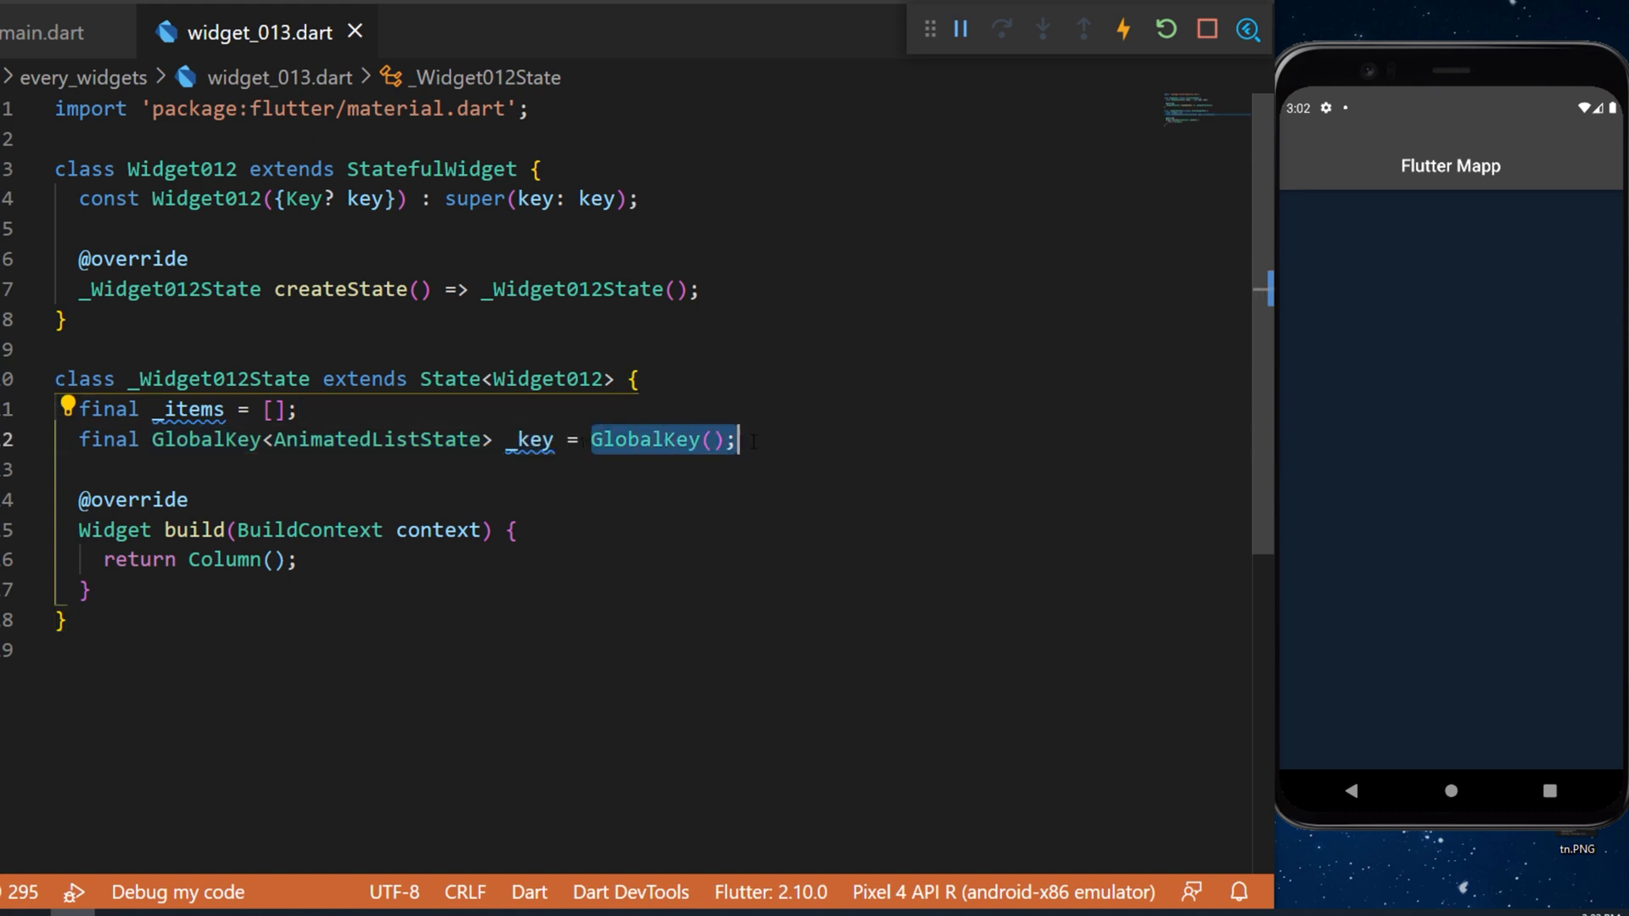
{"action": "type", "text": "void _addItem() {}"}
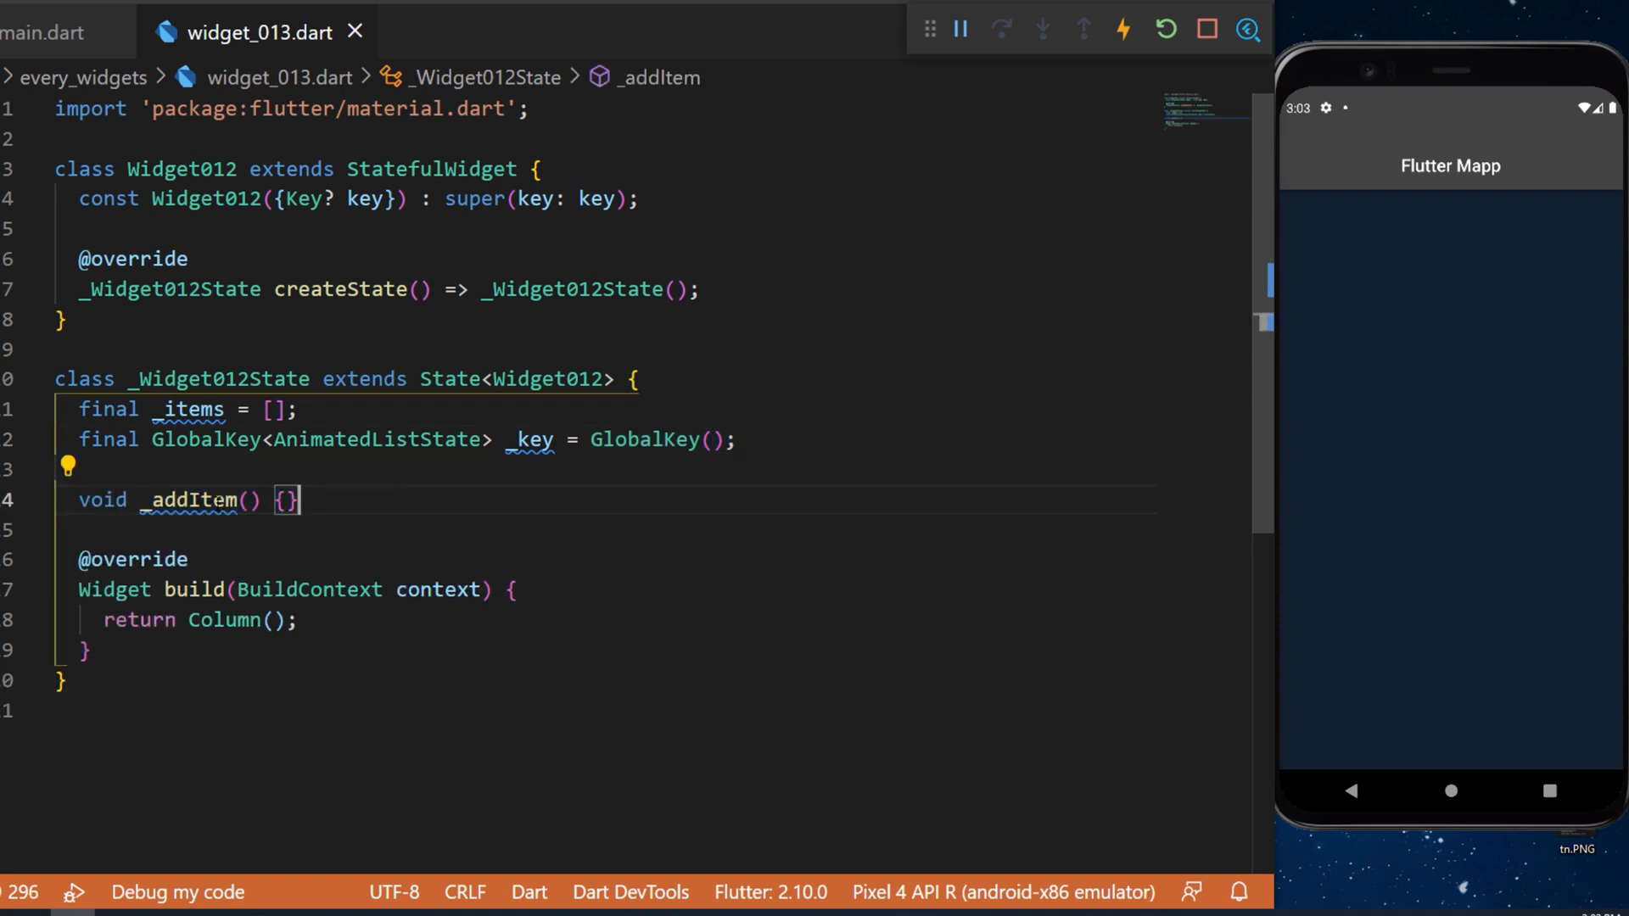
Step: Insert "Item ${_items.length + 1}" at index 0 of _items inside _addItem
{"action": "type", "text": "_items.insert(0, \"Item ${_items.length + 1}\");"}
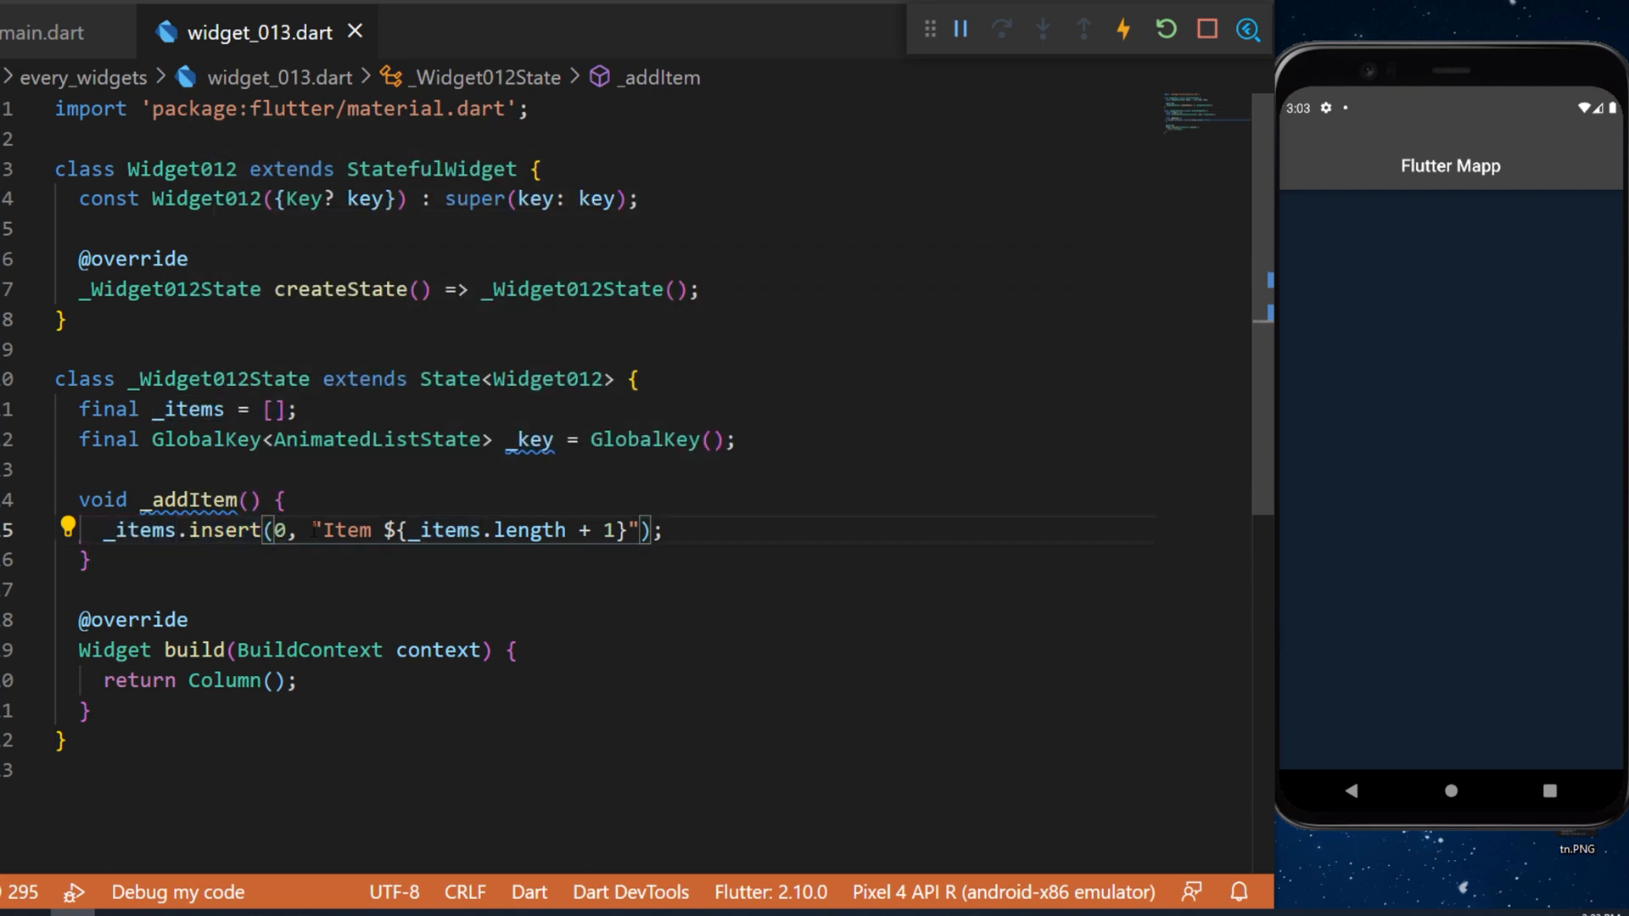
{"action": "left_click_drag", "start_coordinate": [312, 530], "coordinate": [645, 529]}
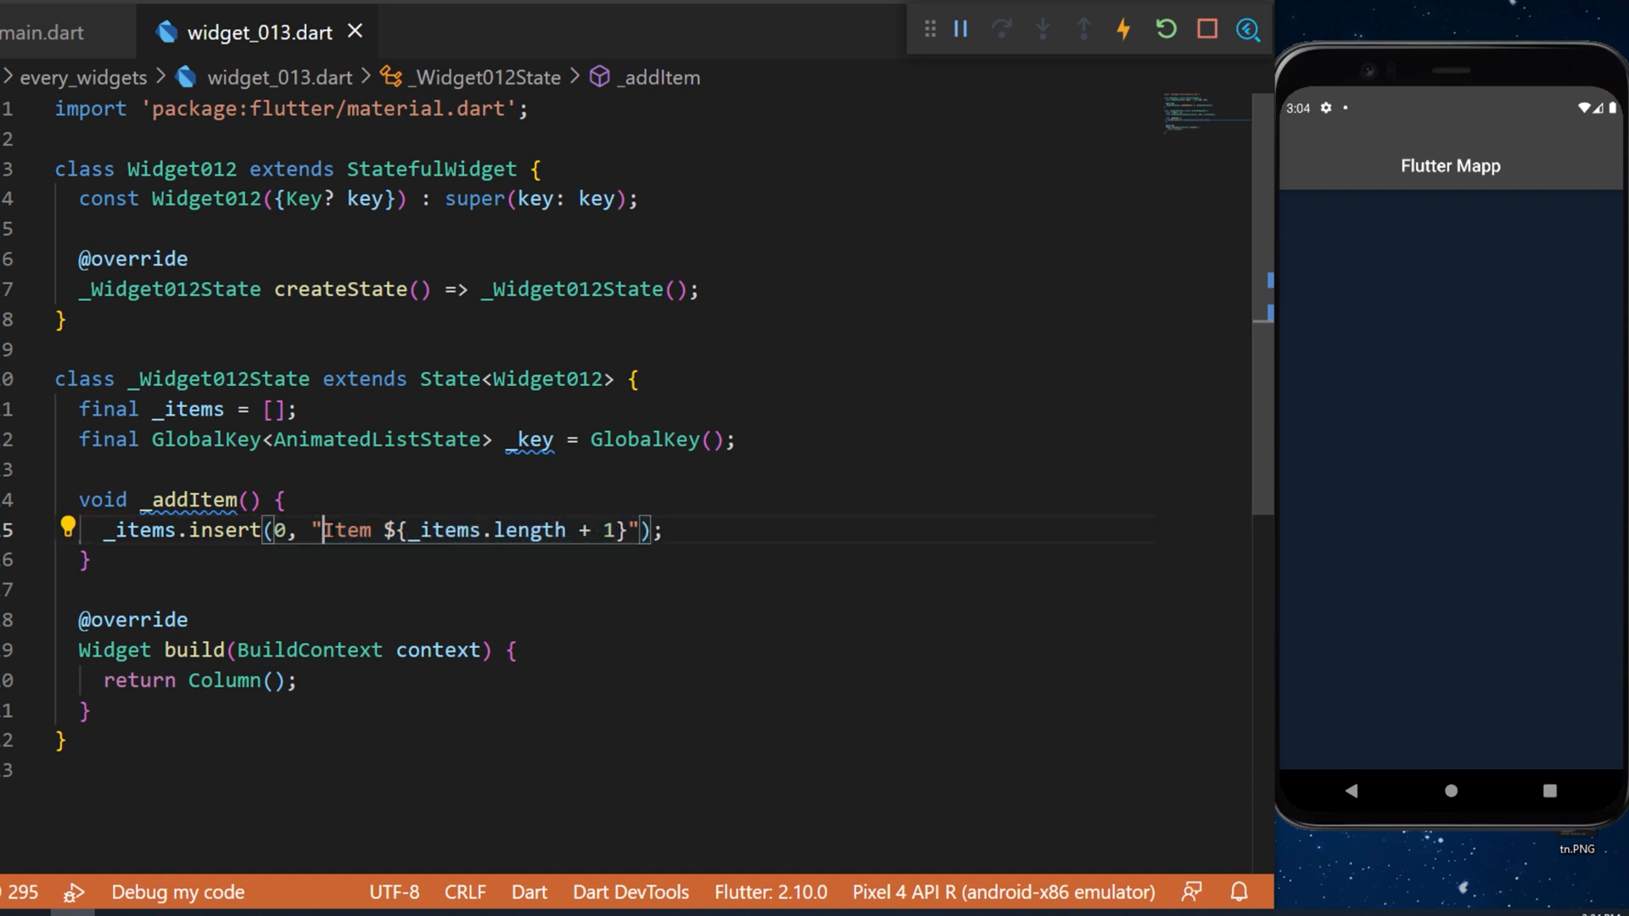
{"action": "left_click_drag", "start_coordinate": [324, 529], "coordinate": [590, 530]}
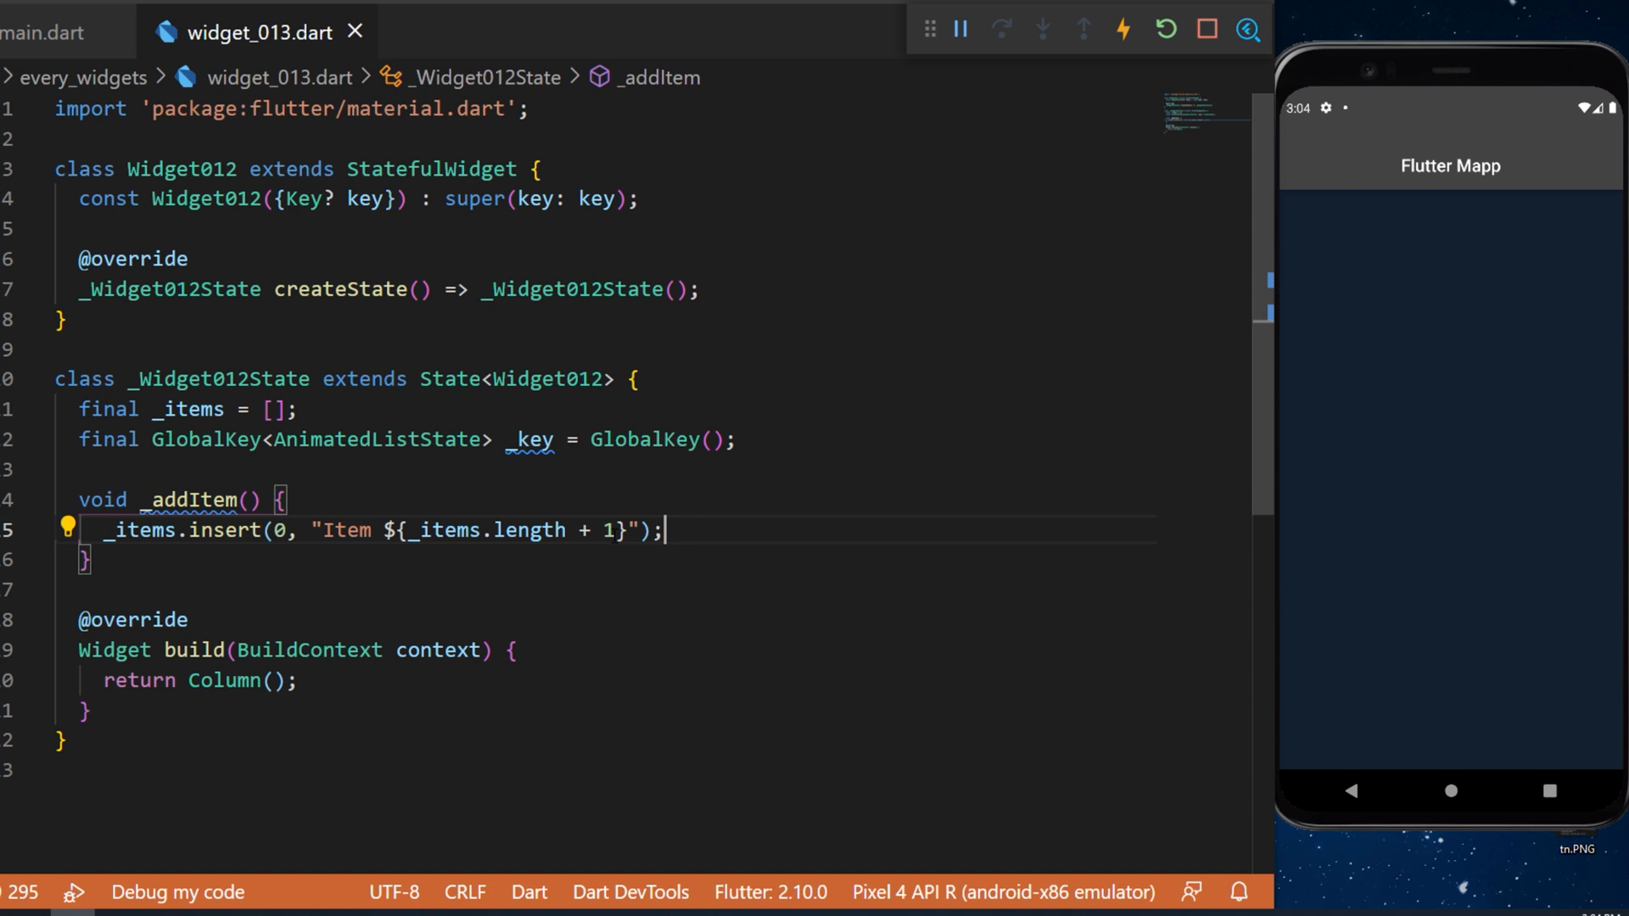
Step: Call _key.currentState!.insertItem for index 0 and add an empty _removeItem(int index) stub
{"action": "type", "text": "_key.currentState!.insertItem();"}
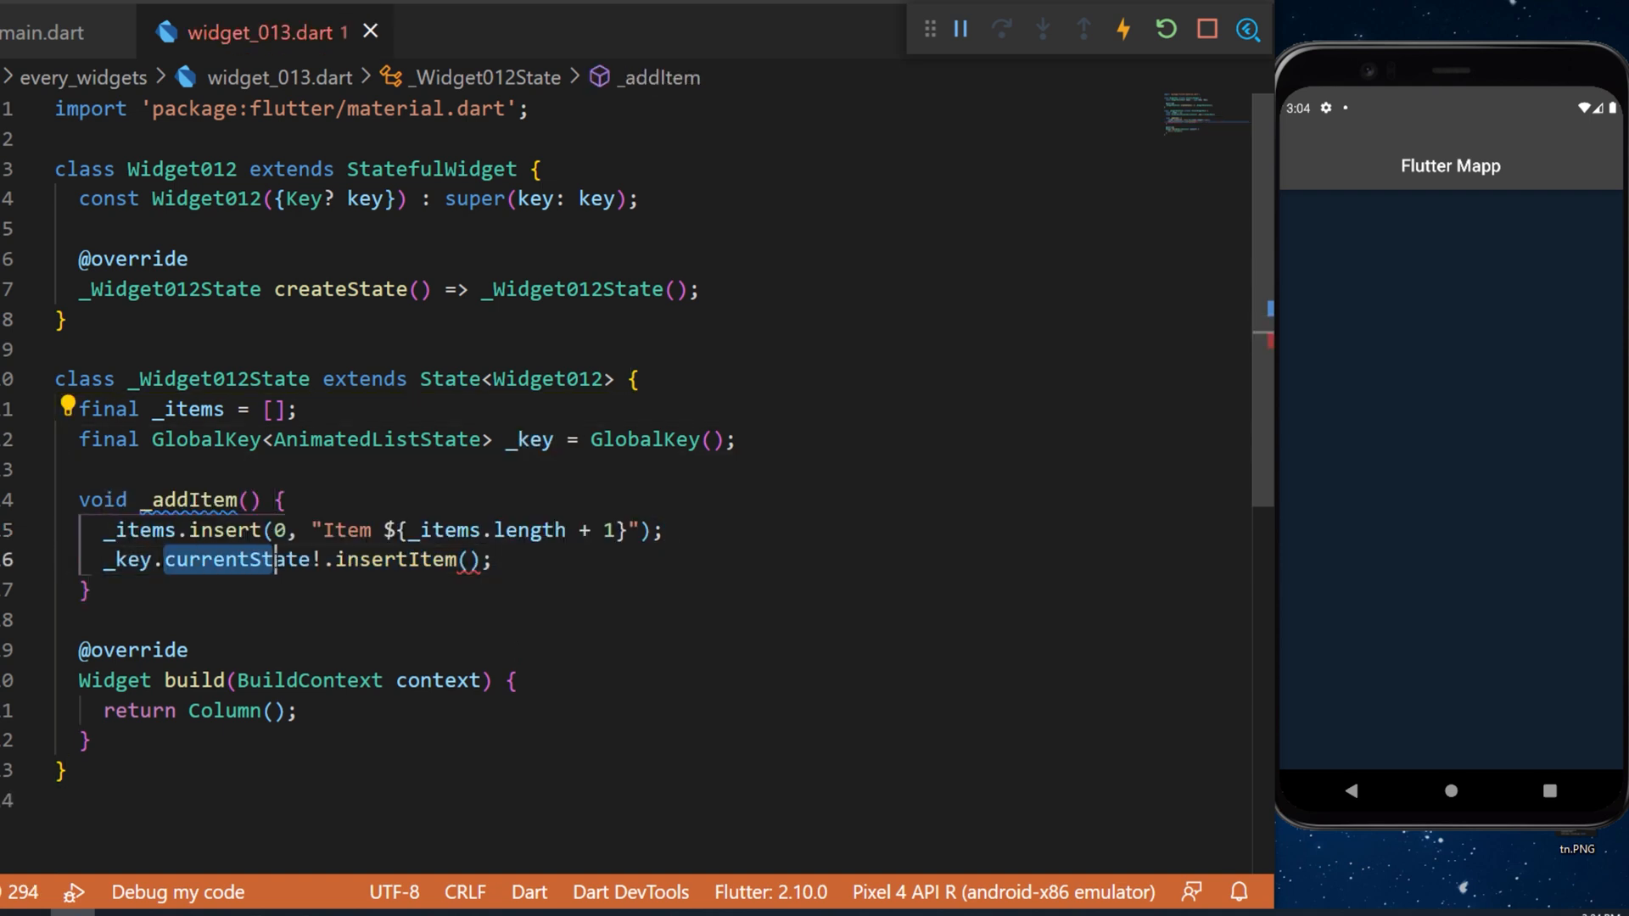
{"action": "double_click", "coordinate": [393, 560]}
{"action": "type", "text": "0,"}
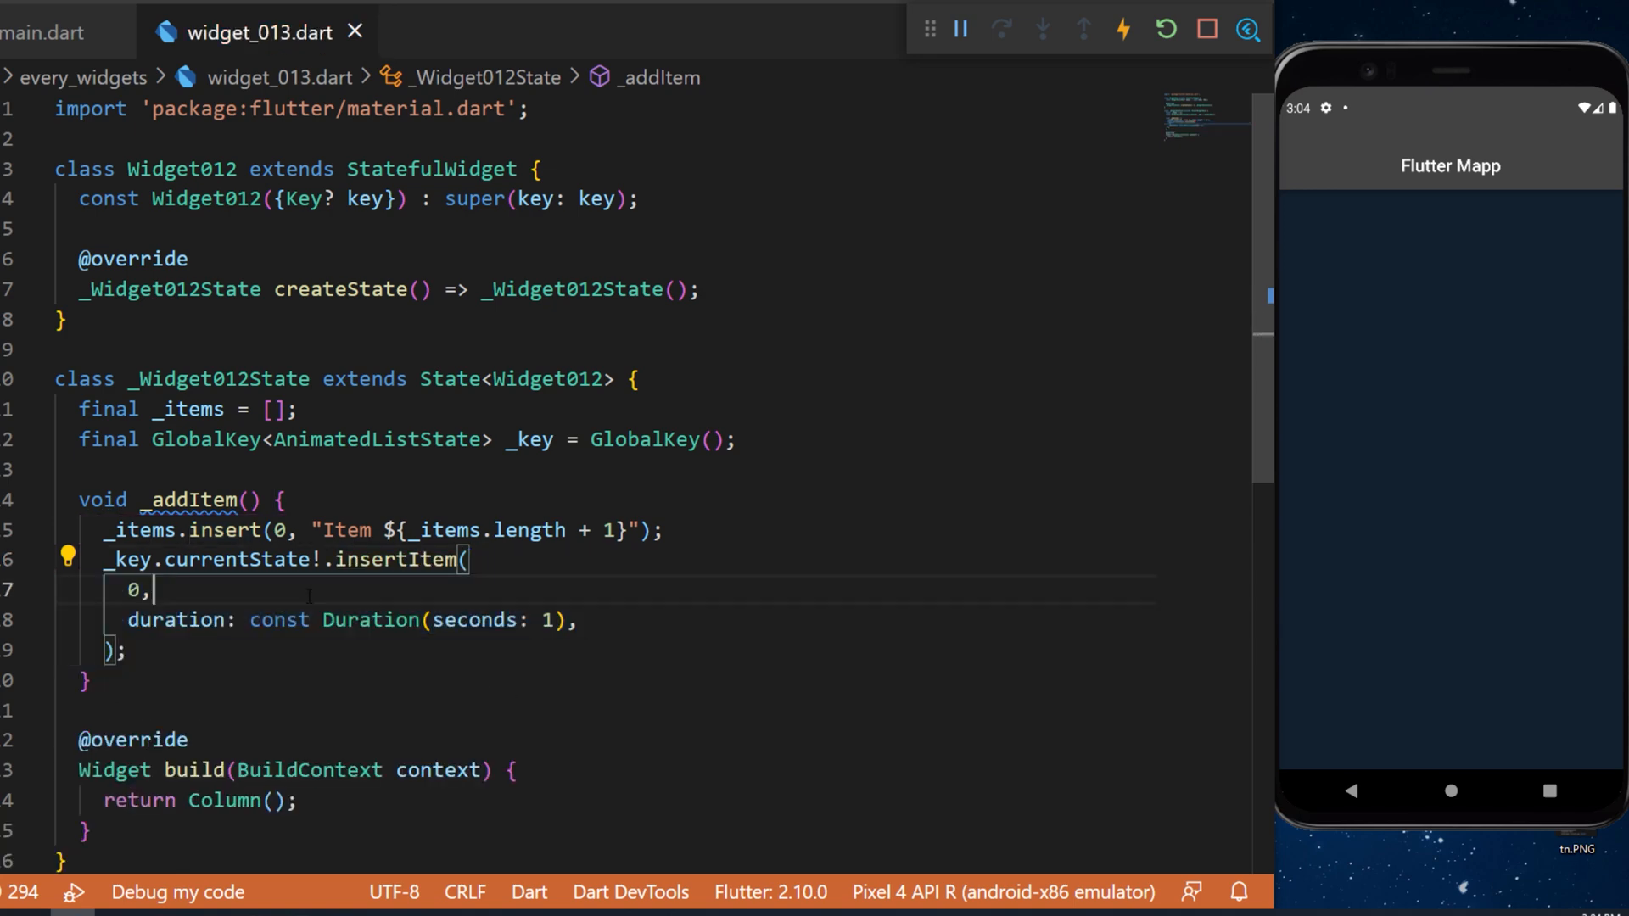
{"action": "double_click", "coordinate": [130, 591]}
{"action": "type", "text": "void _removeItem(int index) {"}
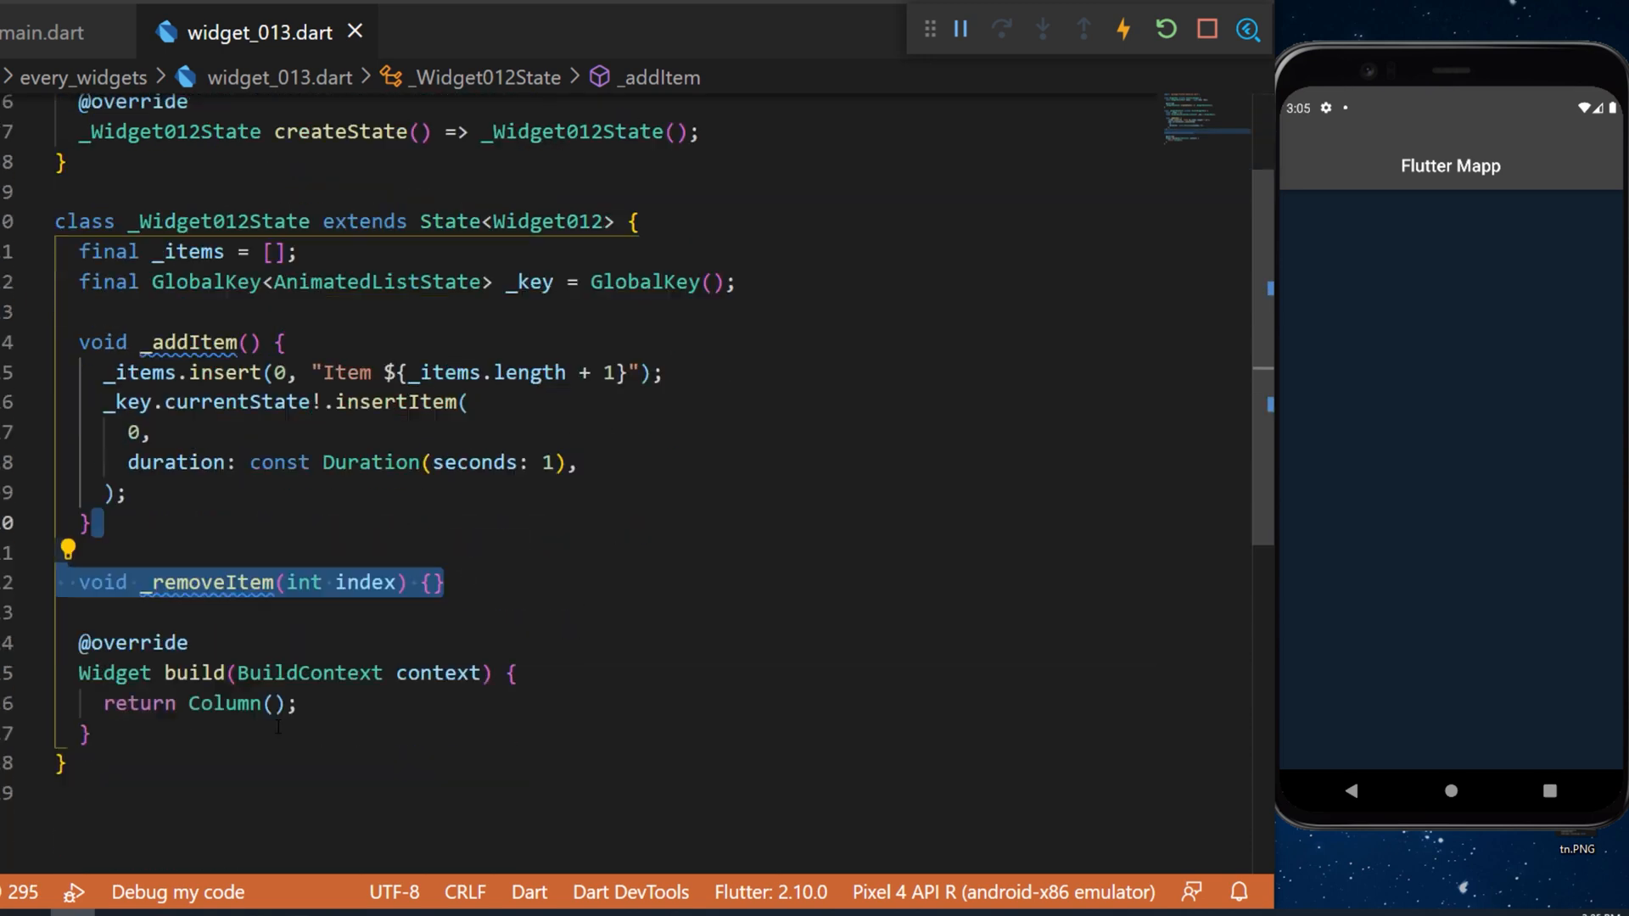
Step: Call _key.currentState!.removeItem(index, (_, animation) {}) inside _removeItem
{"action": "type", "text": "_key.currentState!.removeItem();"}
{"action": "type", "text": "(_, animation) {},"}
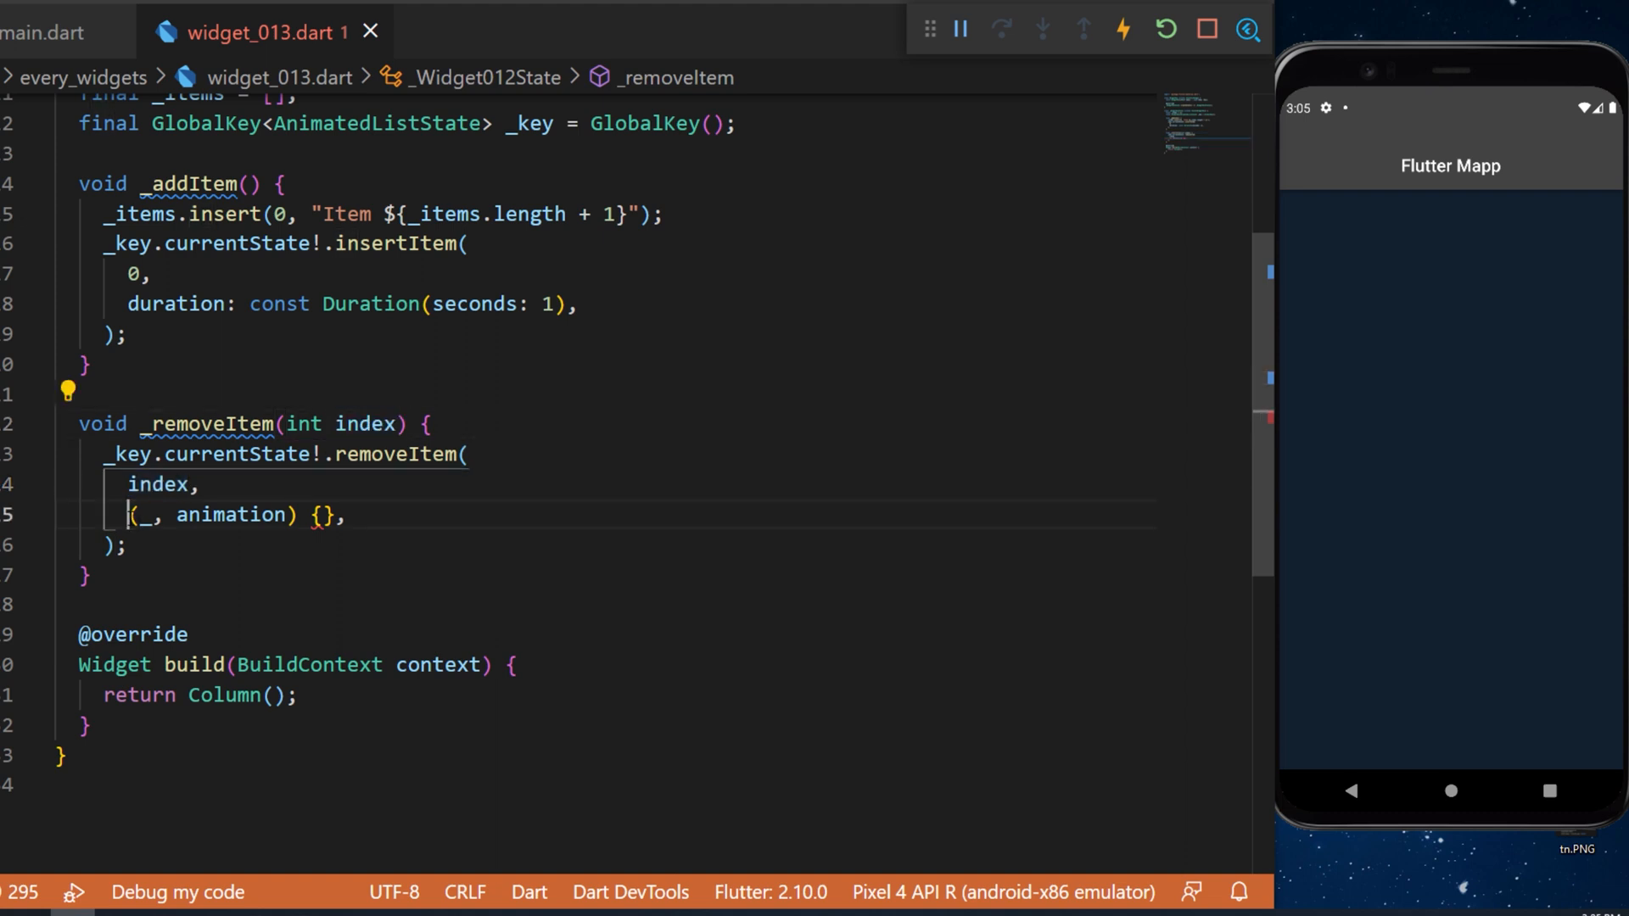
Step: Return a SizeTransition with sizeFactor animation wrapping a const Card from the removal builder
{"action": "type", "text": "return SizeTransition();"}
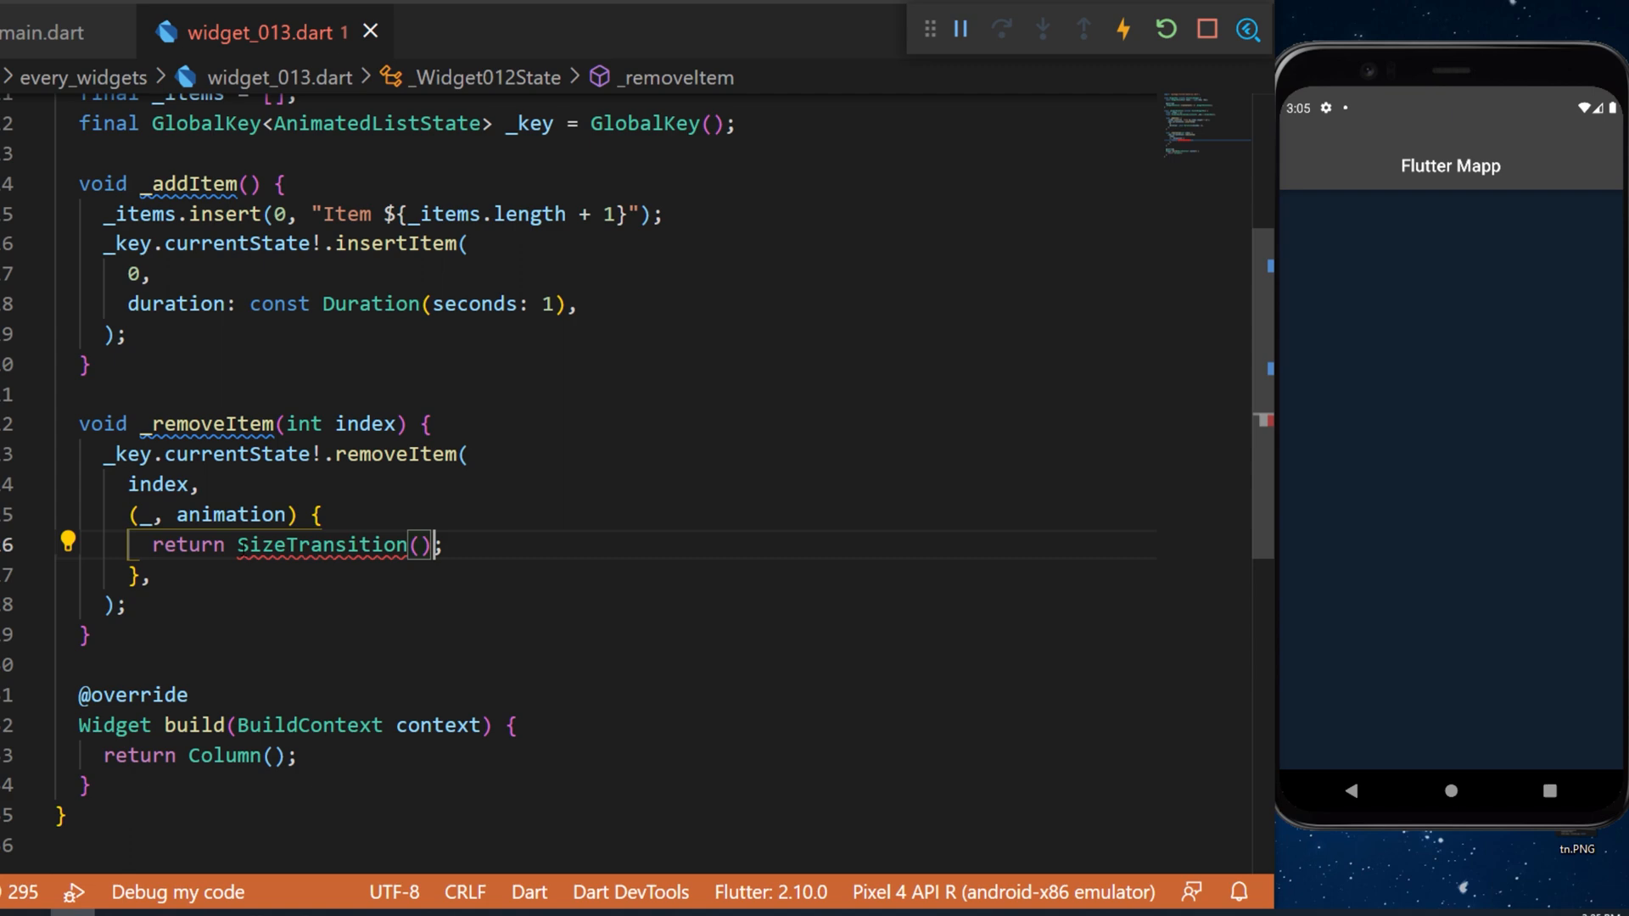
{"action": "double_click", "coordinate": [323, 545]}
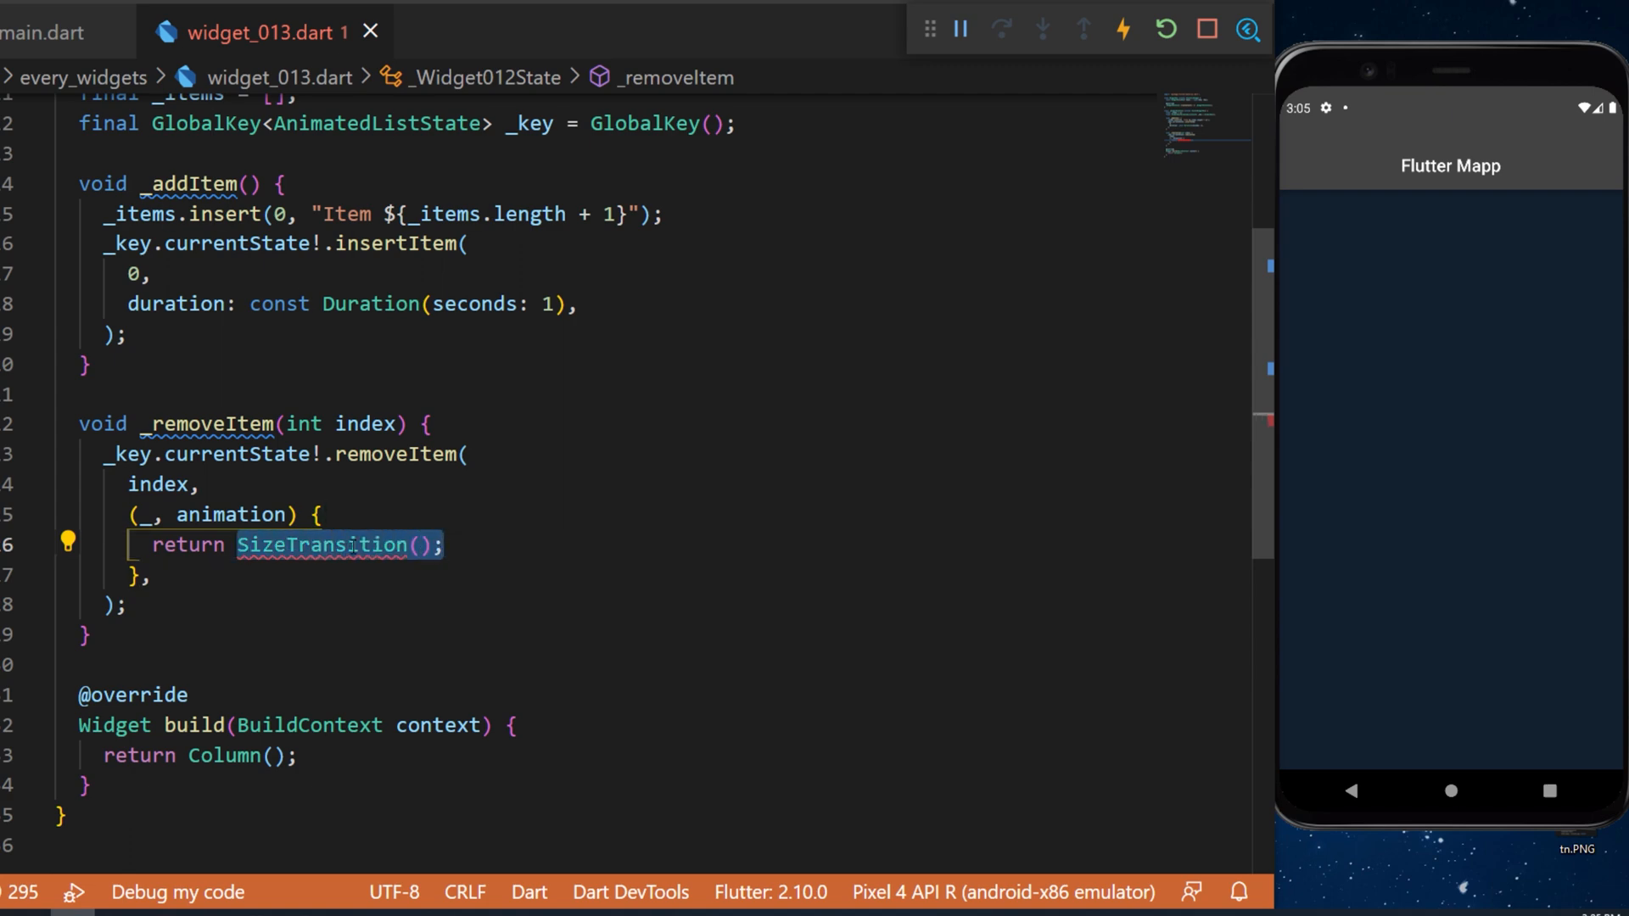
{"action": "mouse_move", "coordinate": [322, 545]}
{"action": "type", "text": "sizeFactor: animation,"}
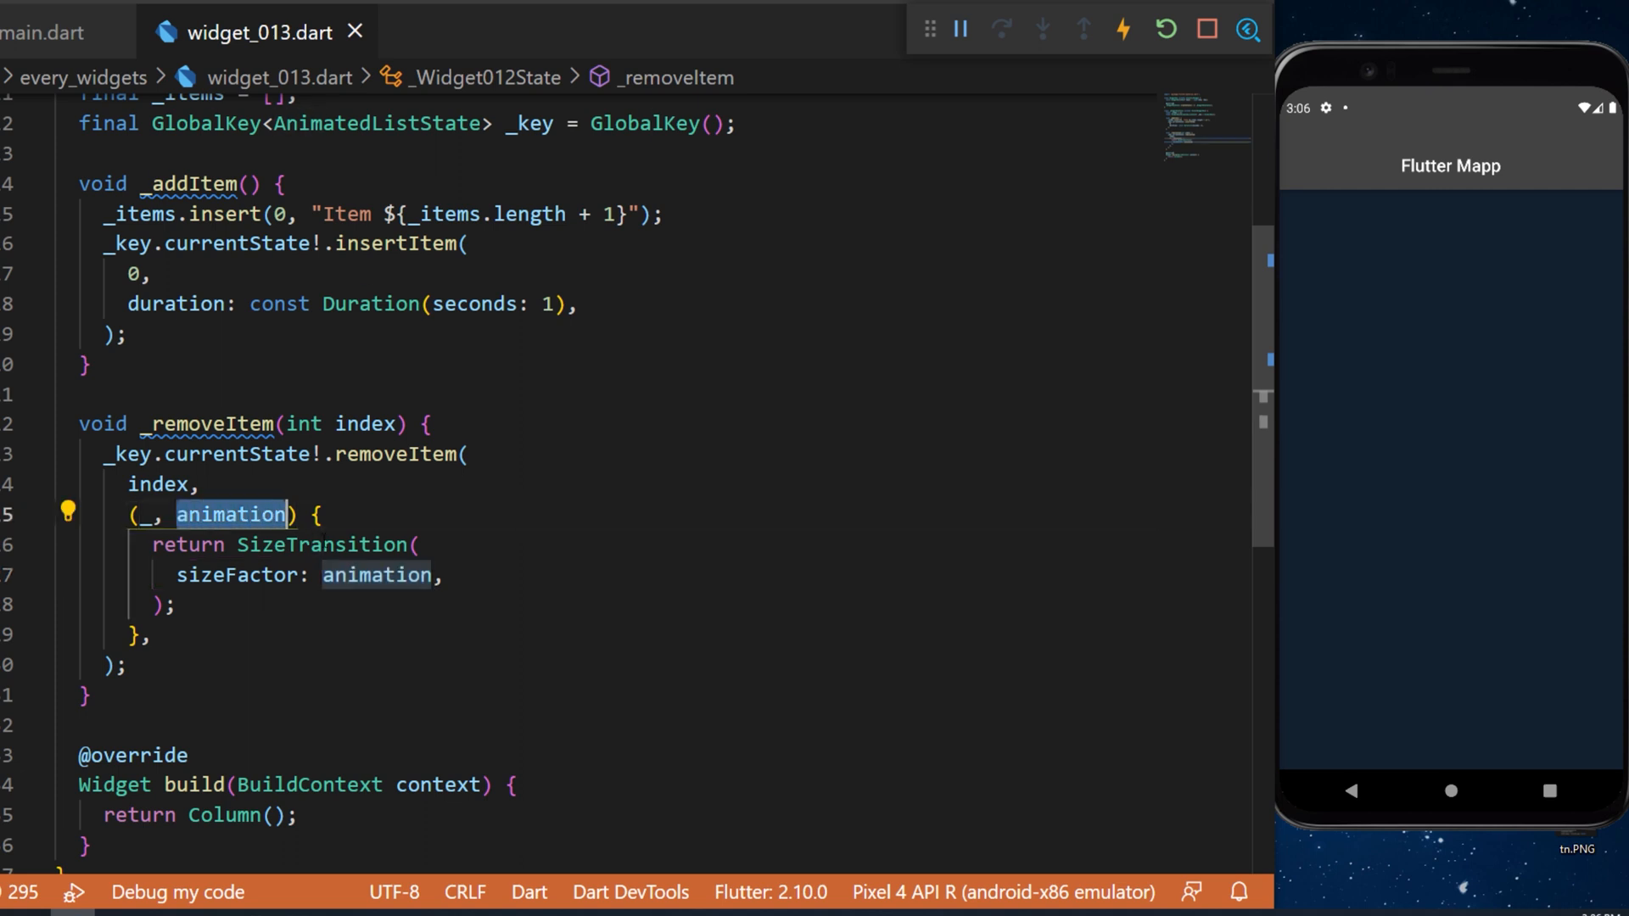
{"action": "type", "text": "child: const Card(),"}
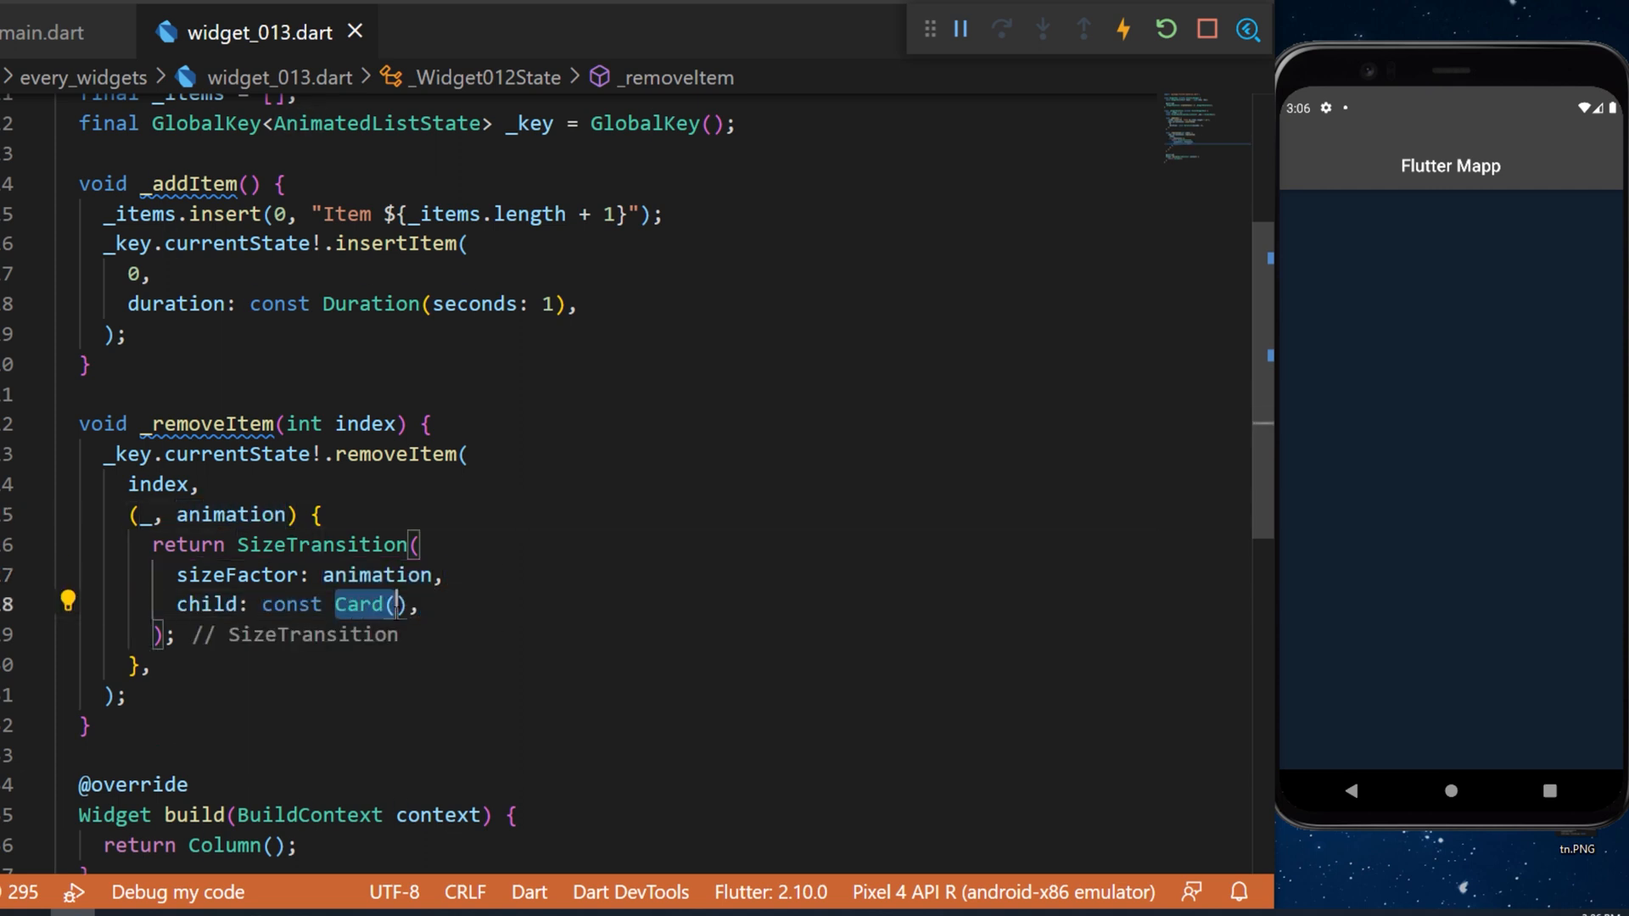
Step: Give the Card margin 10, red color, and a ListTile titled "Deleted" at fontSize 24
{"action": "type", "text": "margin: EdgeInsets.all(10),"}
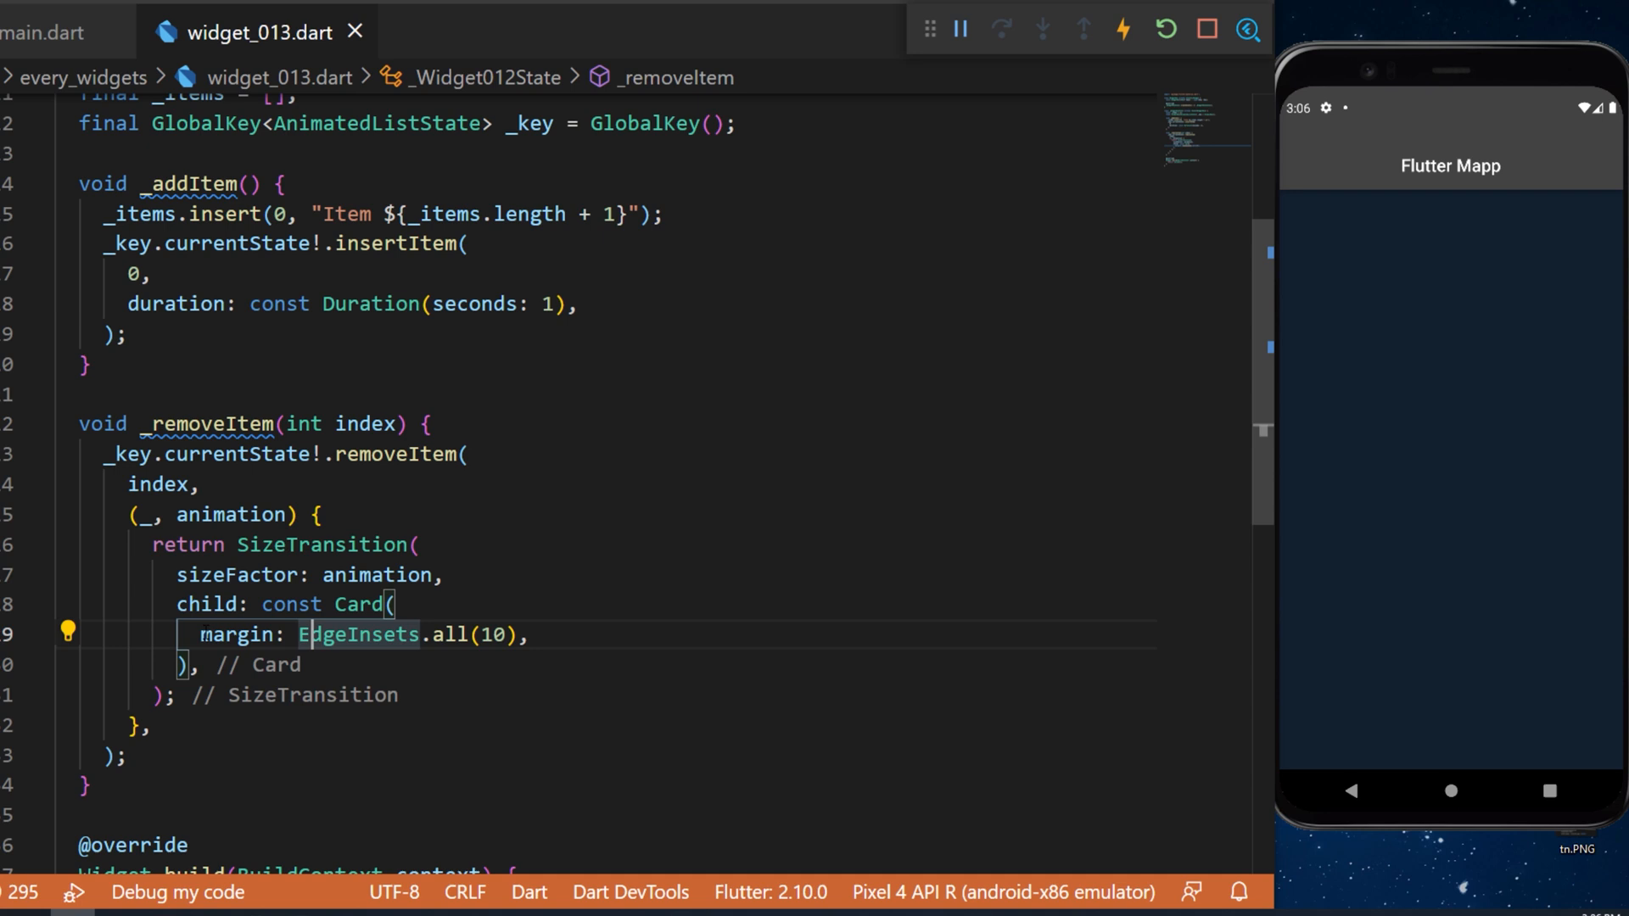
{"action": "type", "text": "color: Colors.red,"}
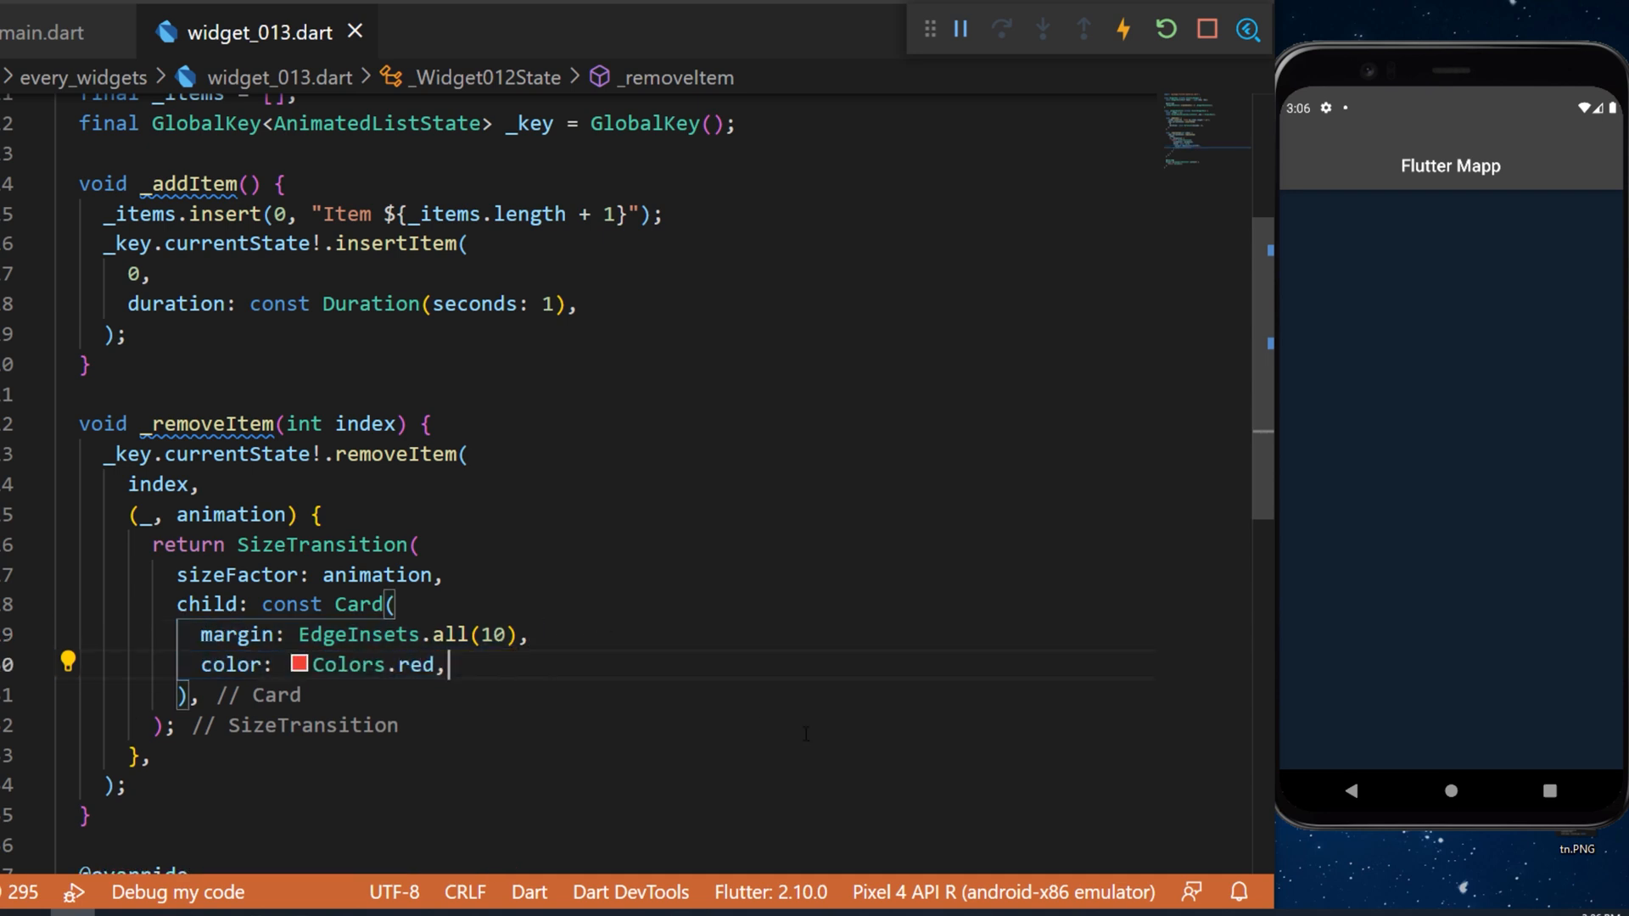
{"action": "type", "text": "child: ListTile(),"}
{"action": "type", "text": "\"Deleted\","}
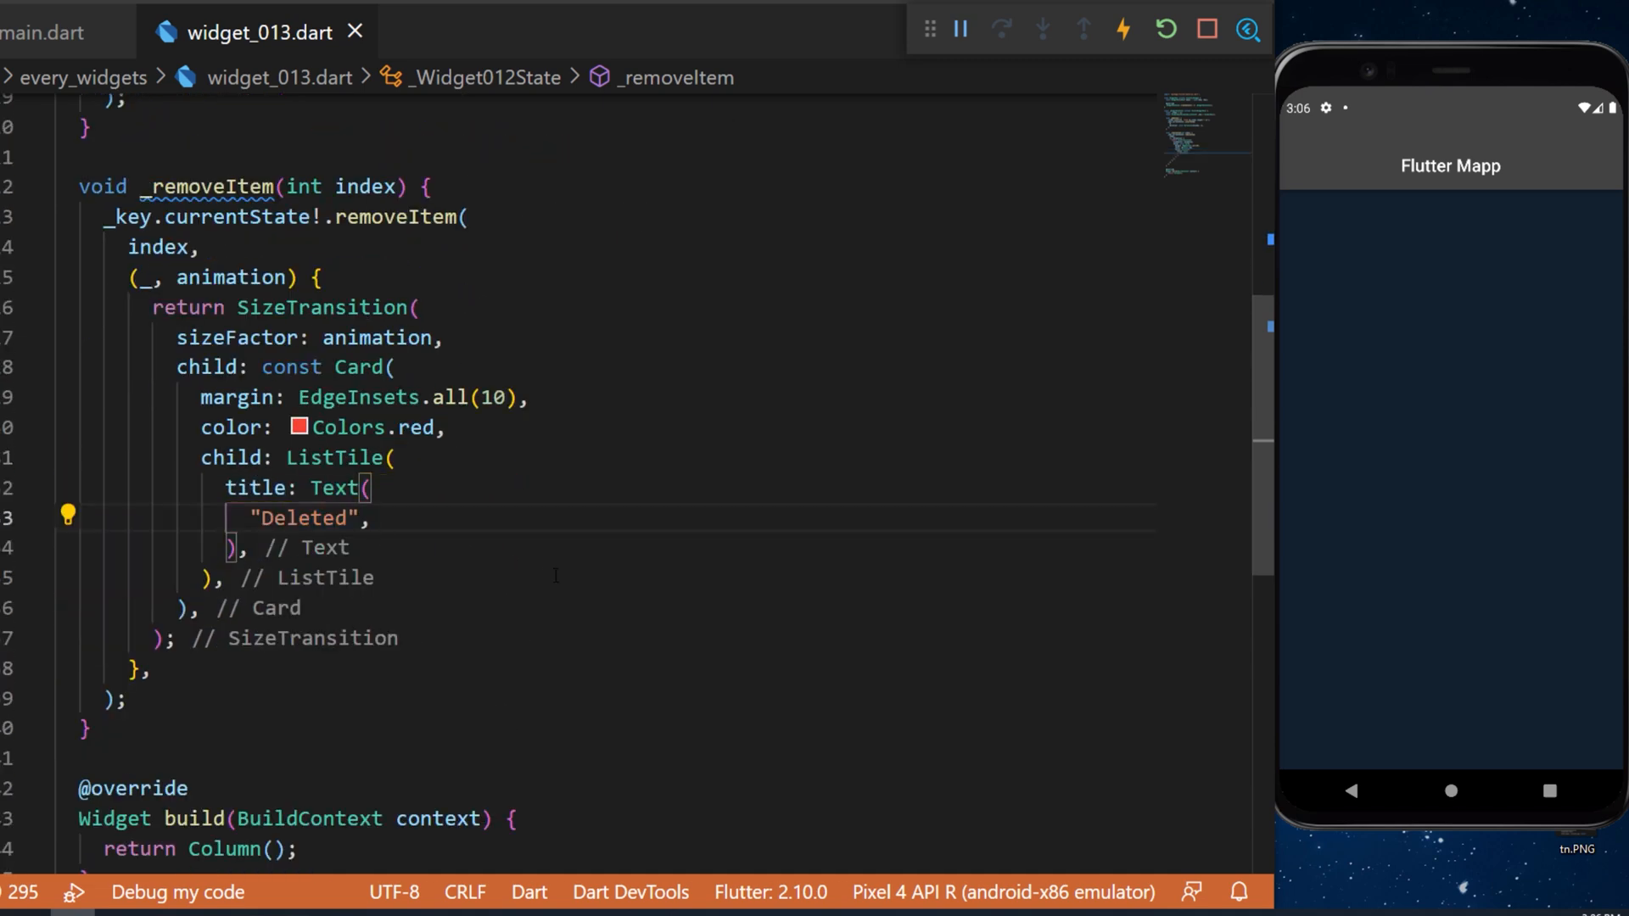
{"action": "type", "text": "style: TextStyle(fontSize: 24),"}
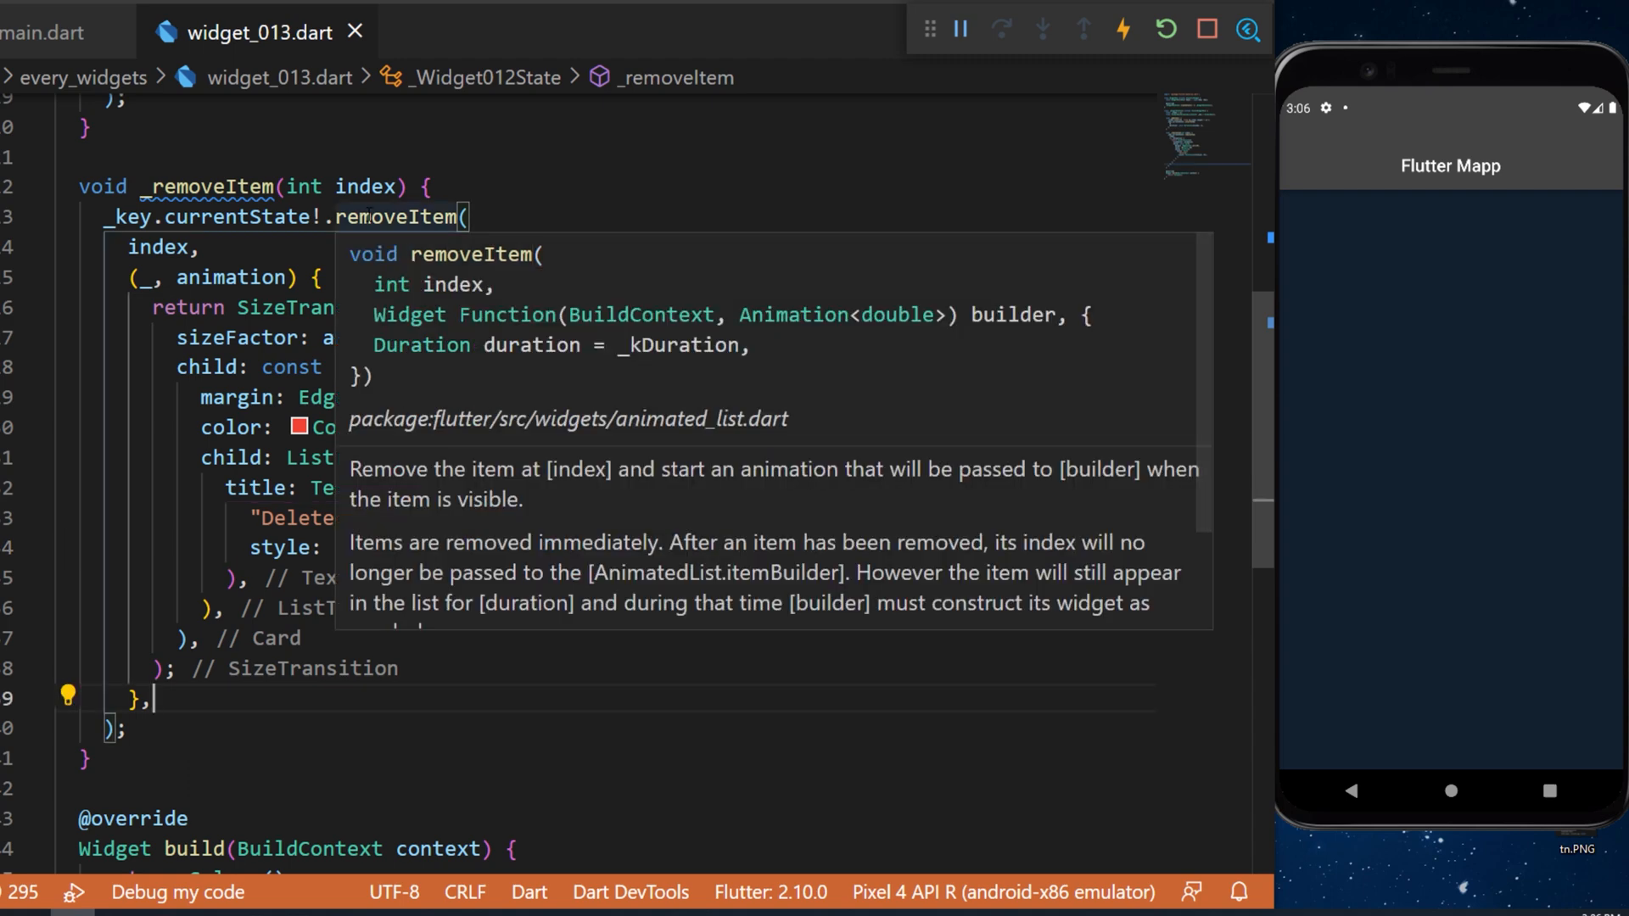
{"action": "mouse_move", "coordinate": [495, 358]}
{"action": "type", "text": "duration: const Duration(milliseconds: 300),"}
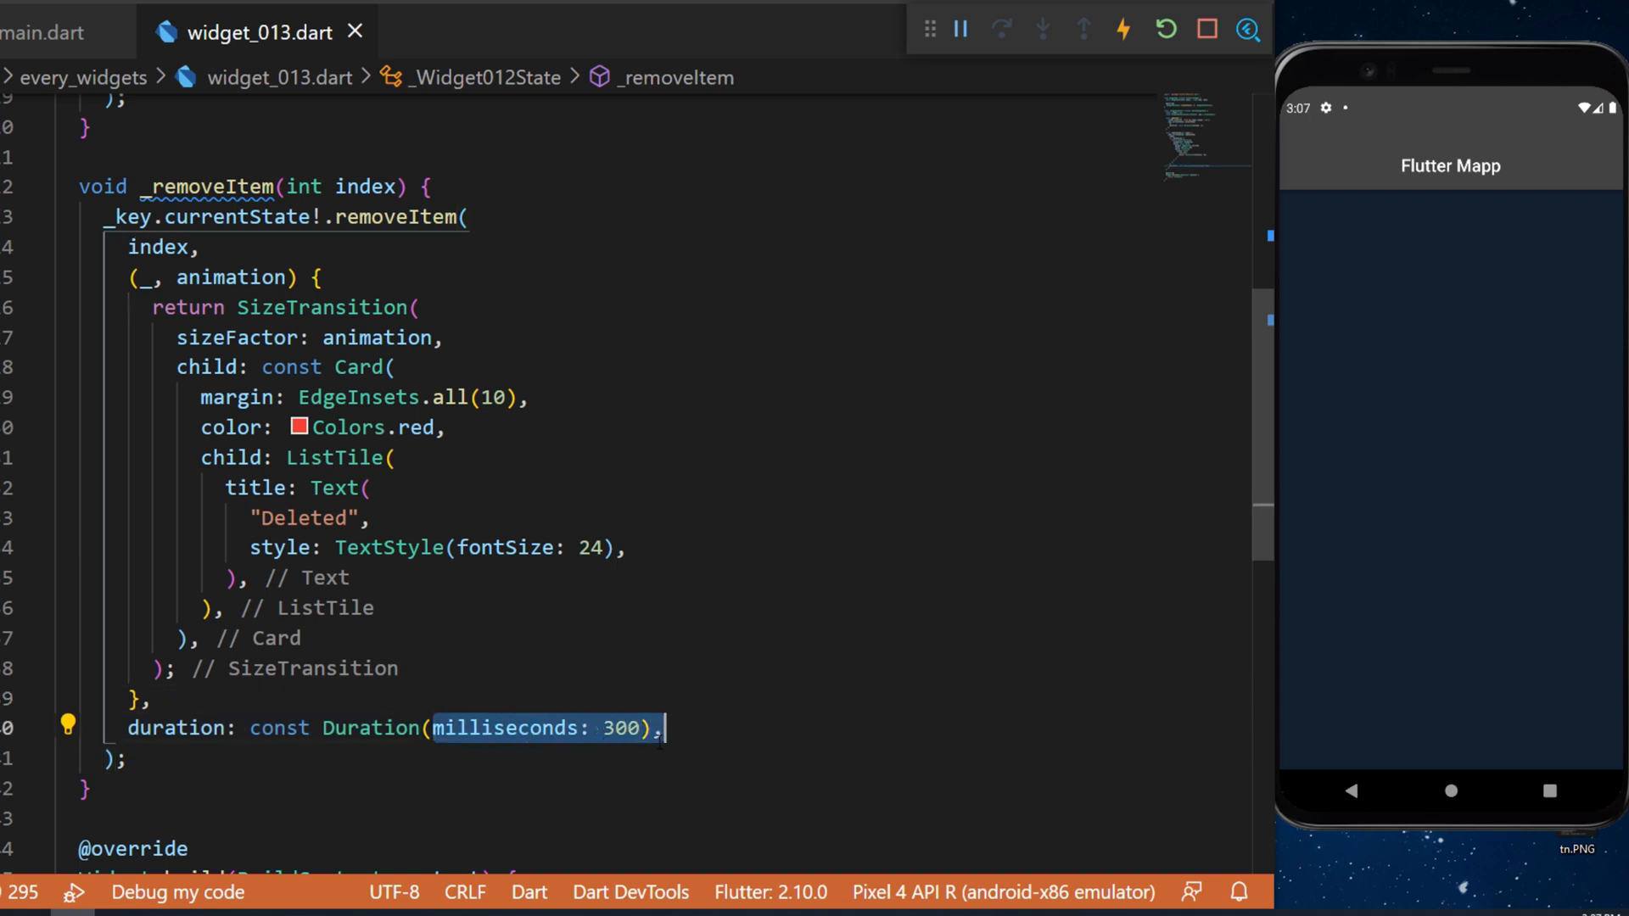
Step: Set removeItem's duration to 300 milliseconds and call _items.removeAt(index) afterwards
{"action": "left_click_drag", "start_coordinate": [104, 215], "coordinate": [124, 758]}
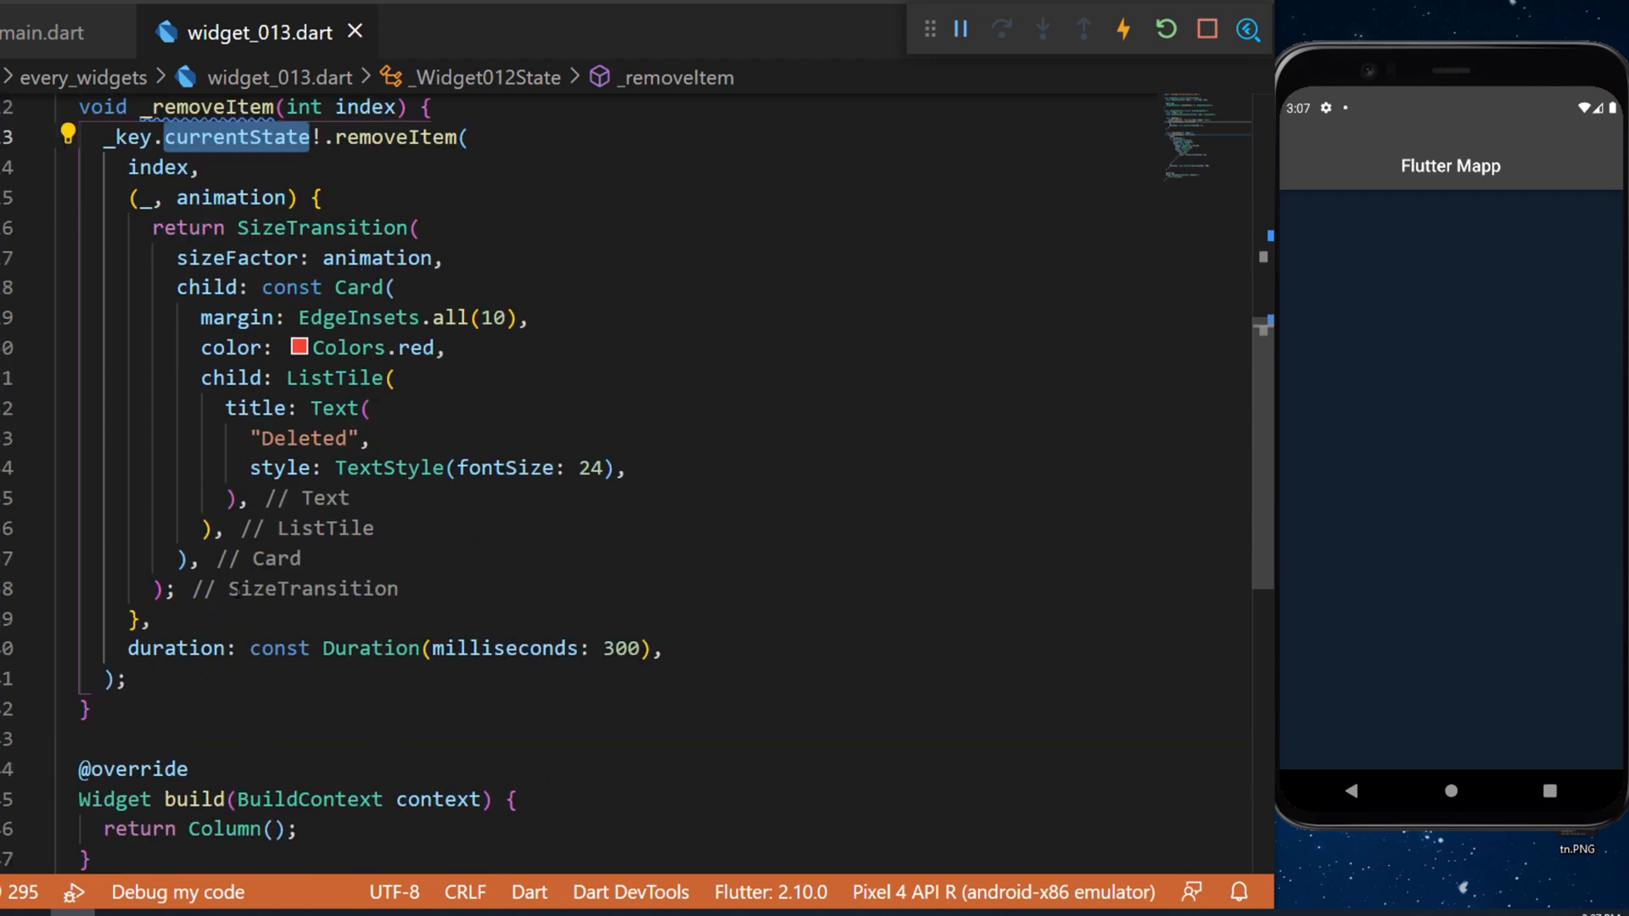
{"action": "type", "text": "_items.removeAt(index);"}
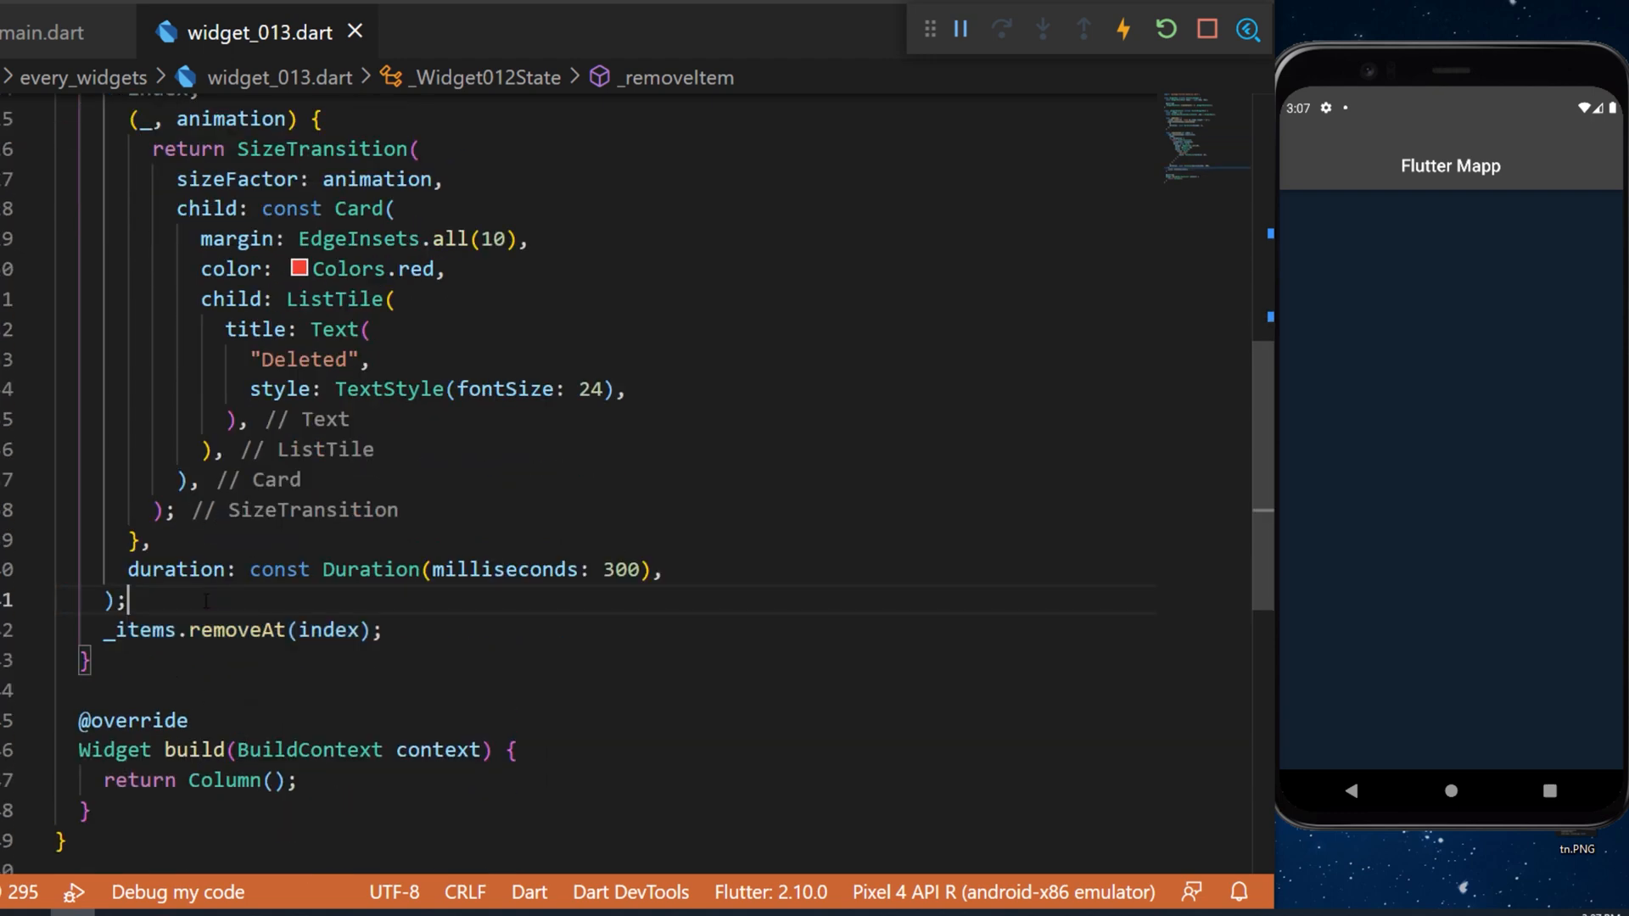
{"action": "left_click", "coordinate": [200, 630]}
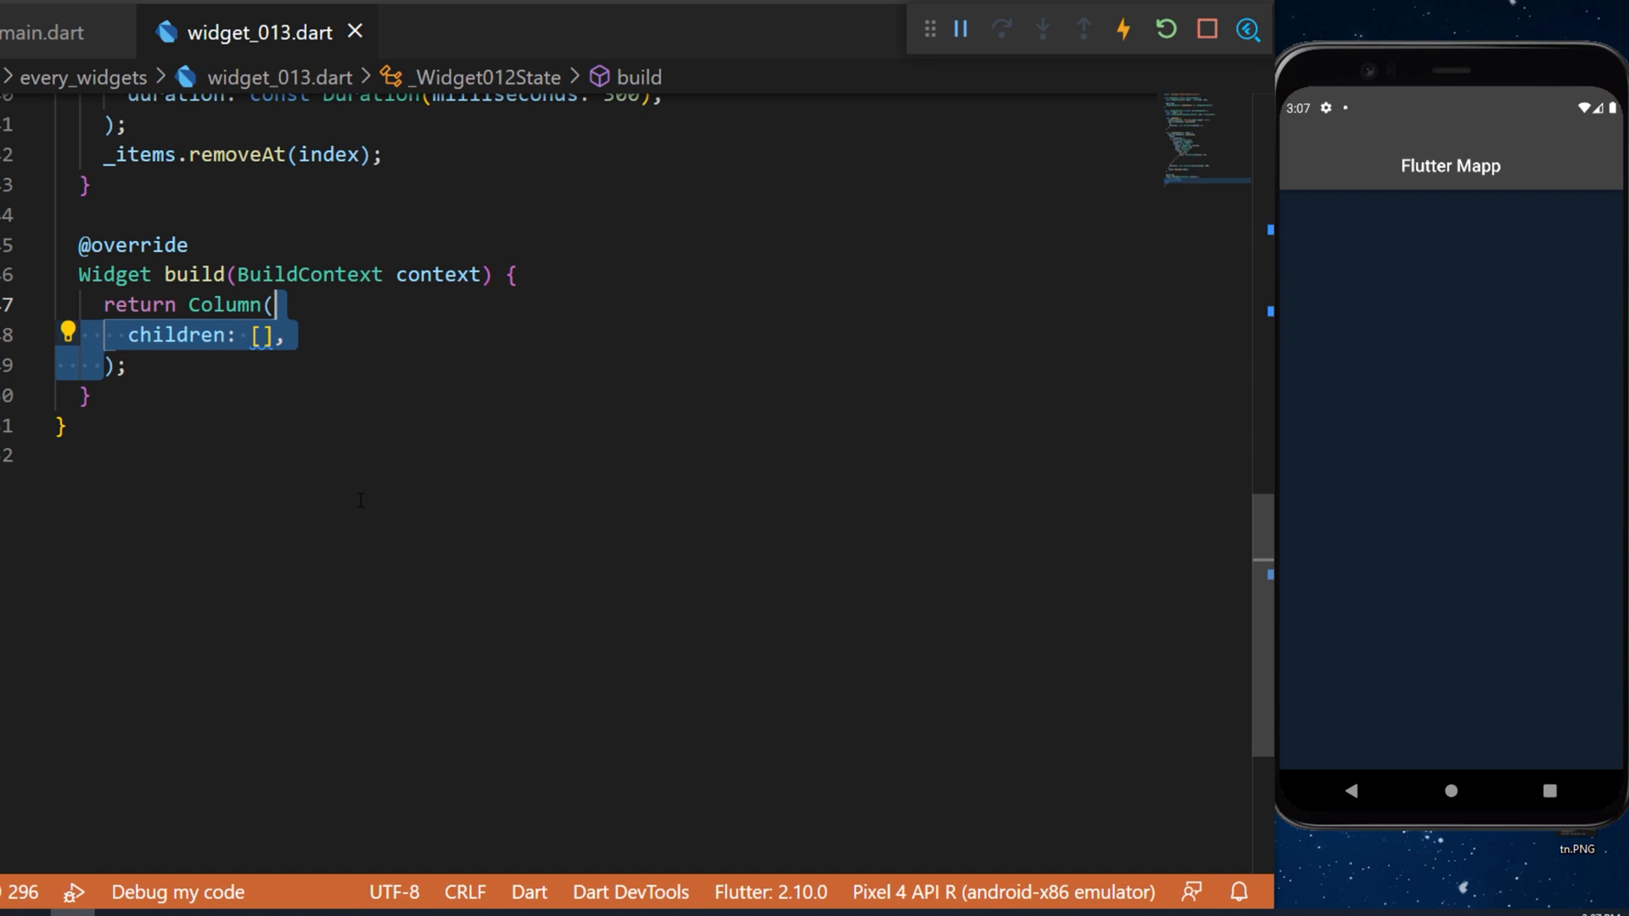
Step: Fill the Column with a SizedBox(height: 10), an IconButton with Icons.add calling _addItem, and an Expanded()
{"action": "type", "text": "const SizedBox(height: 10),"}
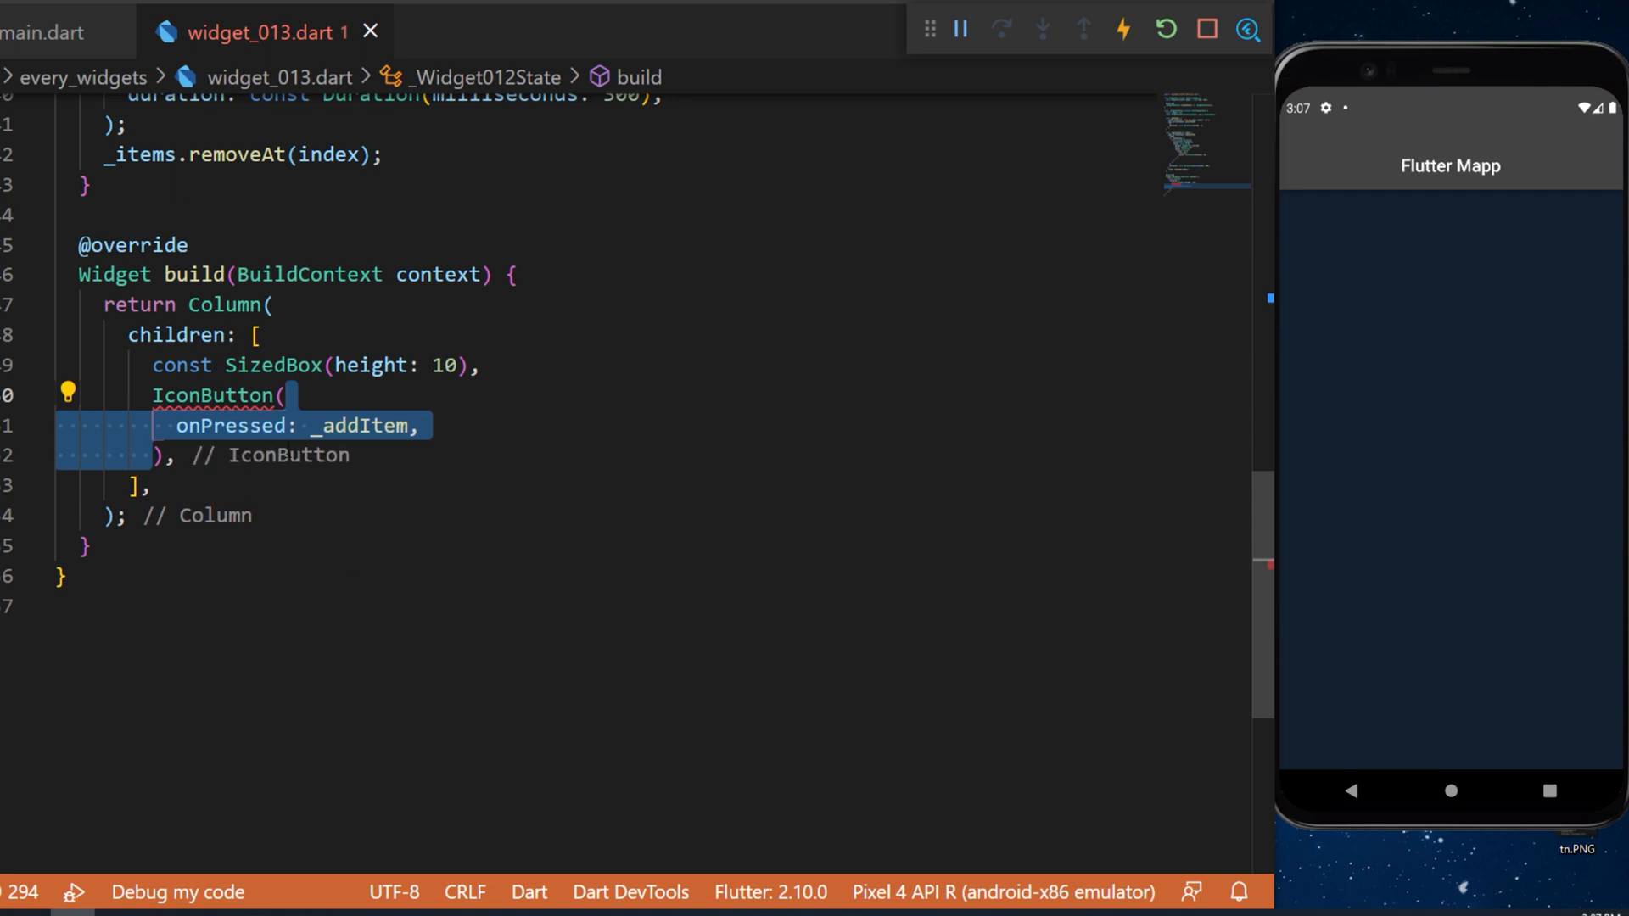
{"action": "double_click", "coordinate": [359, 426]}
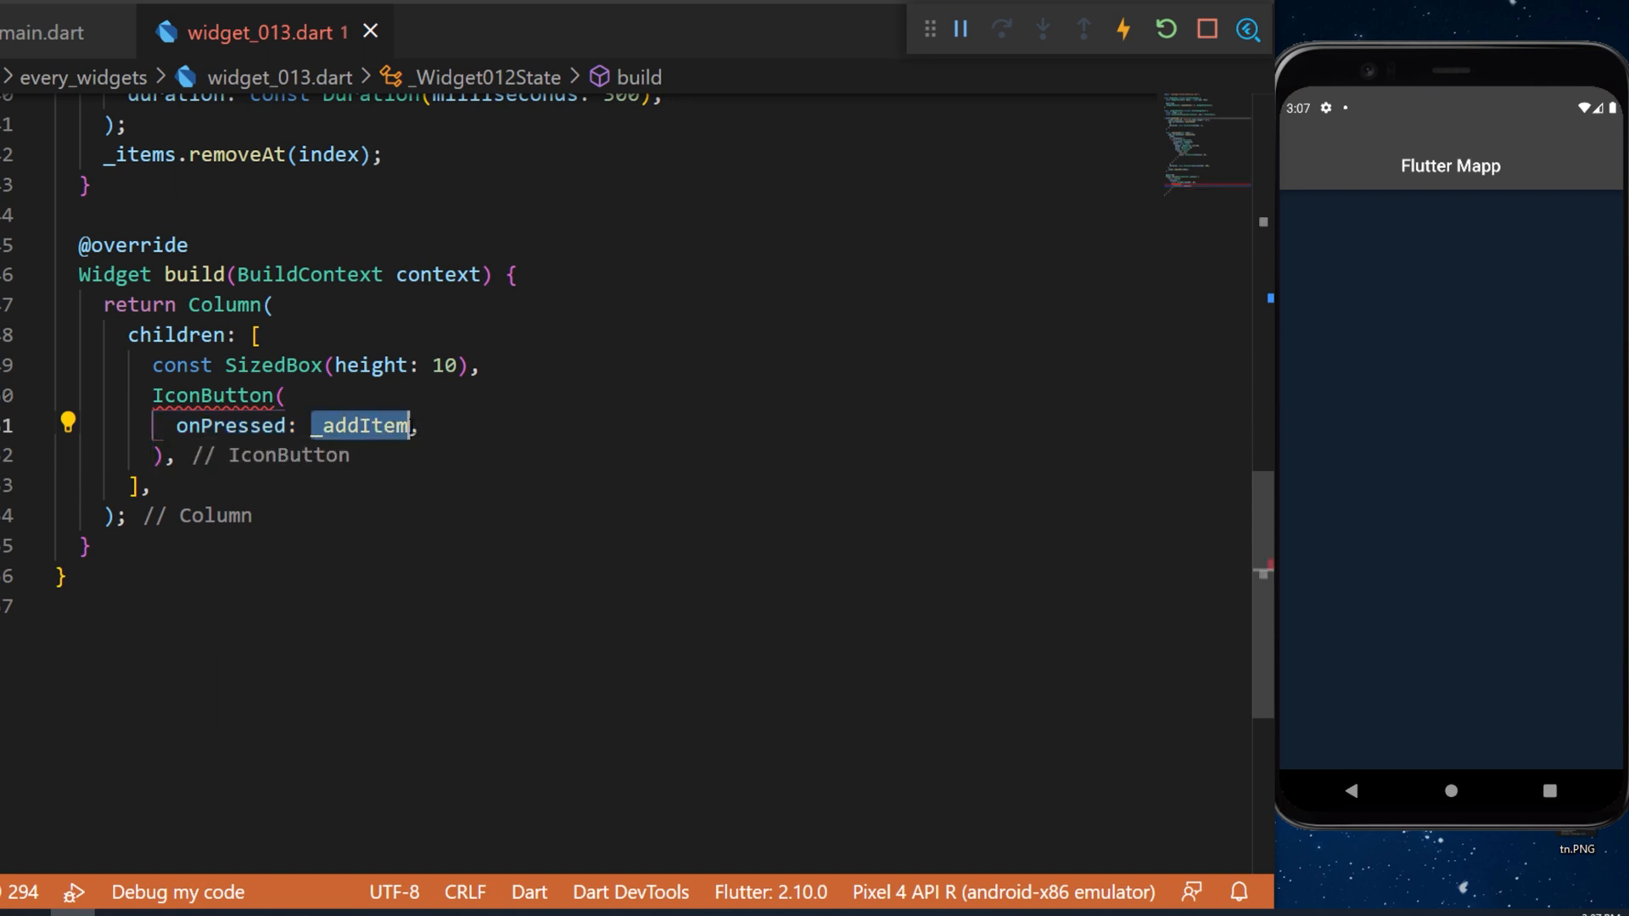
{"action": "type", "text": "icon: const Icon(Icons.add),"}
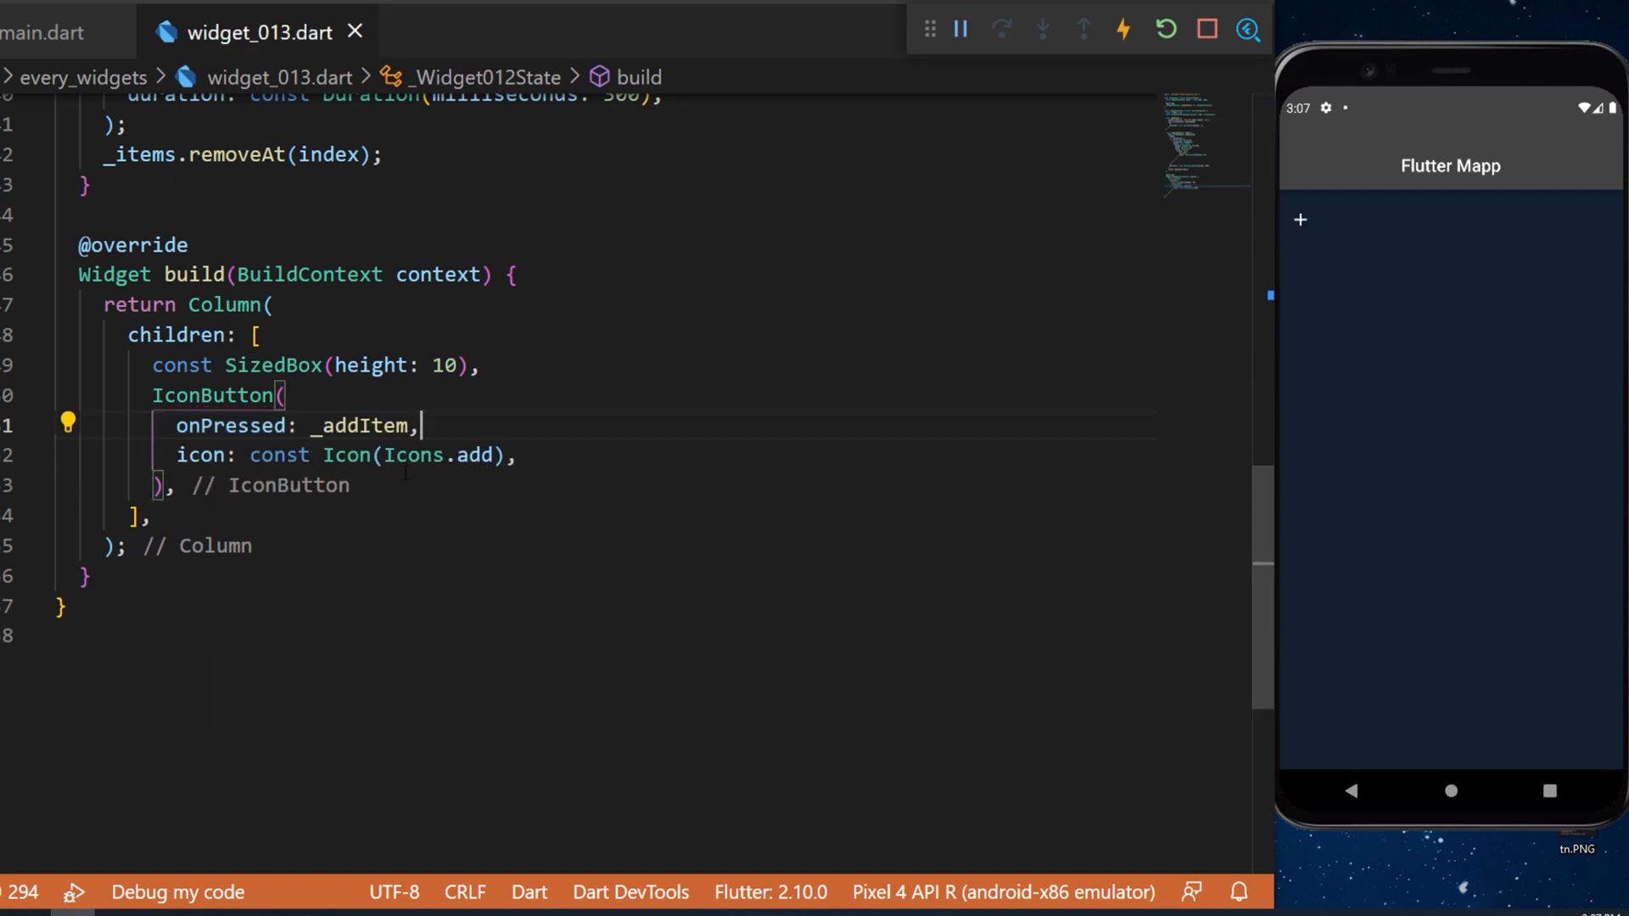
{"action": "type", "text": "Expanded(),"}
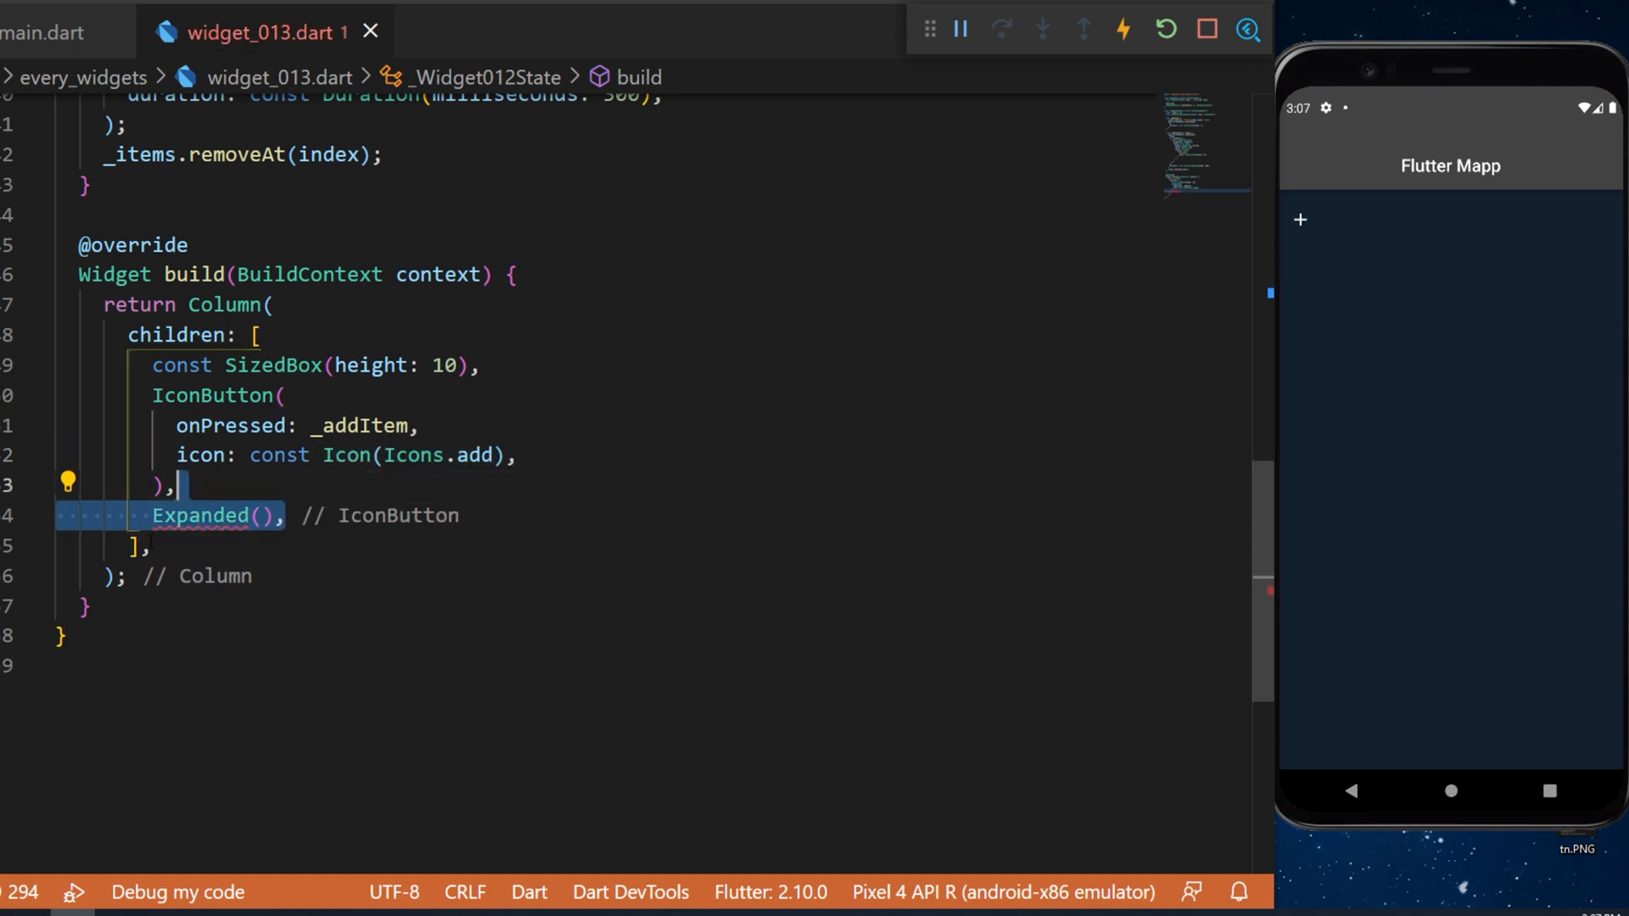
Step: Put an AnimatedList with key _key, zero initial items and 10 padding inside the Expanded
{"action": "type", "text": "child: AnimatedList(),"}
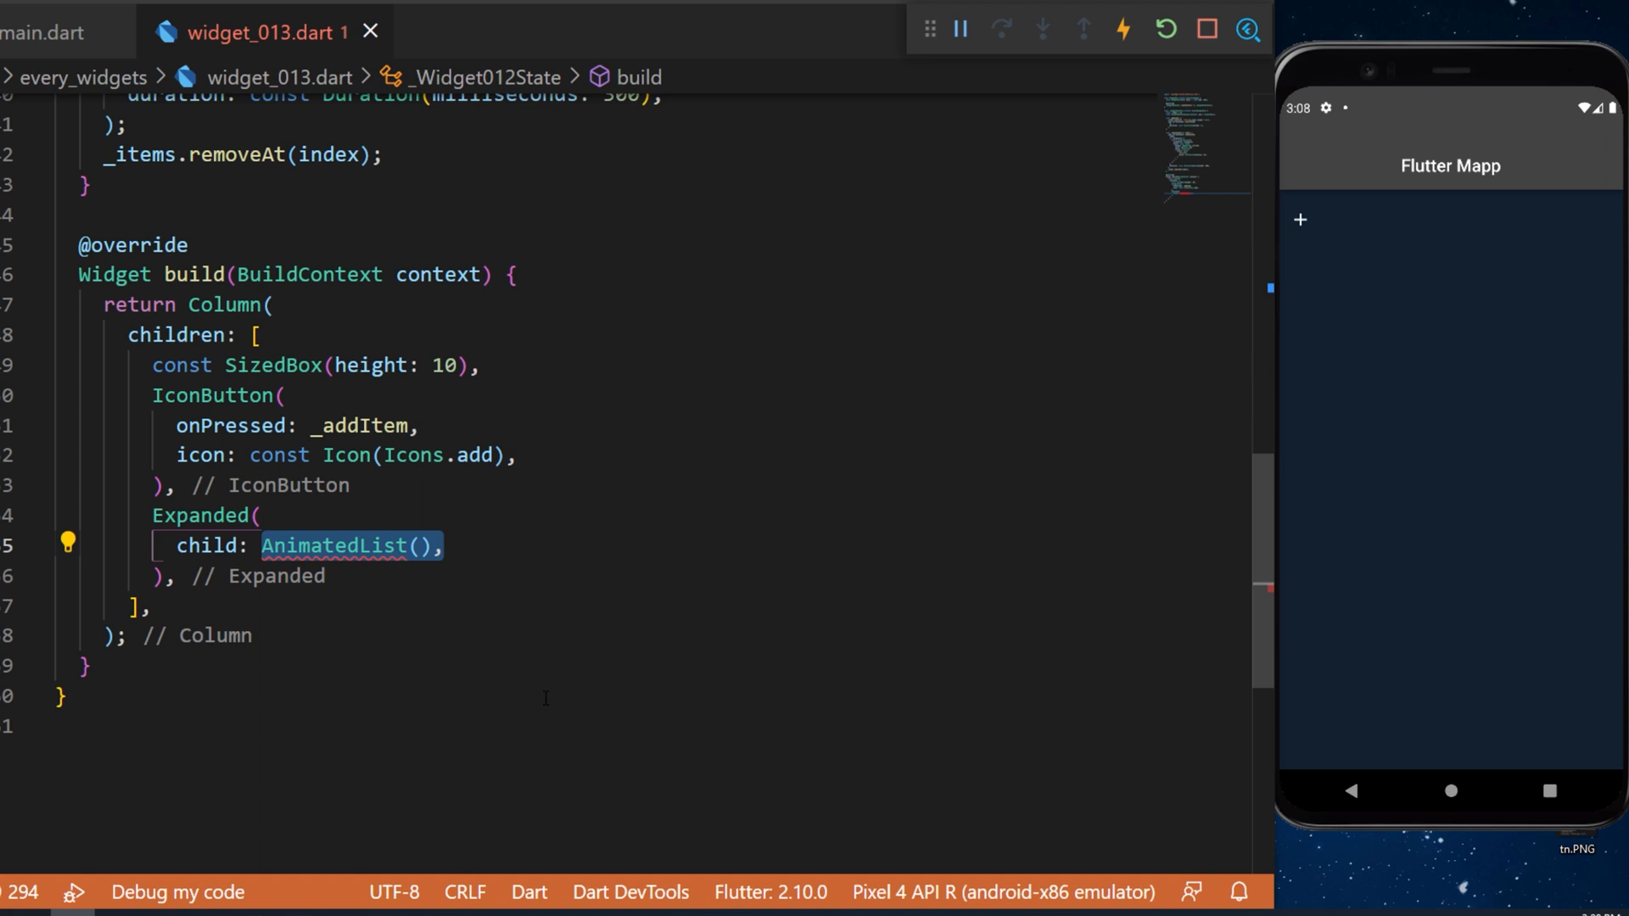
{"action": "type", "text": "key: _key,"}
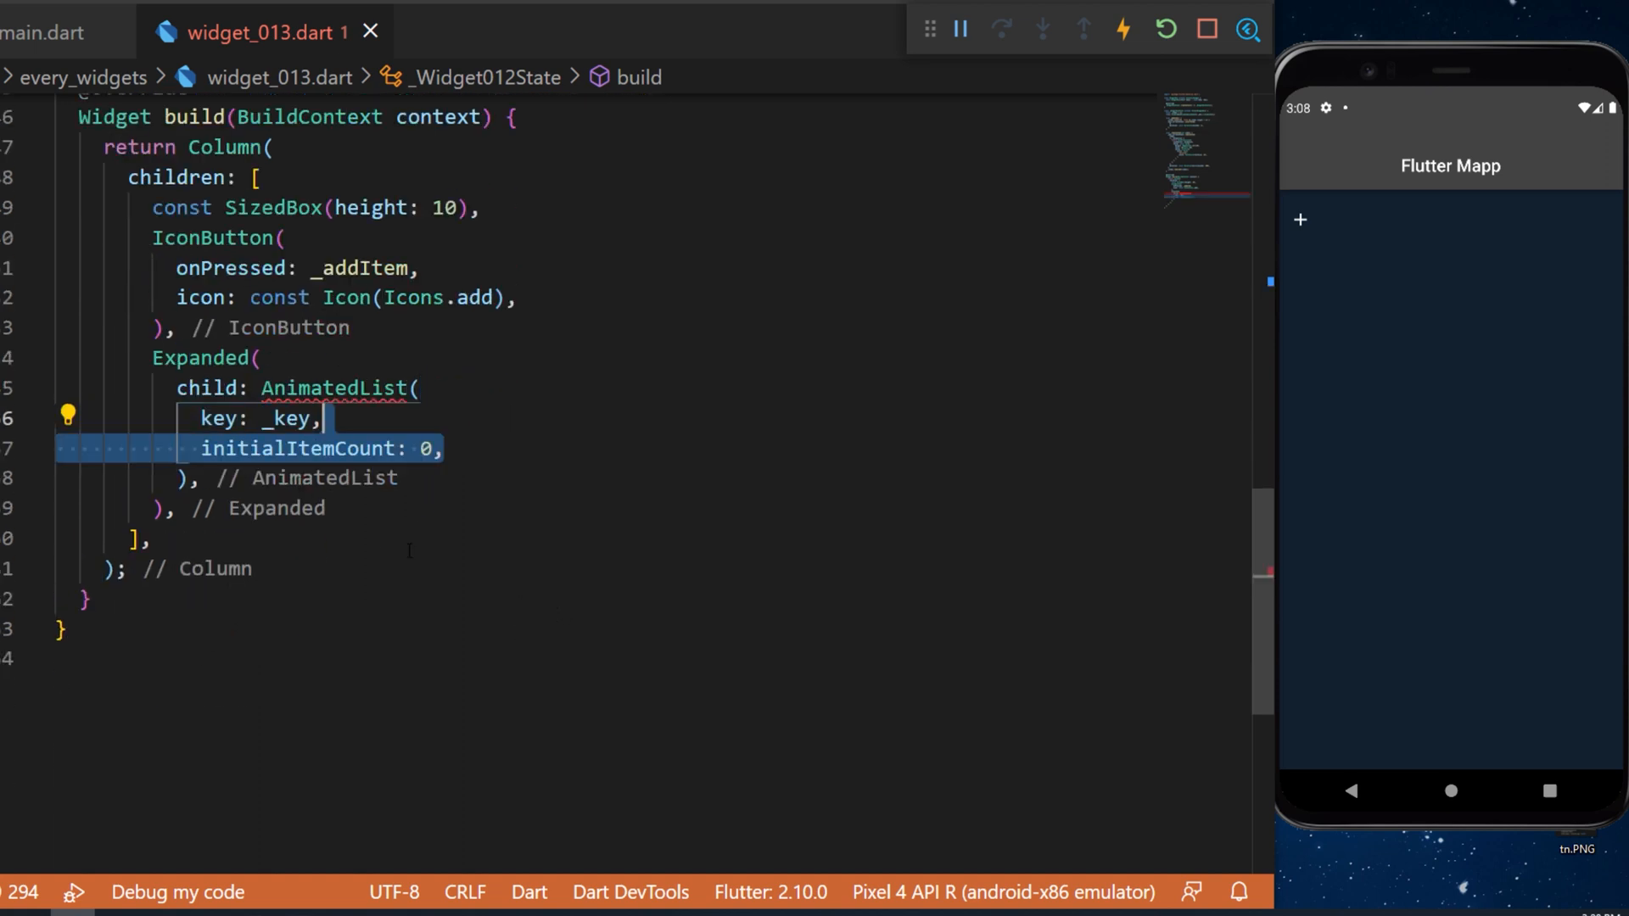
{"action": "double_click", "coordinate": [297, 448]}
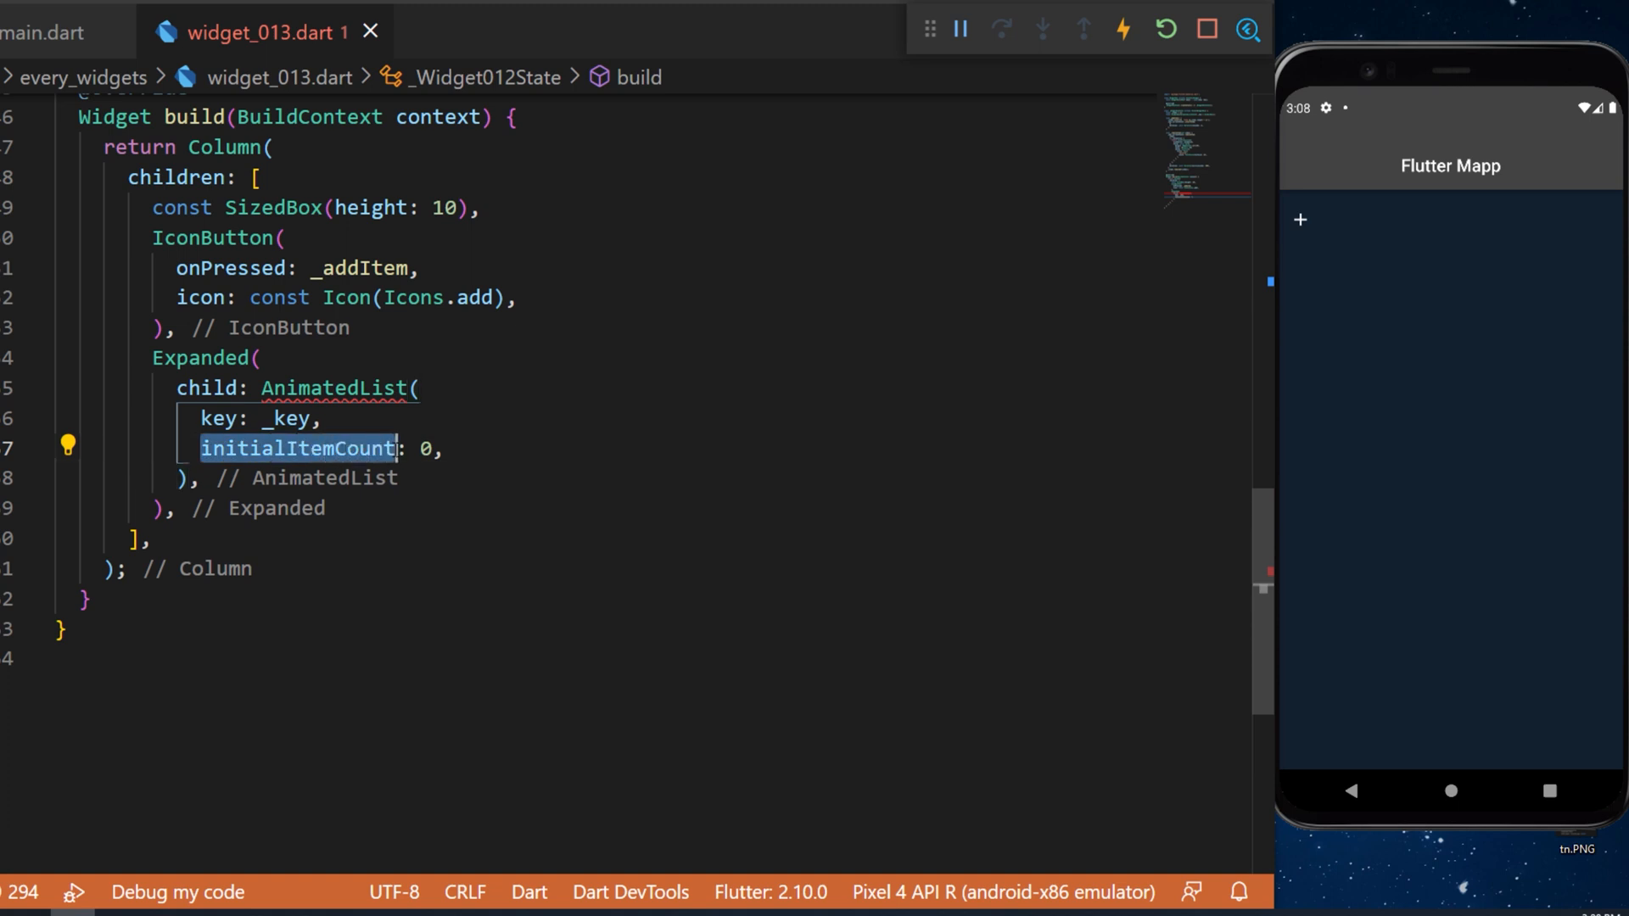
{"action": "type", "text": "padding: const EdgeInsets.all(10),"}
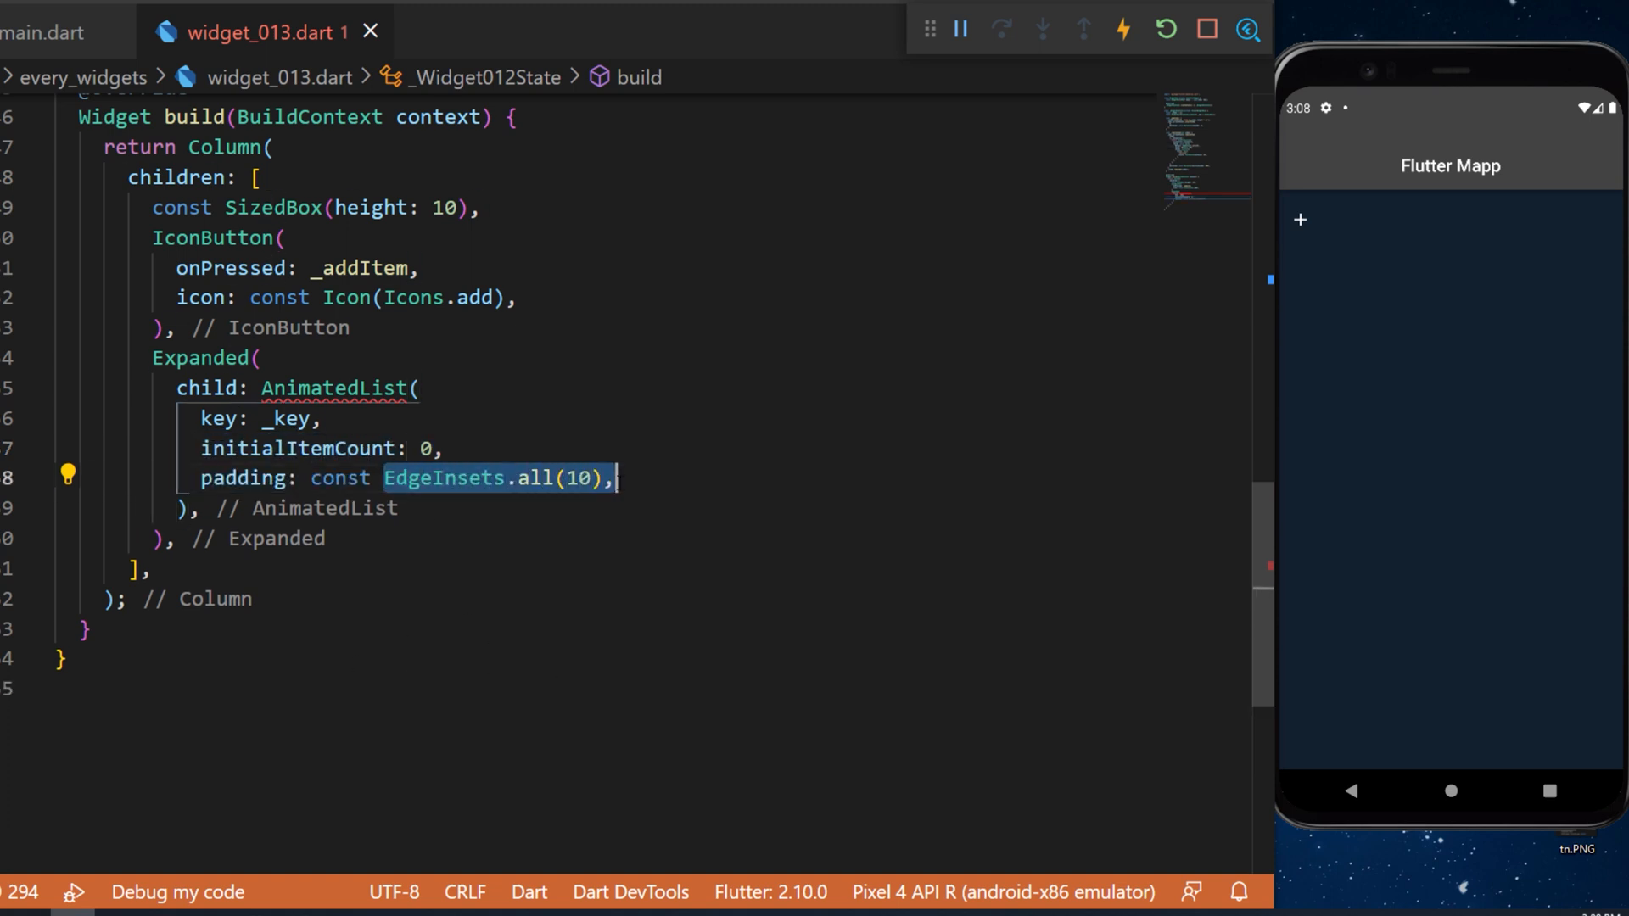
Step: Add an itemBuilder taking context, index and animation that returns a SizeTransition
{"action": "type", "text": "itemBuilder: () {},"}
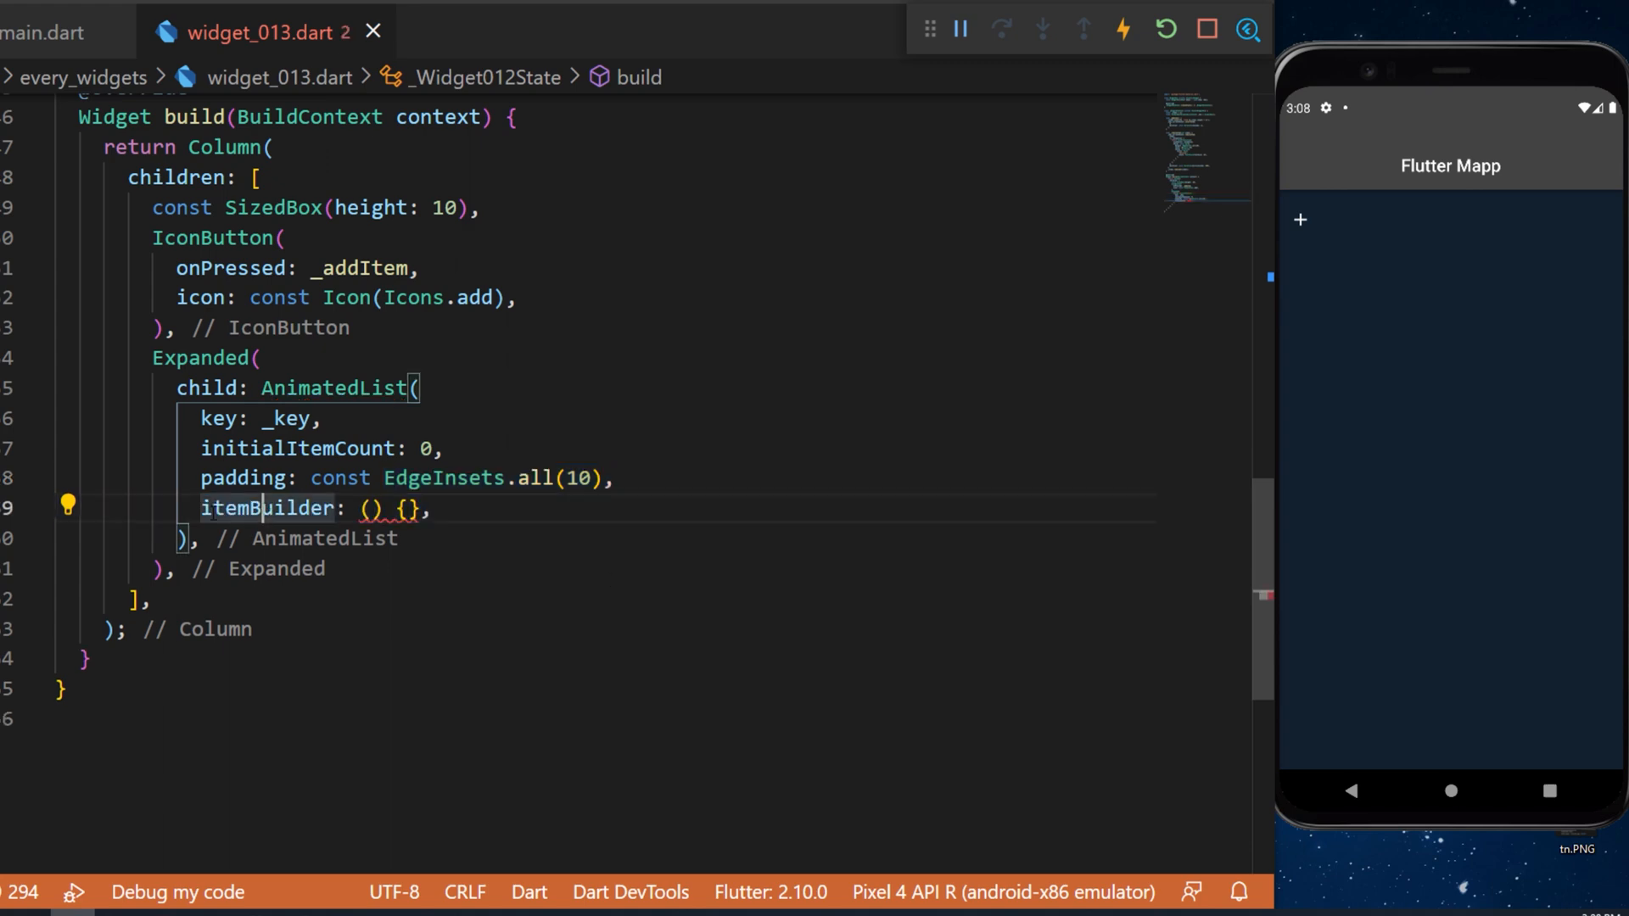
{"action": "mouse_move", "coordinate": [268, 508]}
{"action": "type", "text": "context, index, animation"}
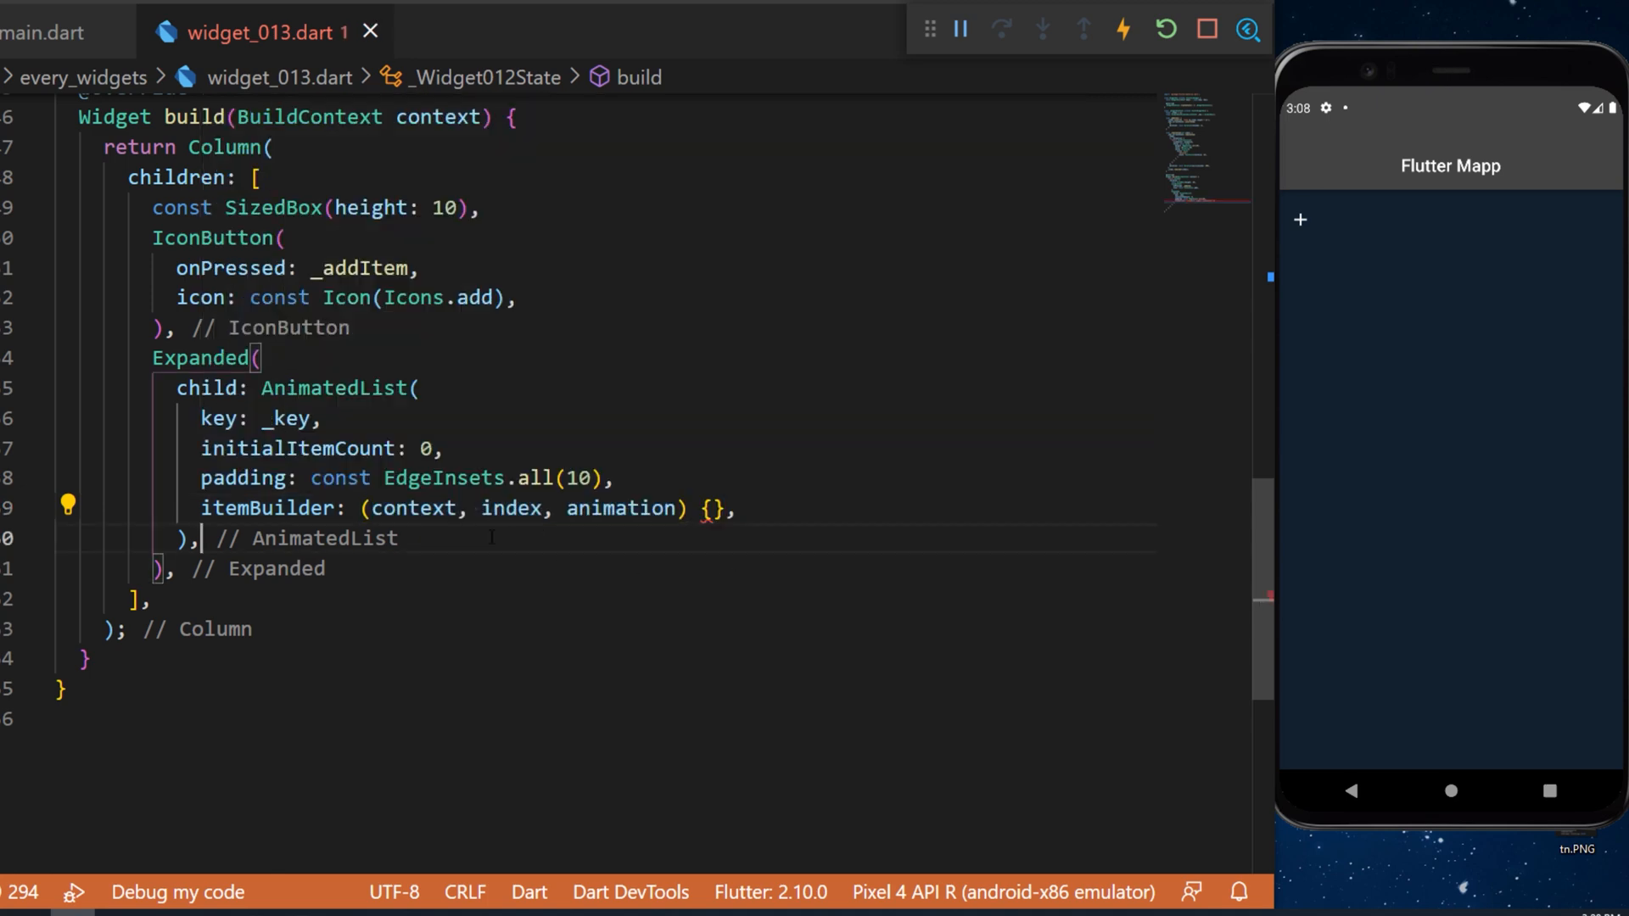
{"action": "double_click", "coordinate": [509, 510]}
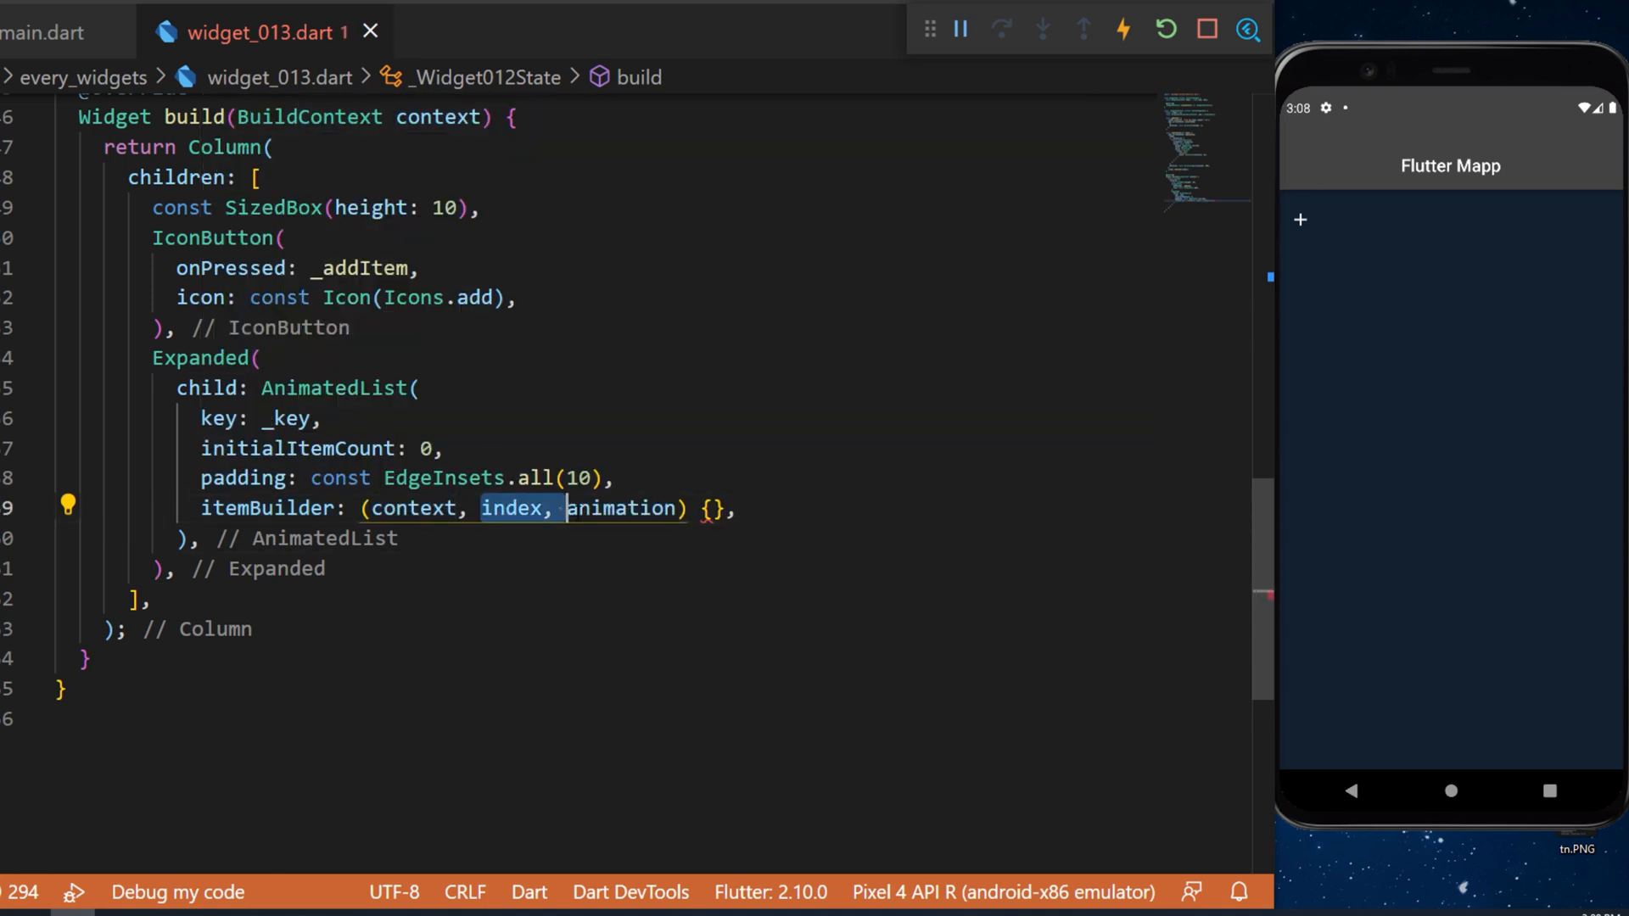
{"action": "type", "text": "return SizeTransition();"}
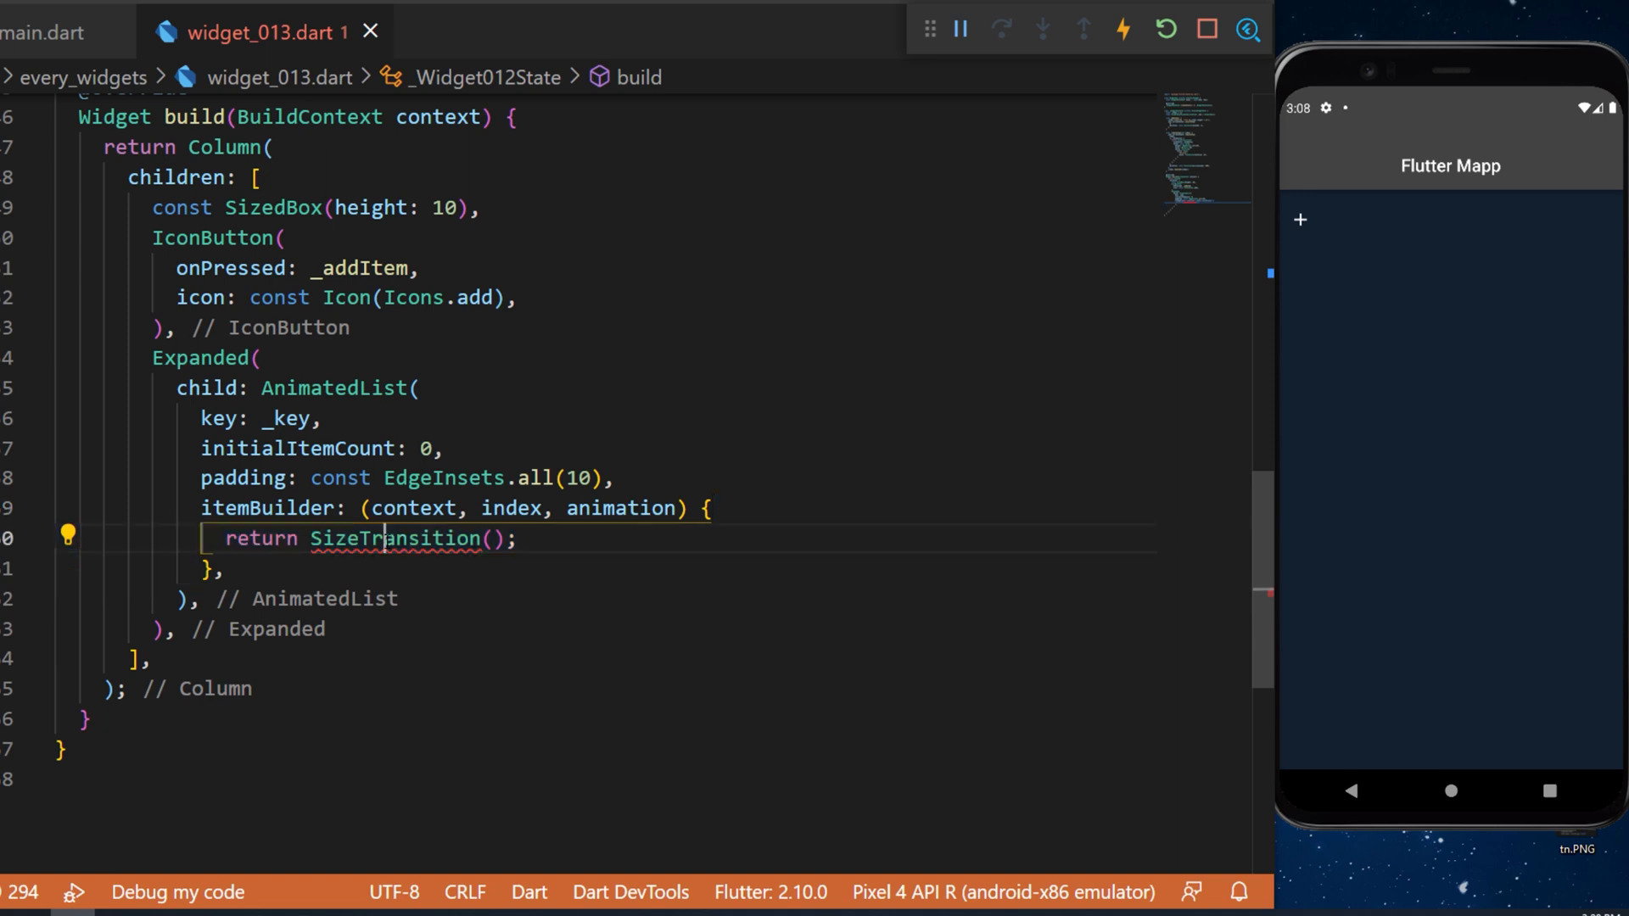
Step: Give the SizeTransition a UniqueKey and sizeFactor: animation after checking its signature
{"action": "double_click", "coordinate": [394, 540]}
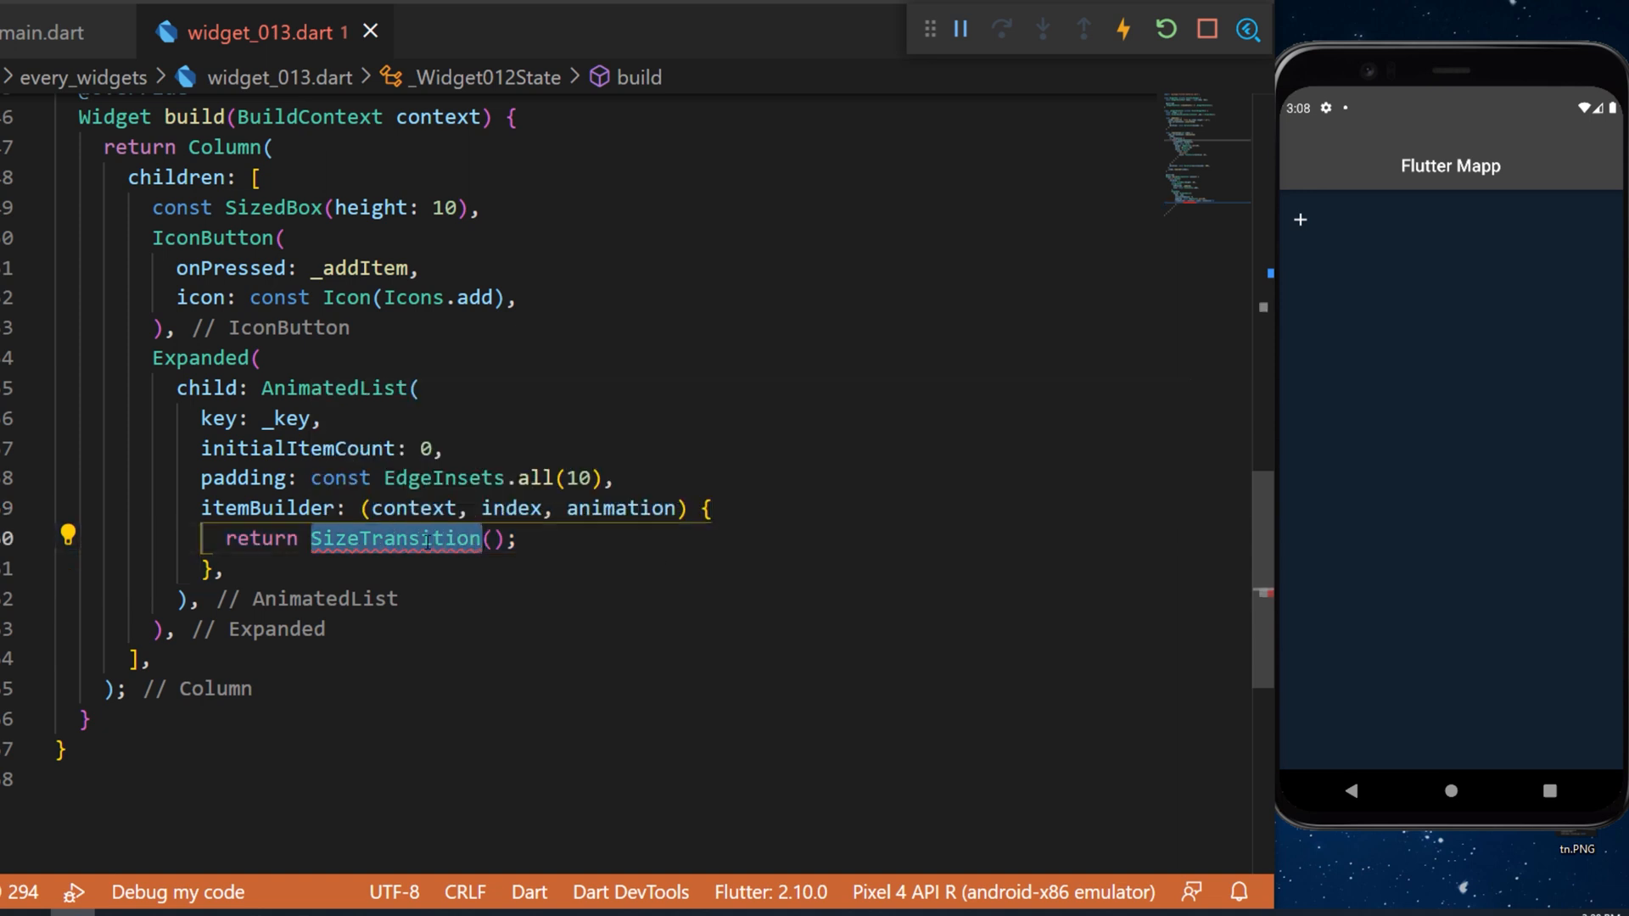
{"action": "mouse_move", "coordinate": [430, 540]}
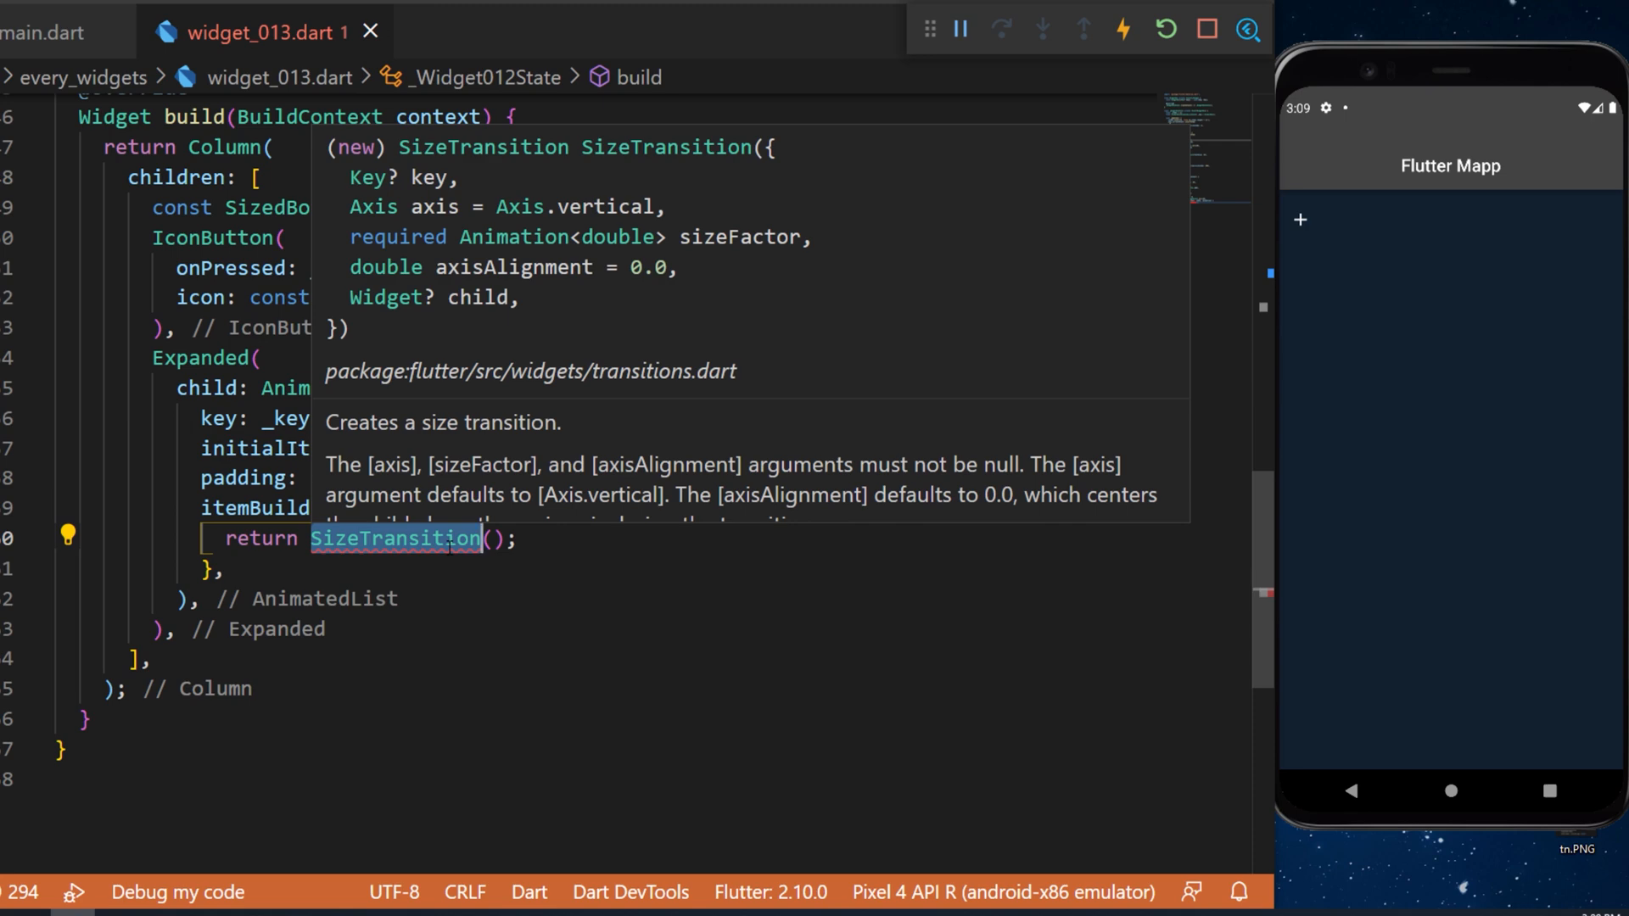
{"action": "type", "text": "key: UniqueKey(),"}
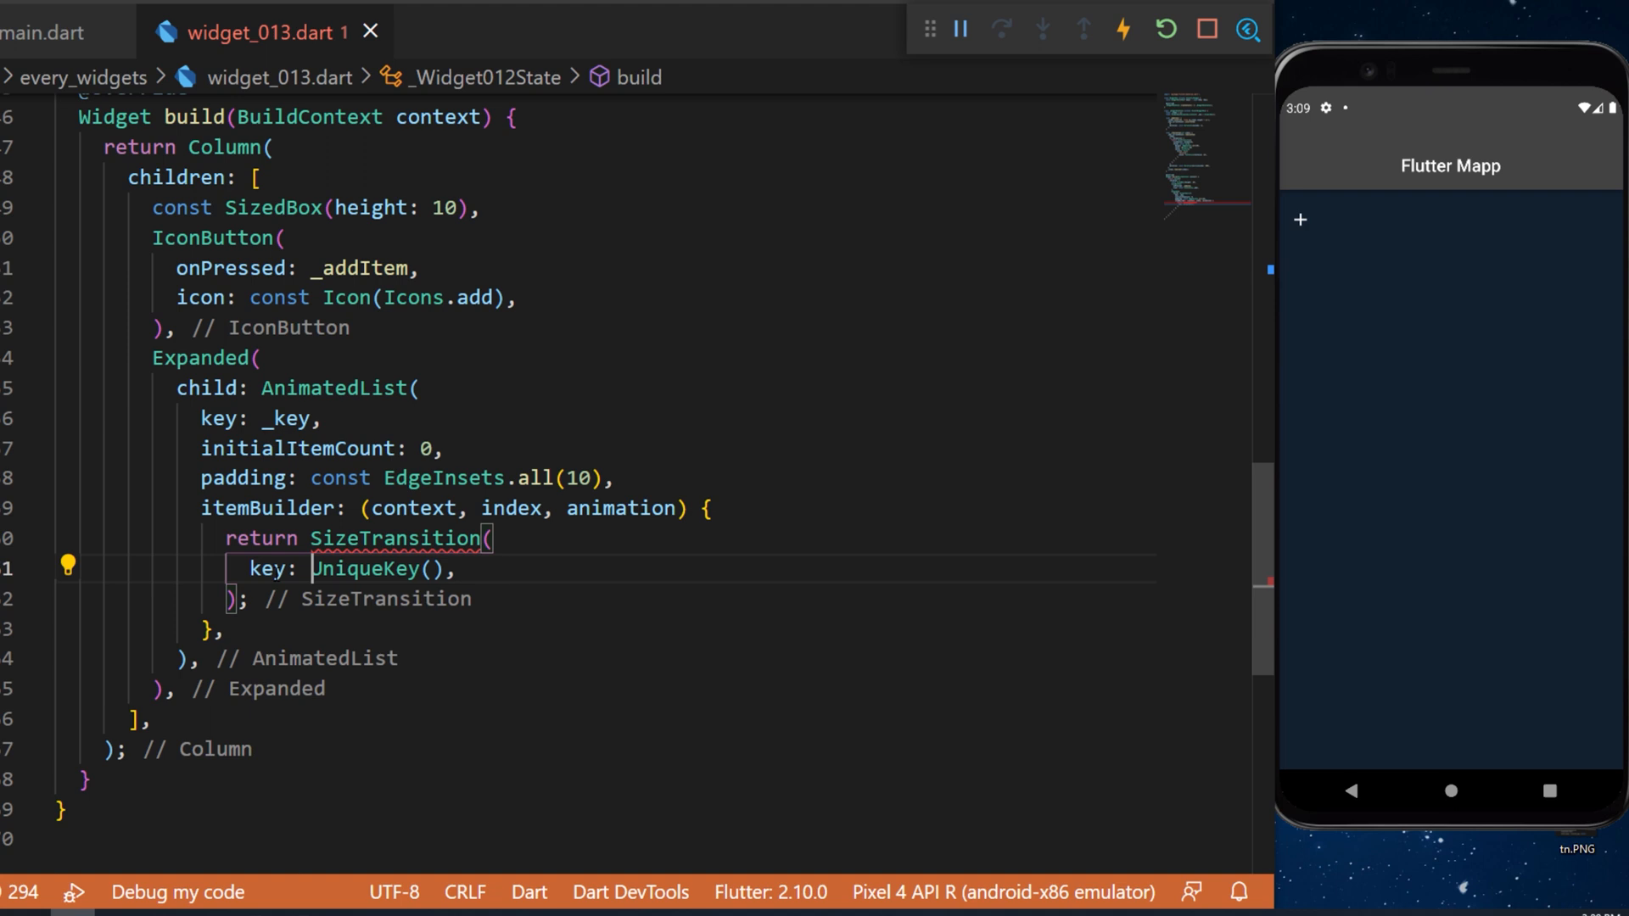
{"action": "type", "text": "sizeFactor: animation,"}
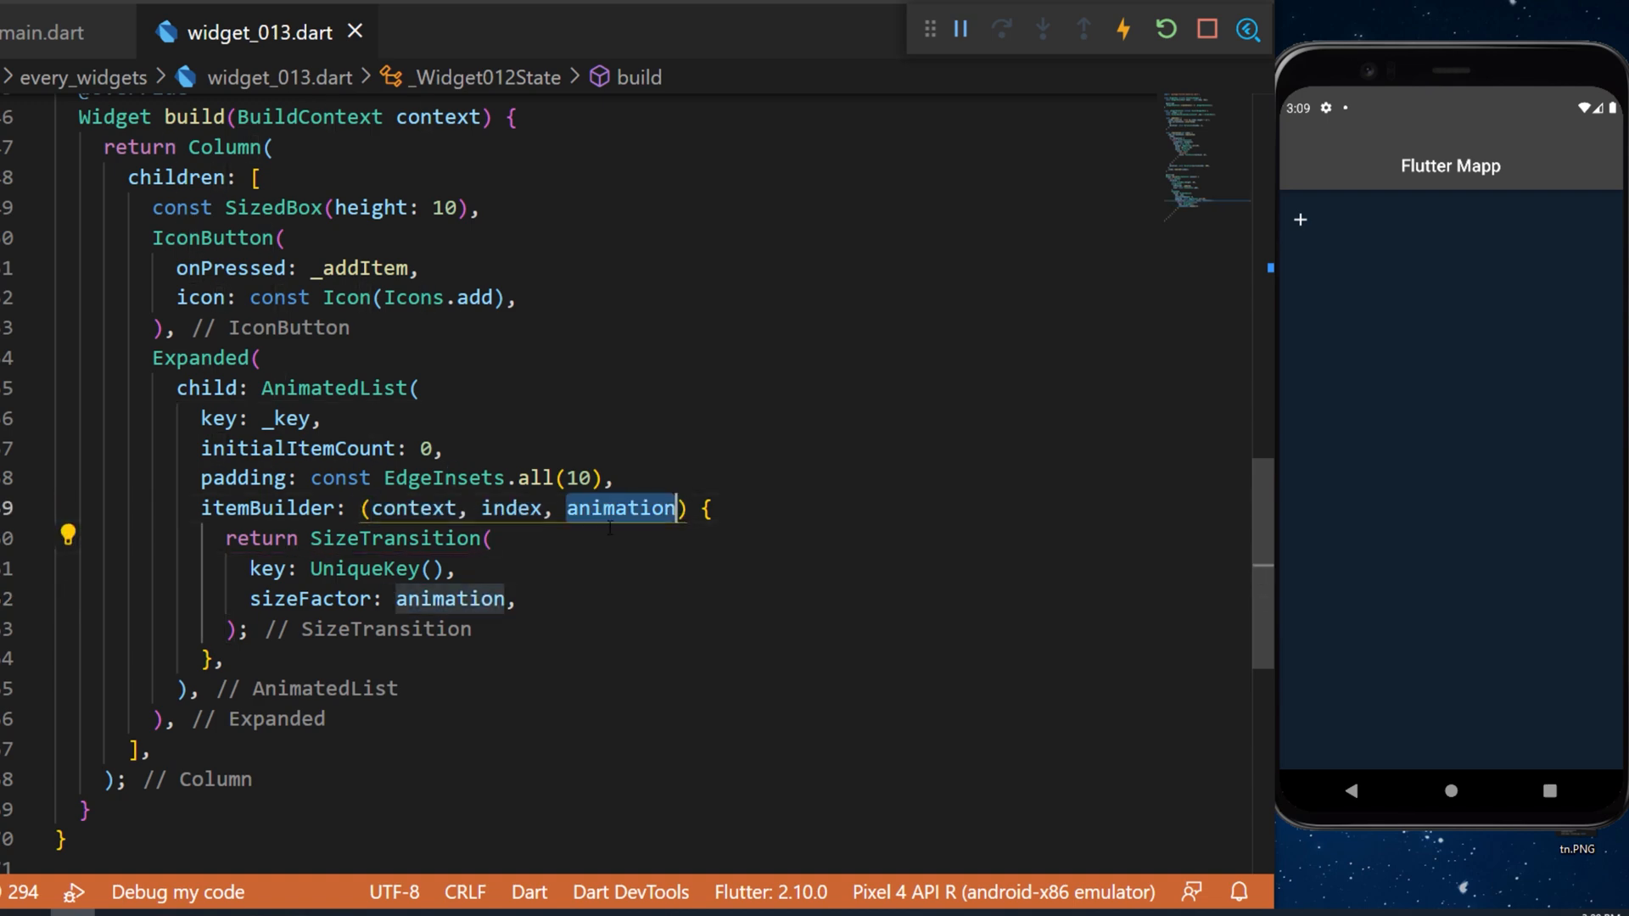
Step: Wrap a Card with margin 10, Colors.orangeAccent and a ListTile child in the SizeTransition
{"action": "type", "text": "child: Card(),"}
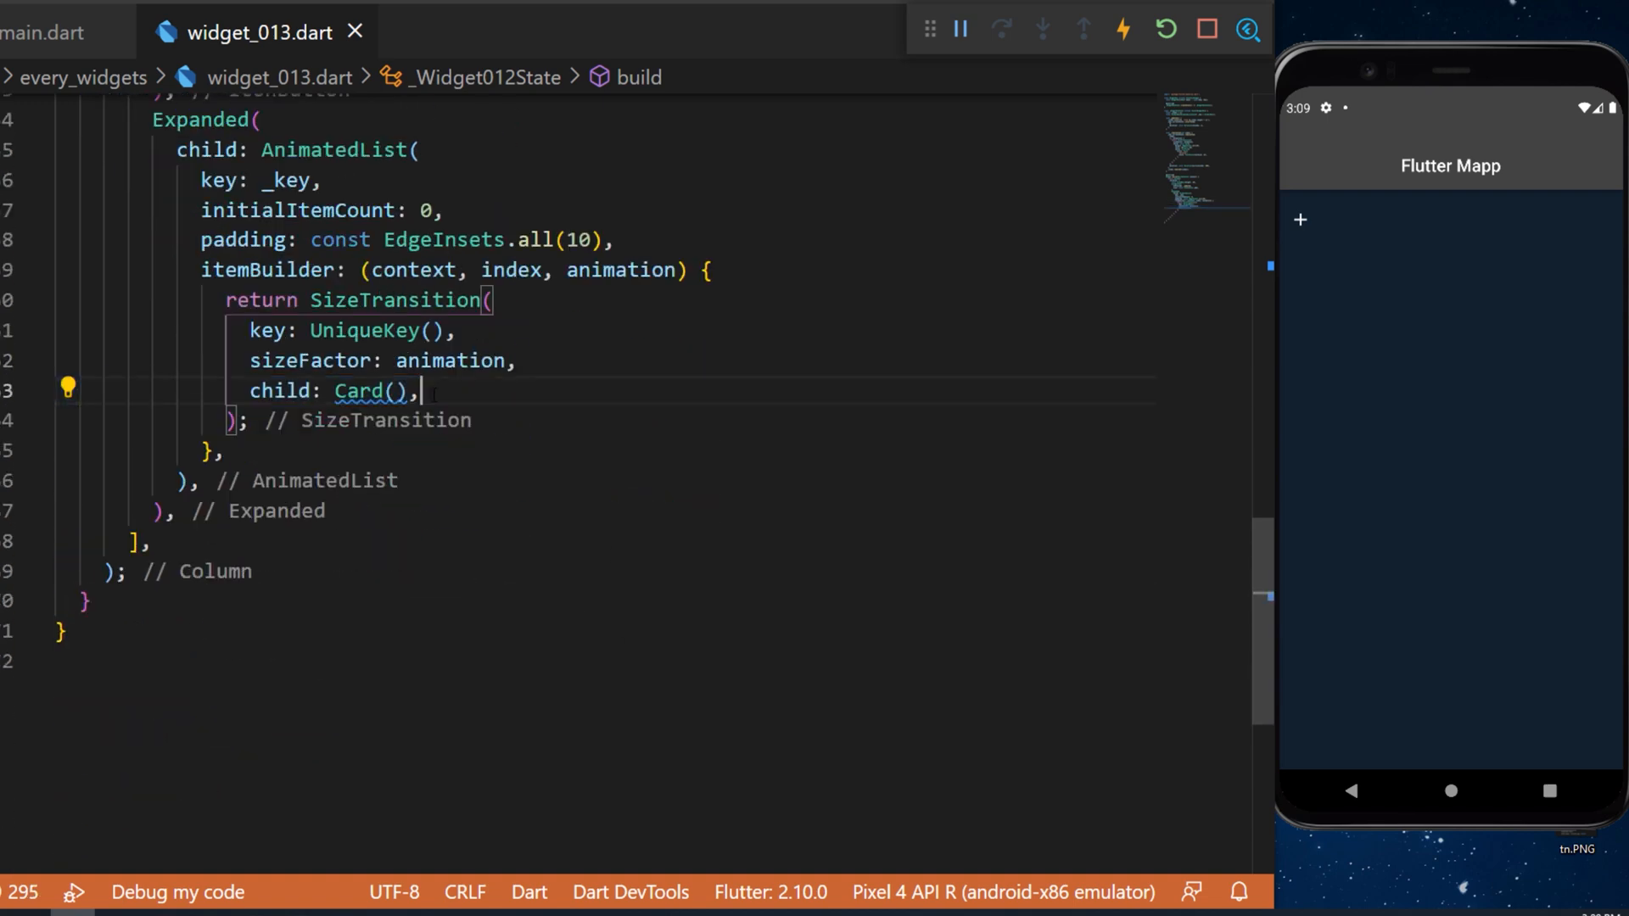
{"action": "type", "text": "margin: const EdgeInsets.all(10),"}
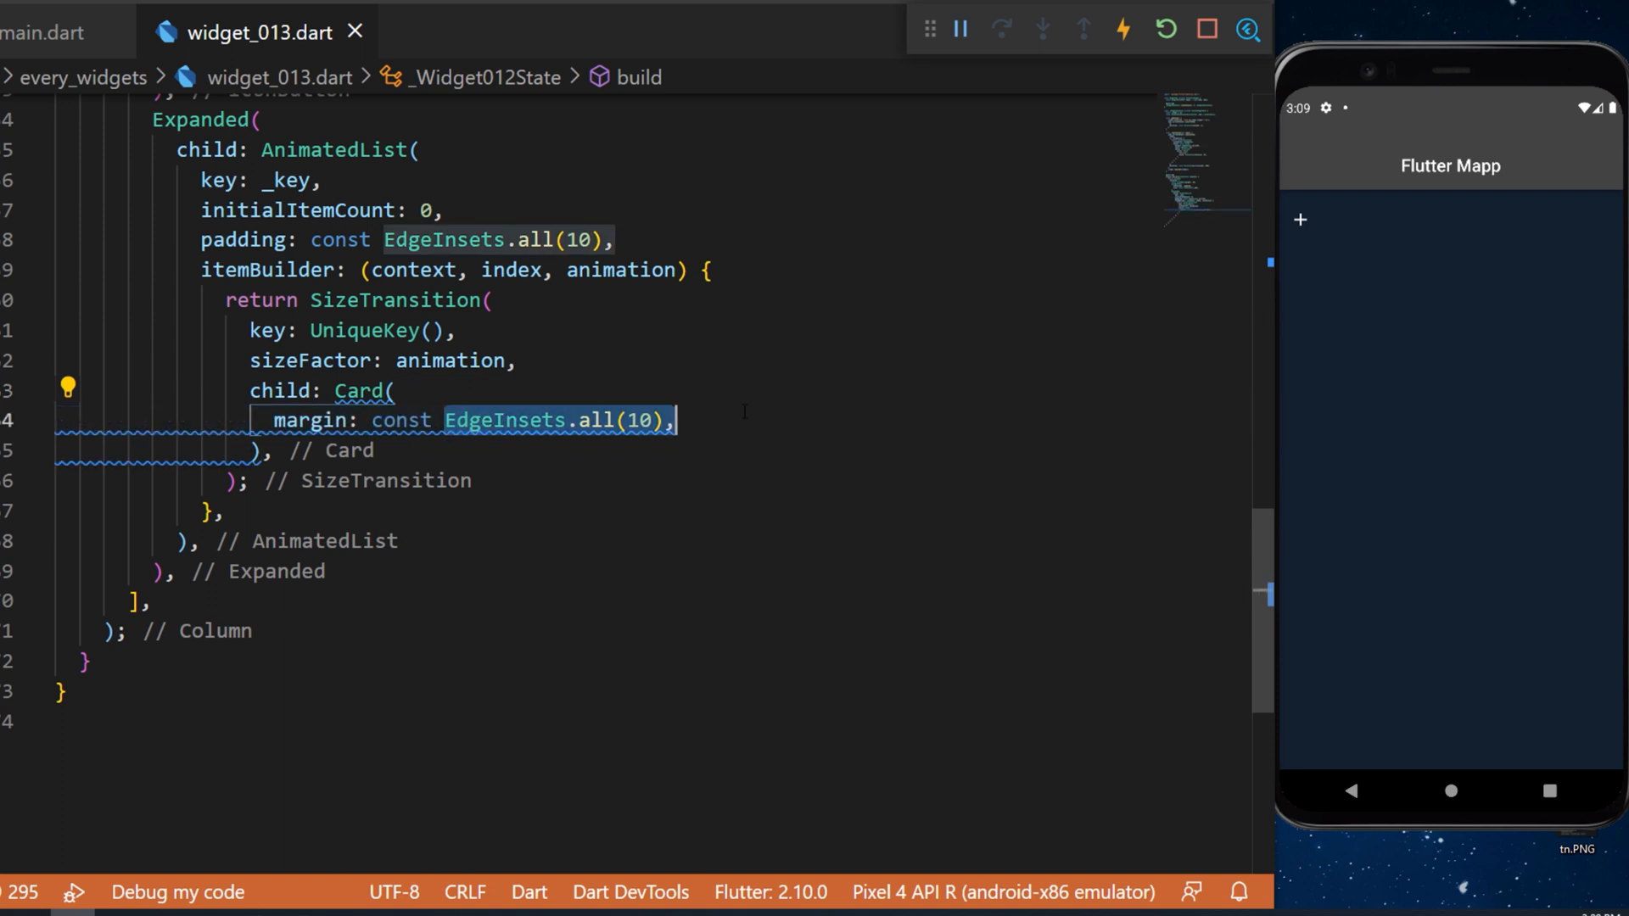
{"action": "type", "text": "color: Colors.orangeAccent,"}
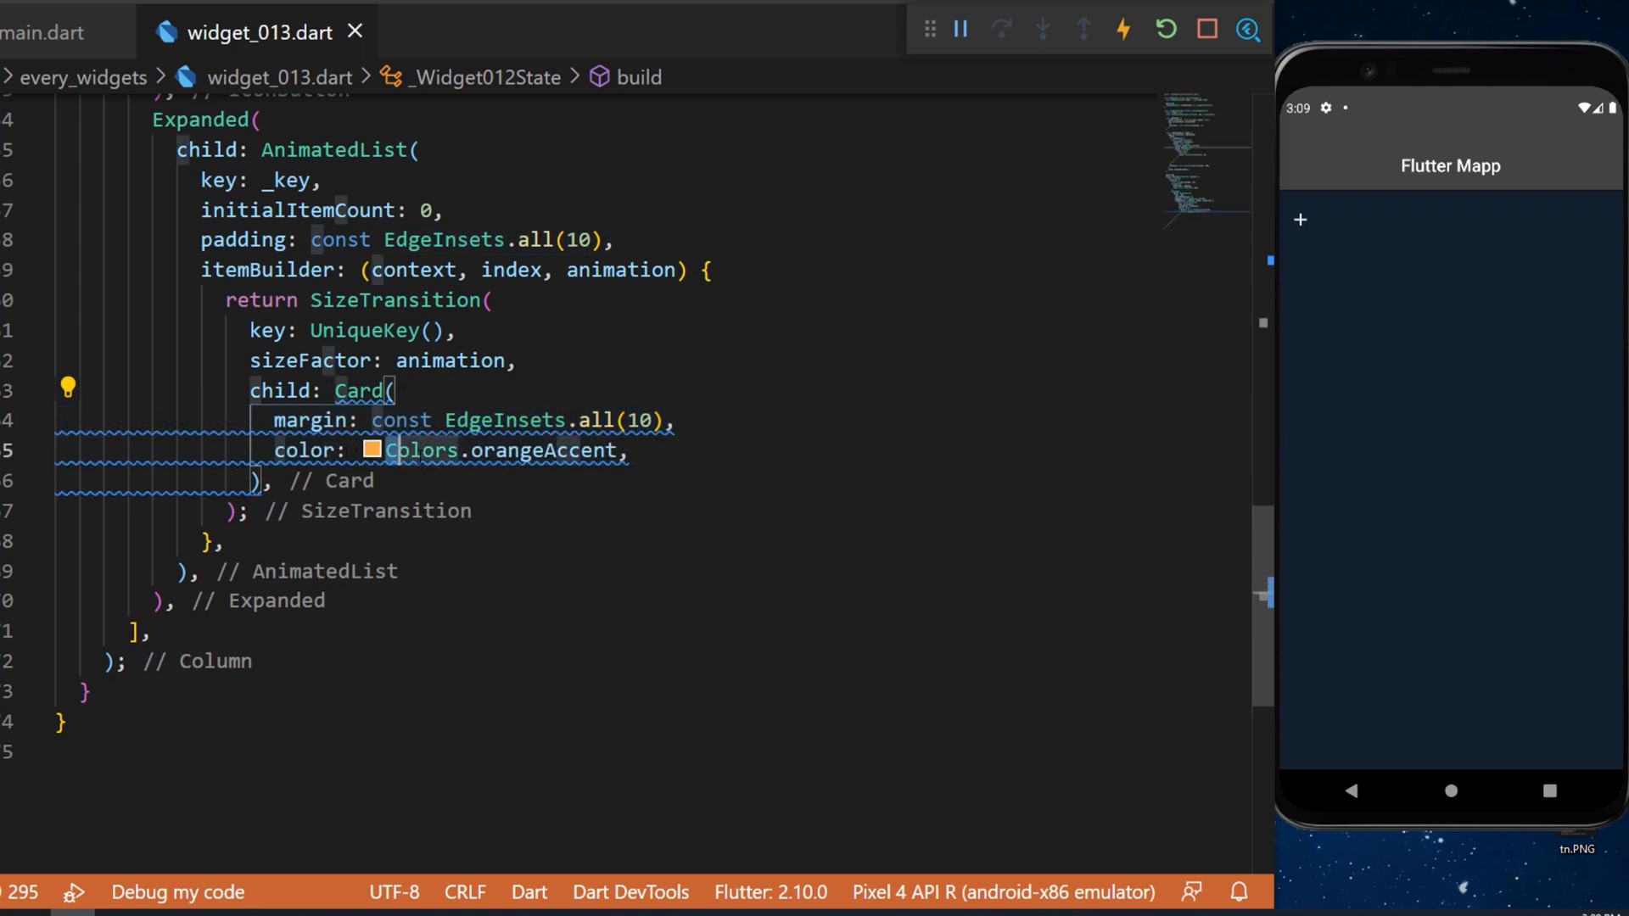
{"action": "type", "text": "child: ListTile(),"}
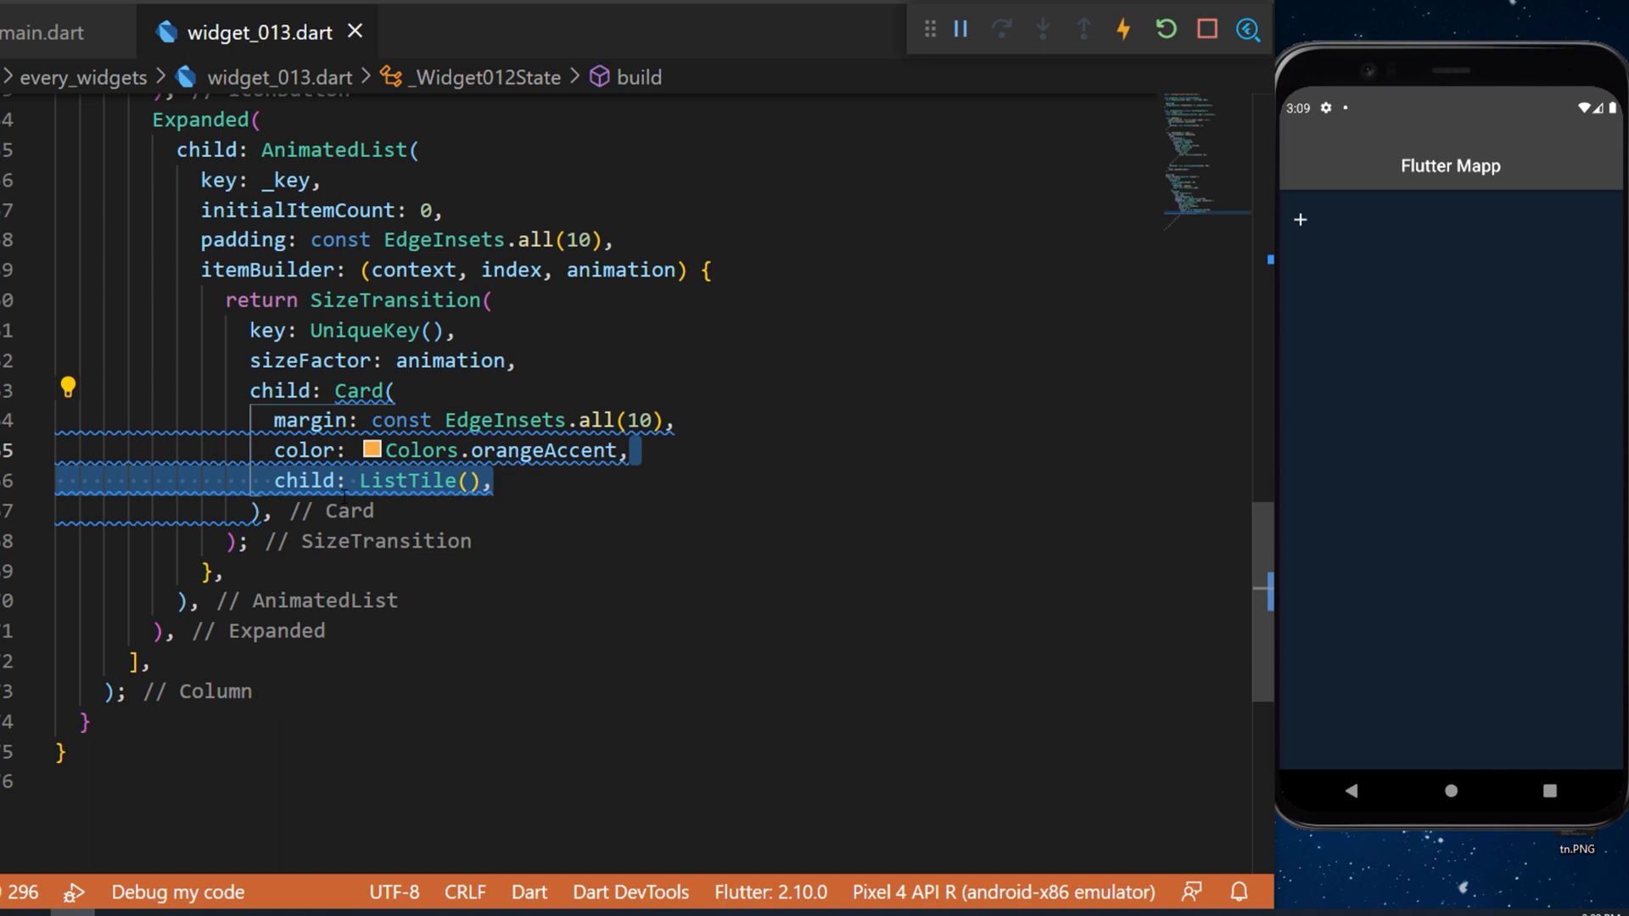
Step: Title the ListTile with Text(_items[index]) at fontSize 24 and start a trailing IconButton
{"action": "type", "text": "title: Text(),"}
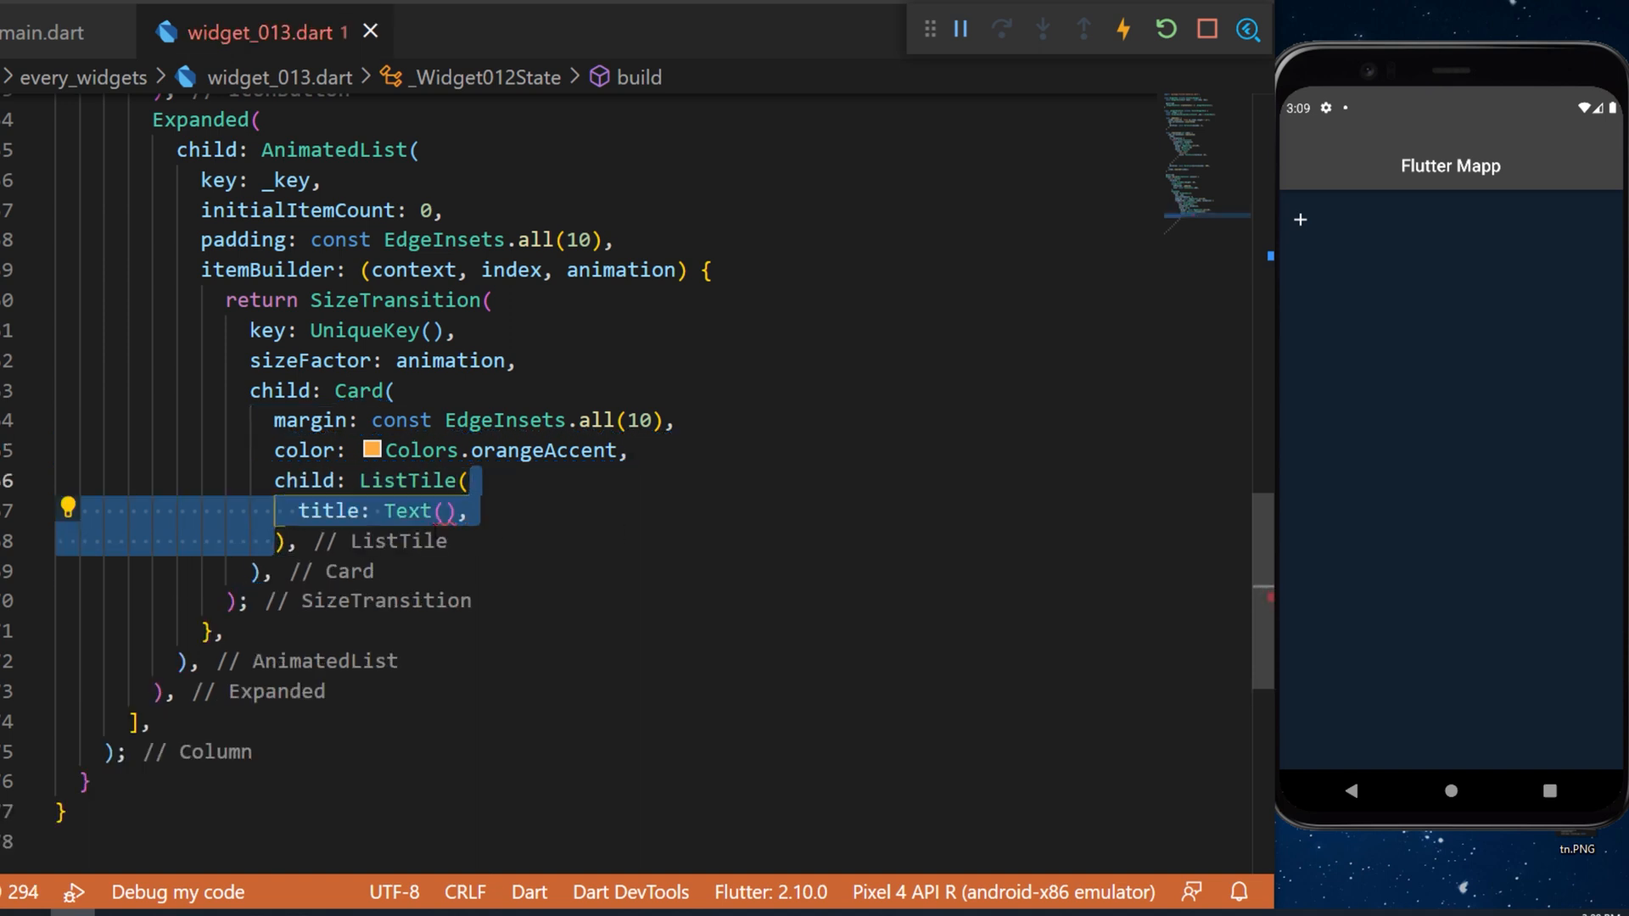
{"action": "type", "text": "_items[index],"}
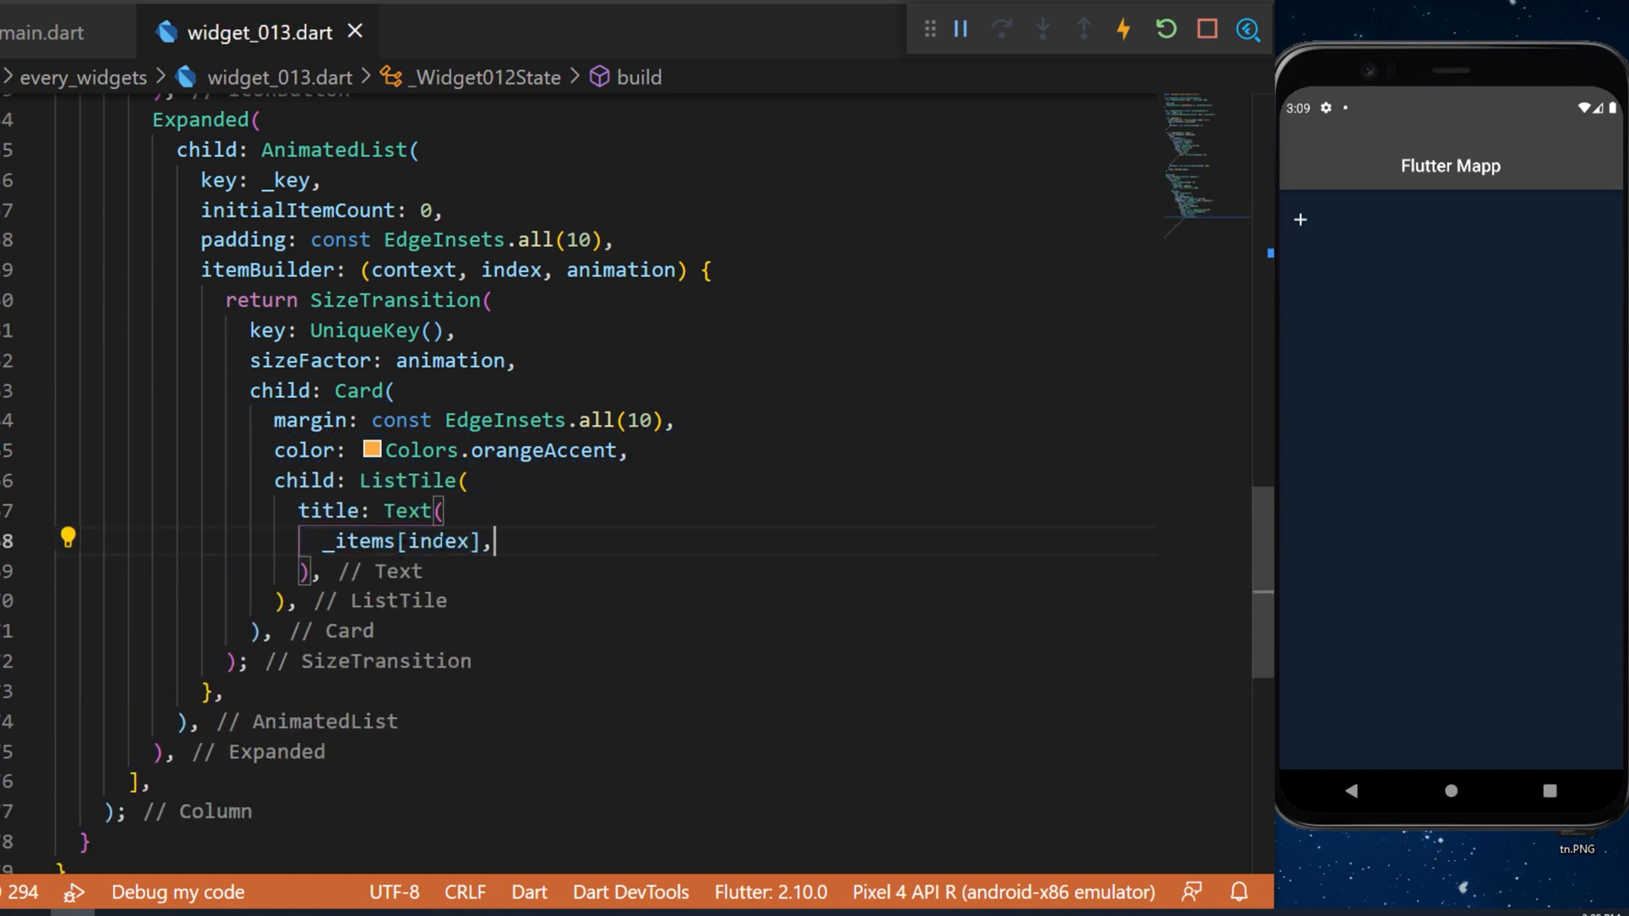
{"action": "double_click", "coordinate": [390, 541]}
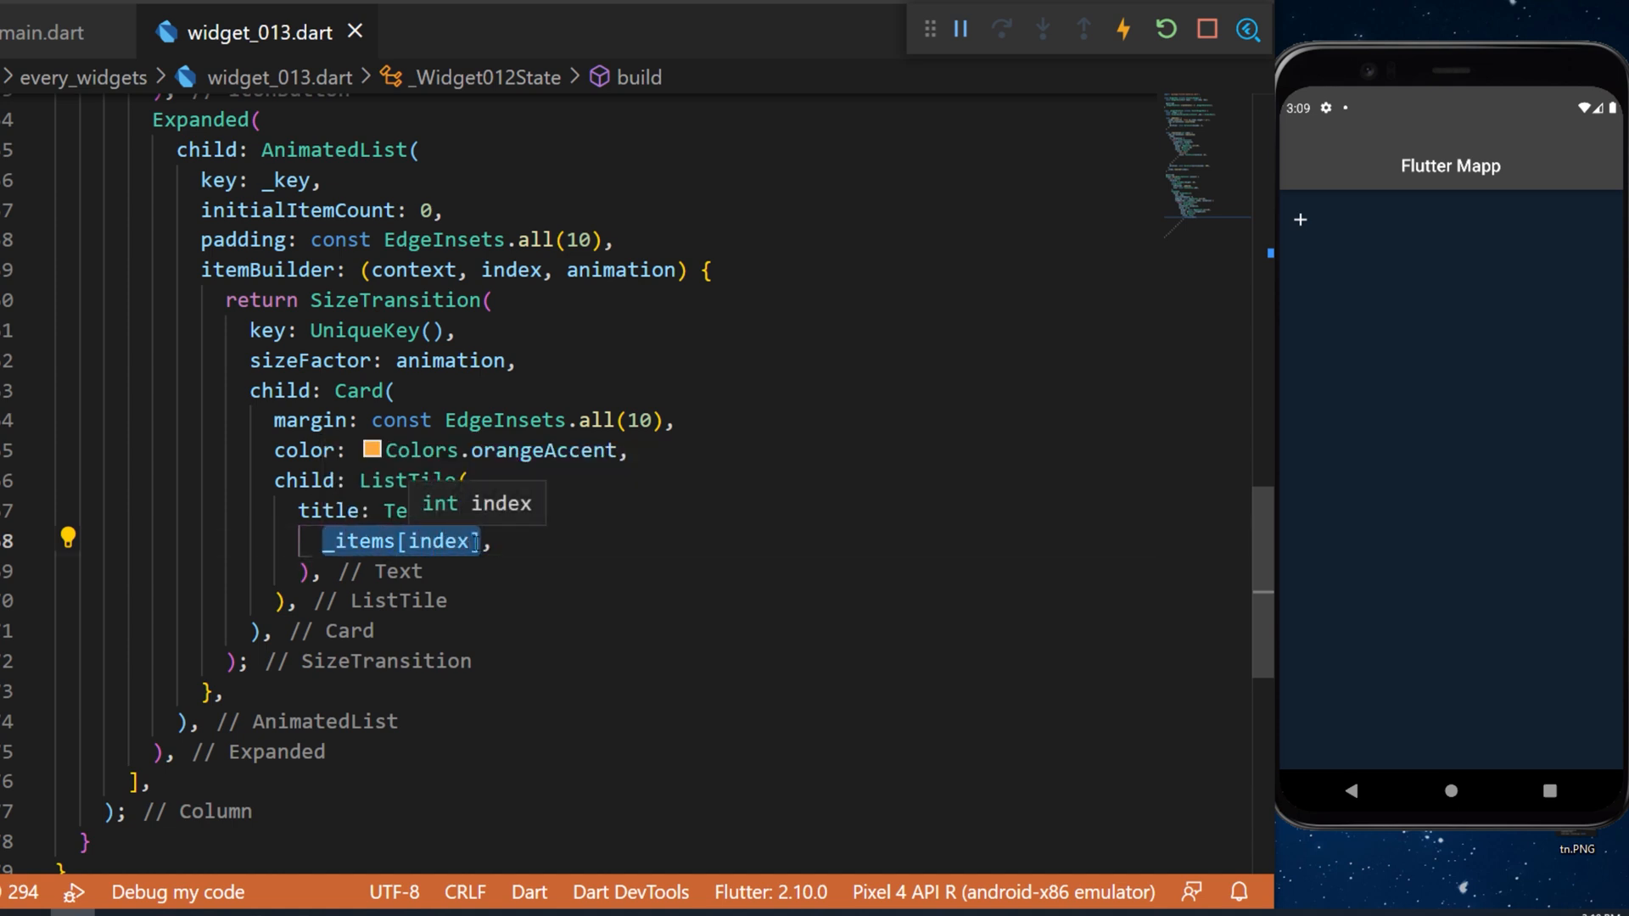
{"action": "type", "text": "style: const TextStyle(fontSize: 24),"}
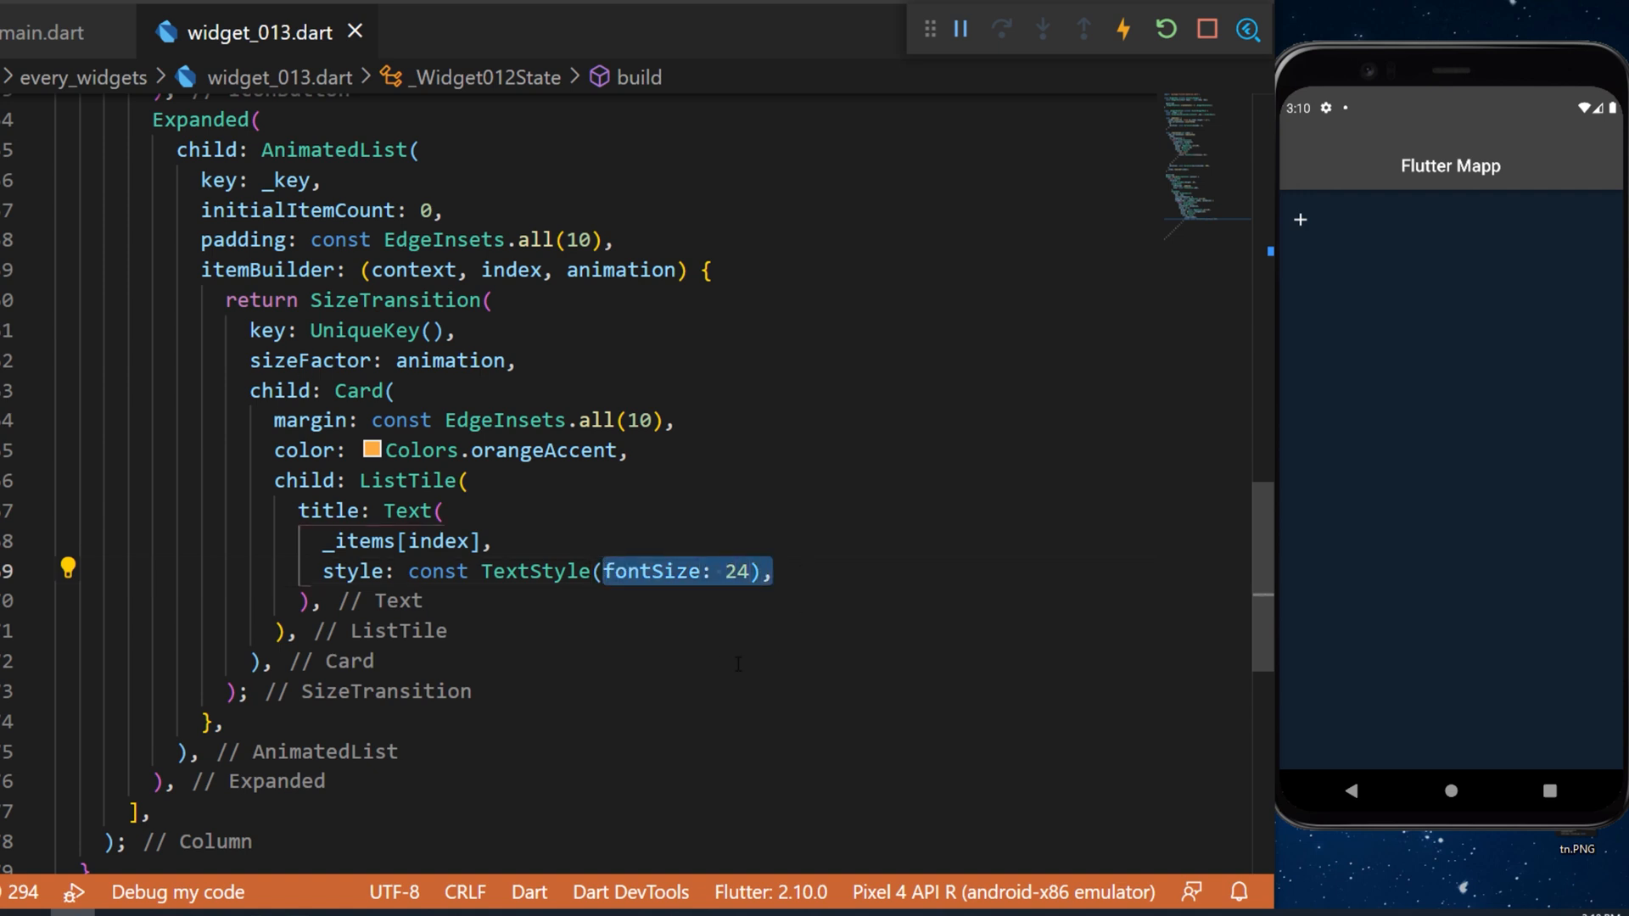
{"action": "type", "text": "trailing: IconButton(),"}
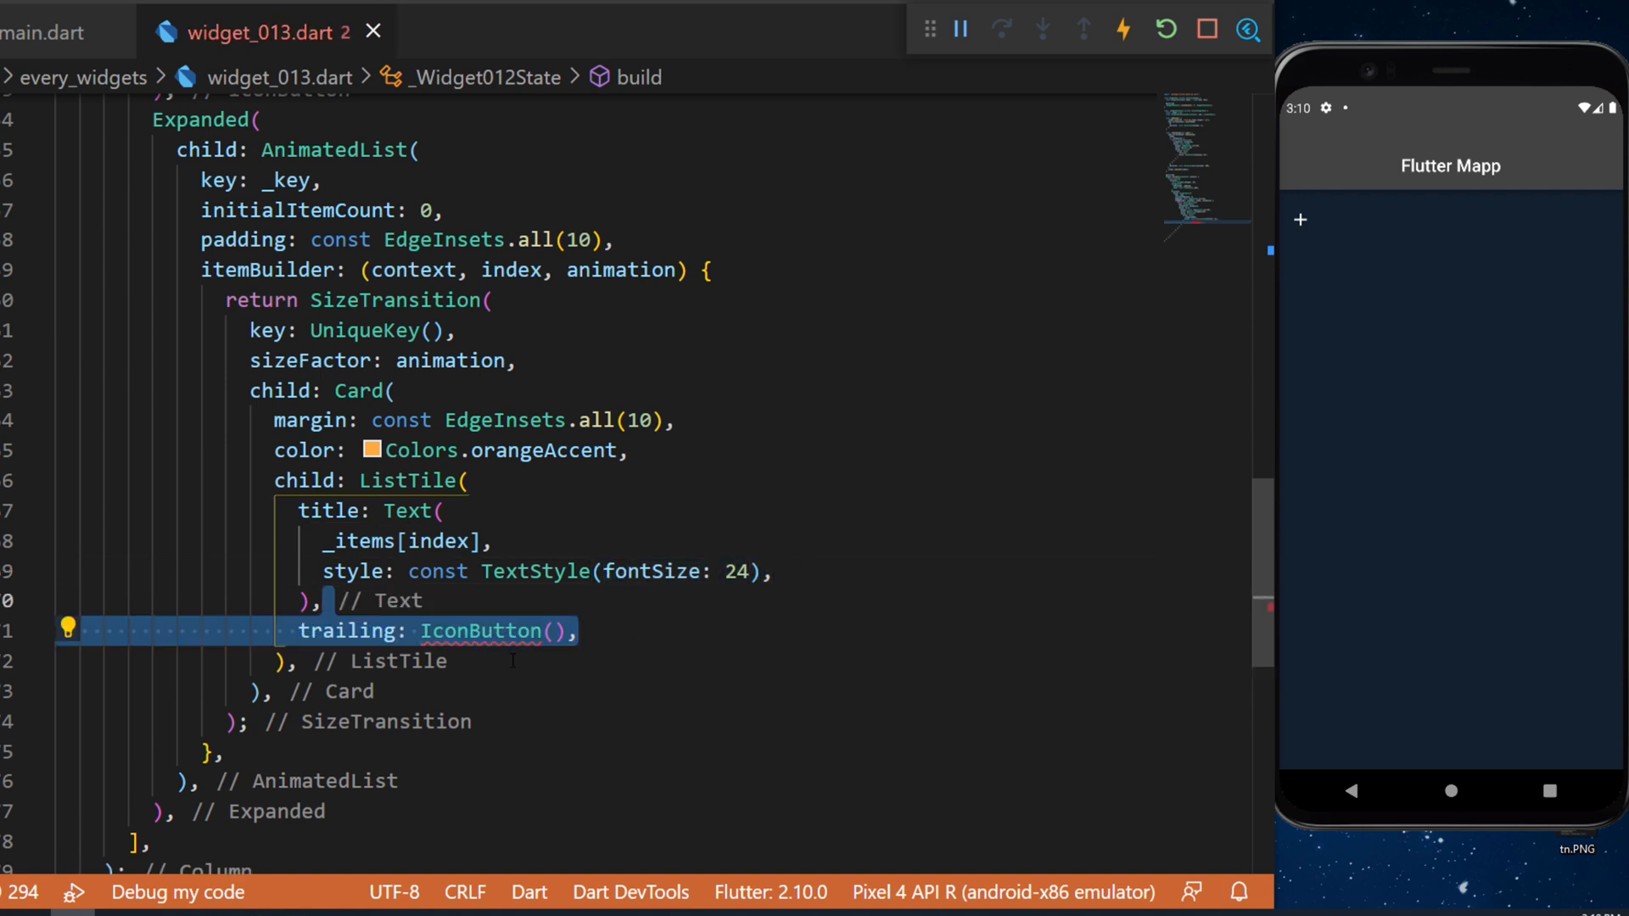
Step: Give the trailing IconButton a const Icon(Icons.delete)
{"action": "type", "text": "icon: const Icon(Icons.delete),"}
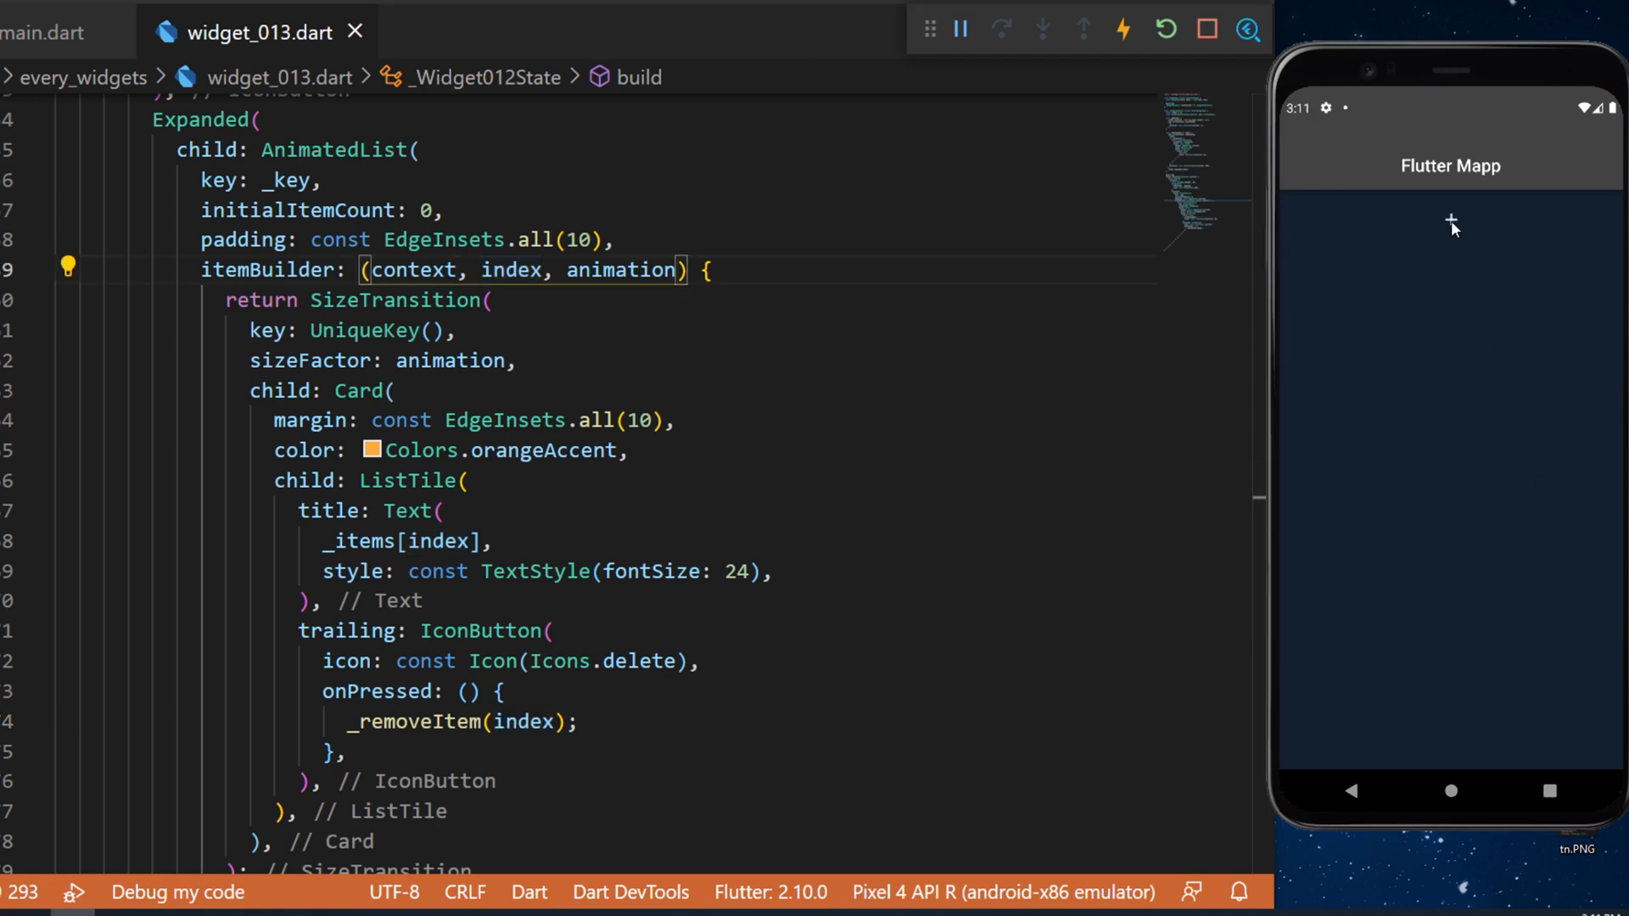
Step: Add three orange item cards (Item 1, Item 2, Item 3) with the plus button
{"action": "left_click", "coordinate": [1449, 220]}
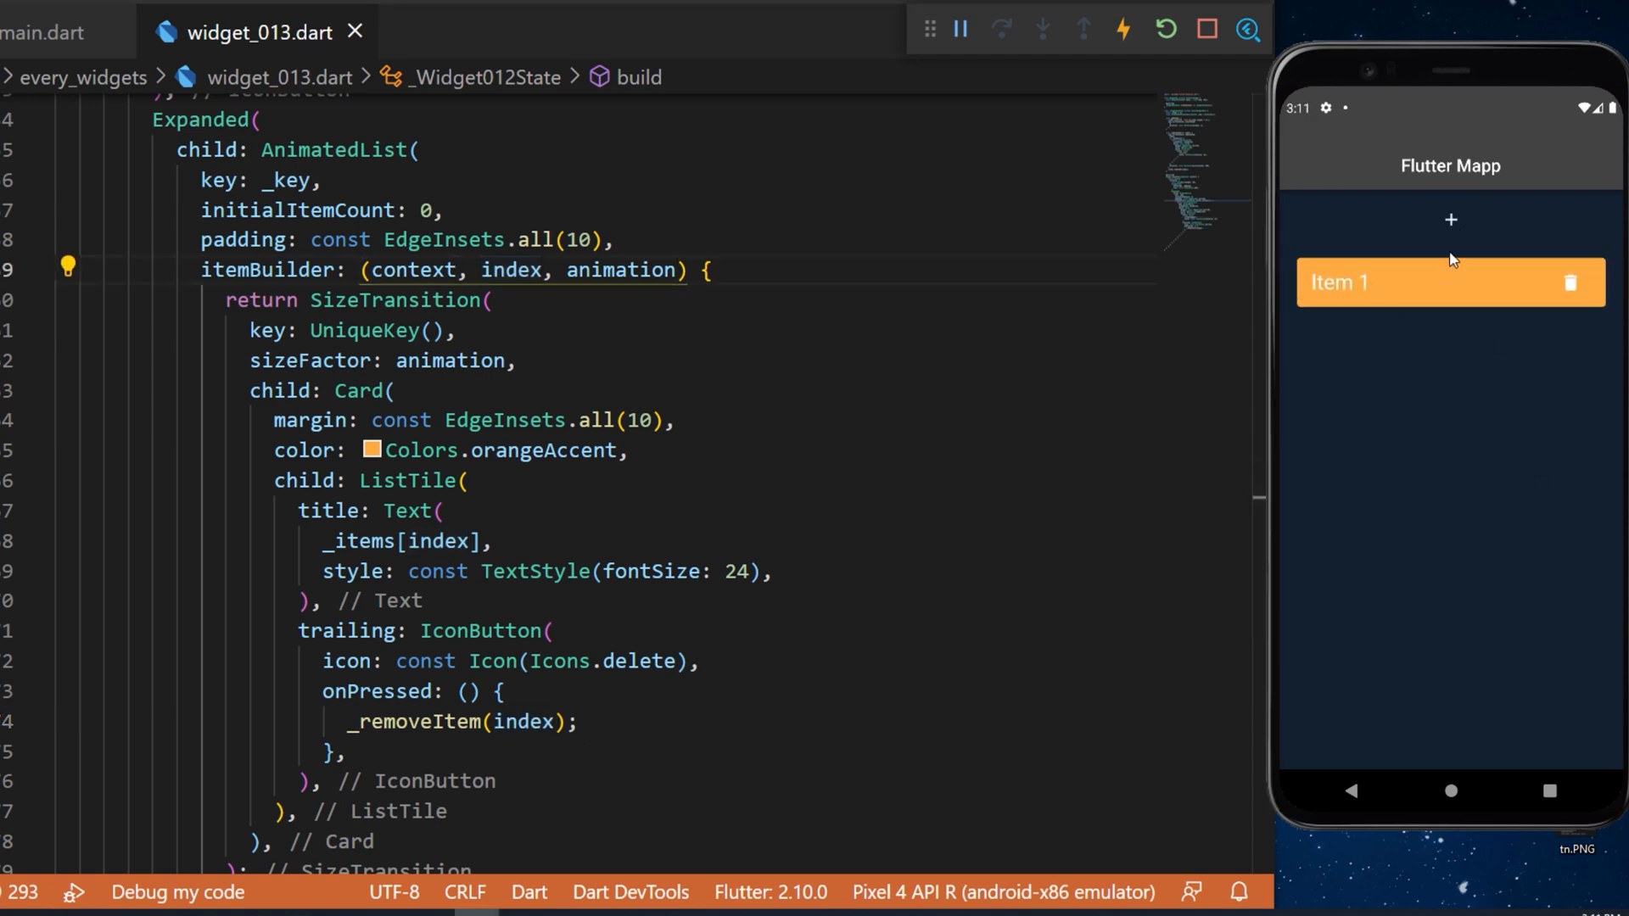
{"action": "left_click", "coordinate": [1449, 221]}
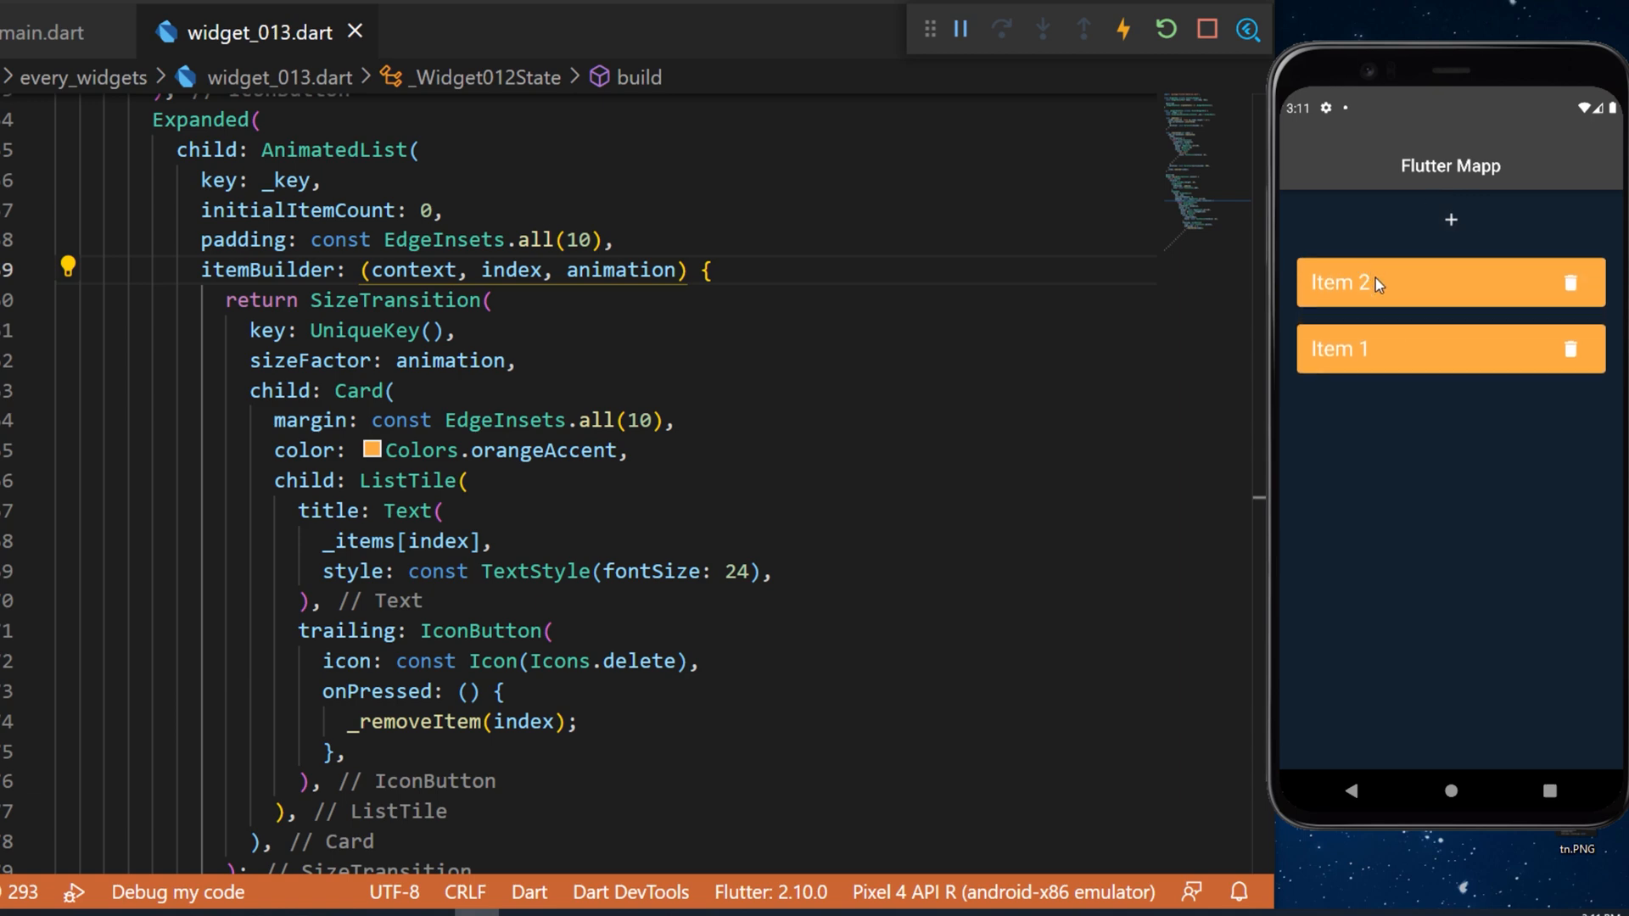
{"action": "left_click", "coordinate": [1451, 220]}
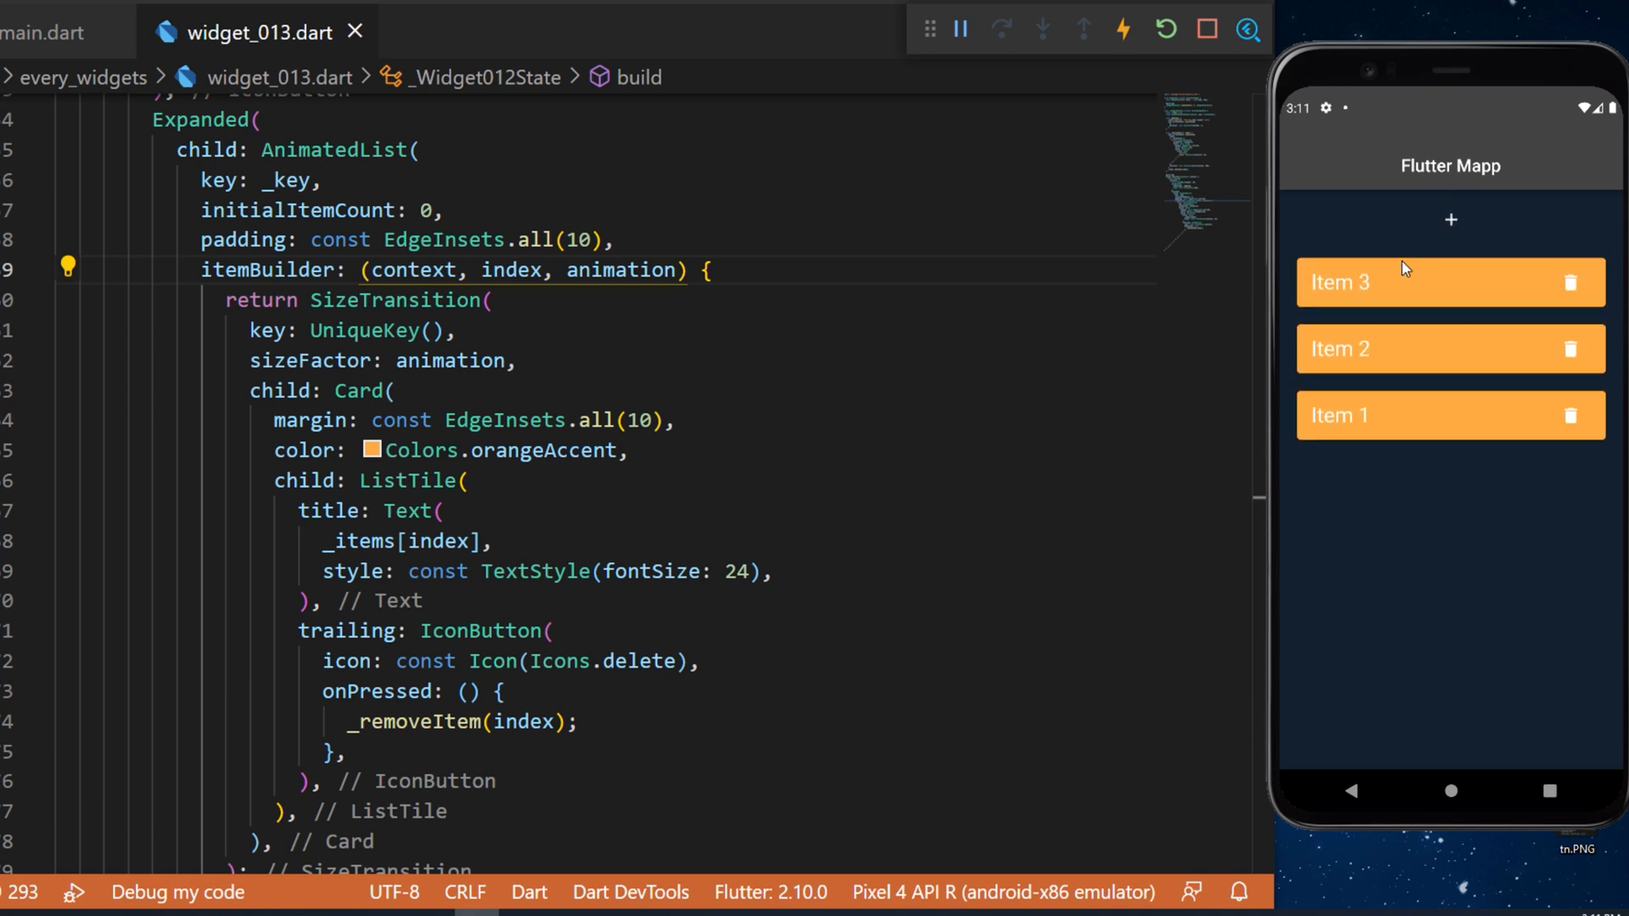
{"action": "mouse_move", "coordinate": [1415, 297]}
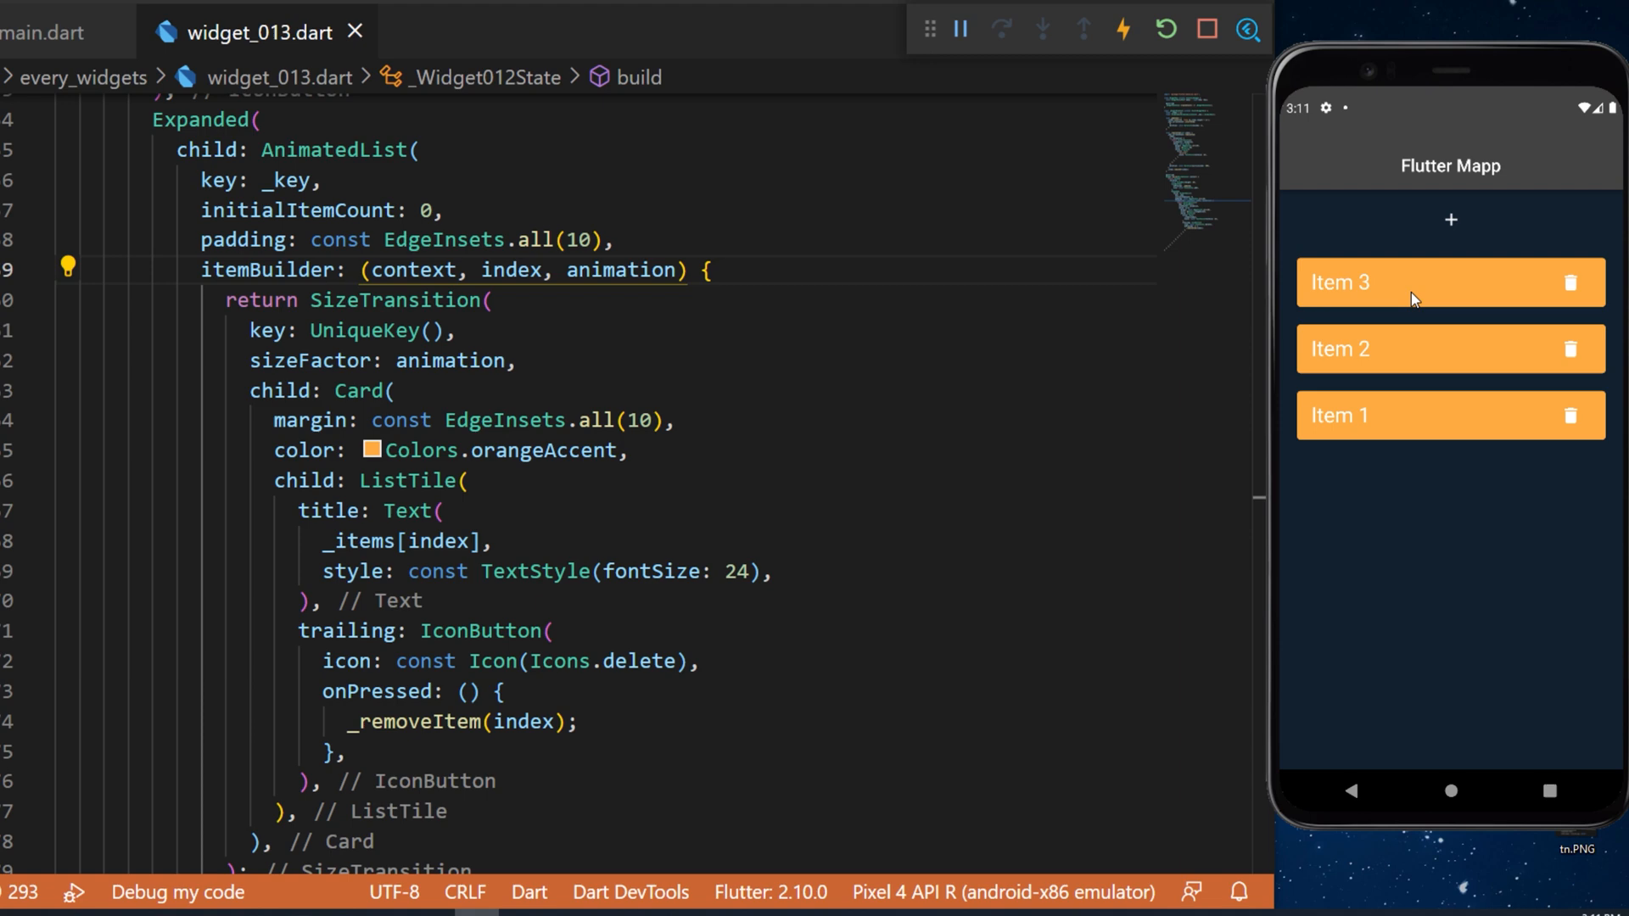
{"action": "mouse_move", "coordinate": [1582, 353]}
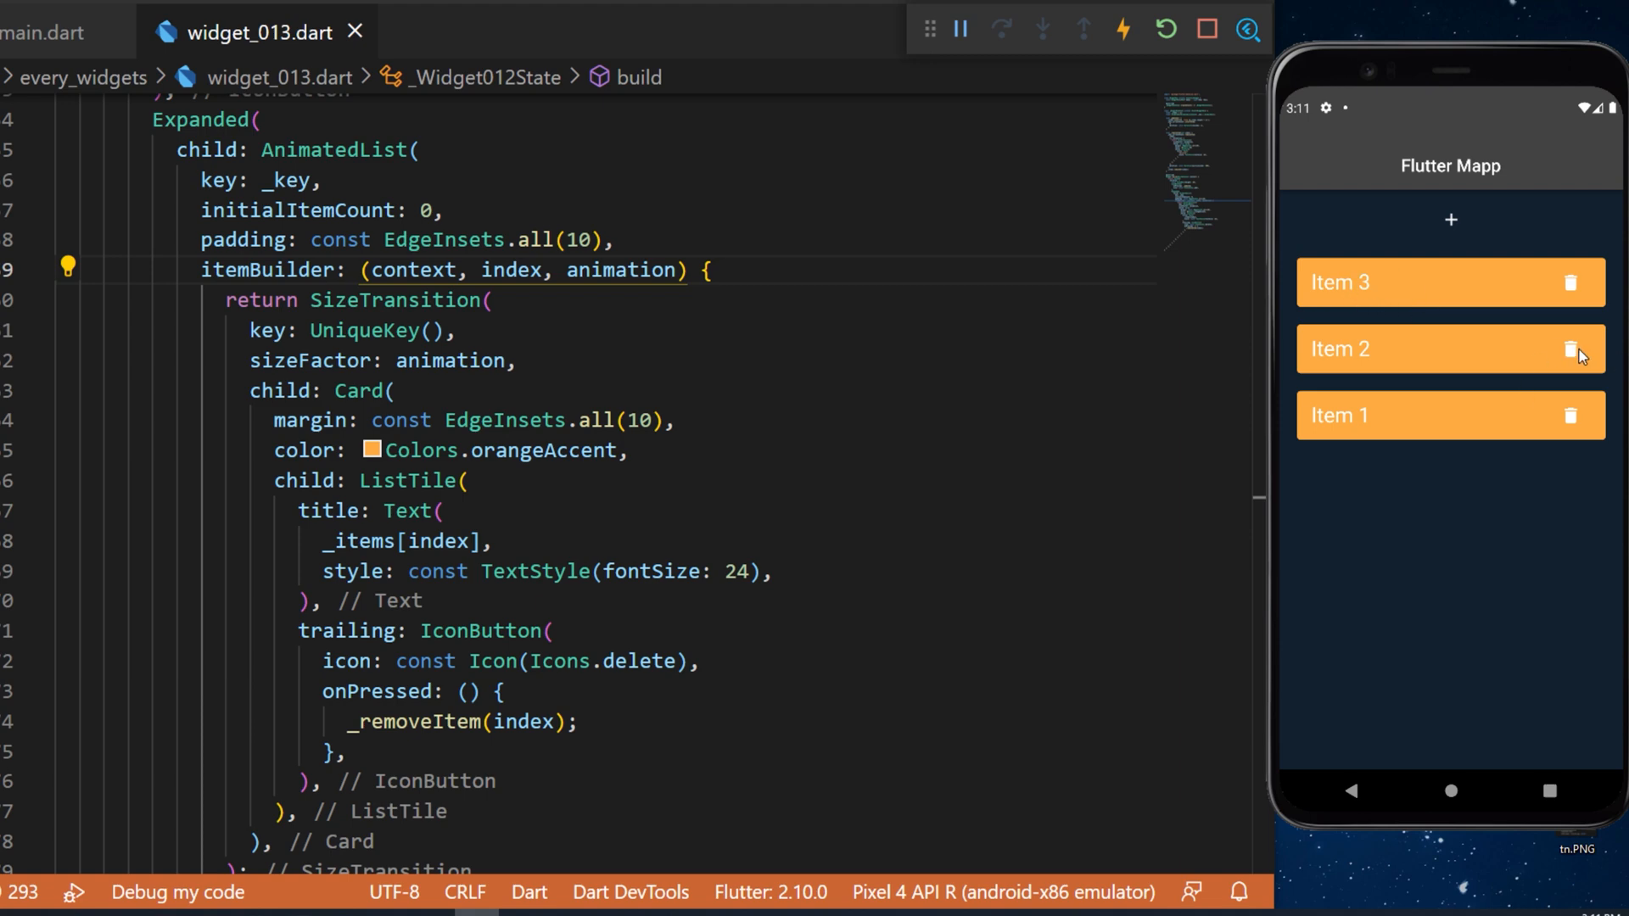
Step: Delete the Item 2 and Item 3 cards, then add two more cards to the list
{"action": "left_click", "coordinate": [1570, 349]}
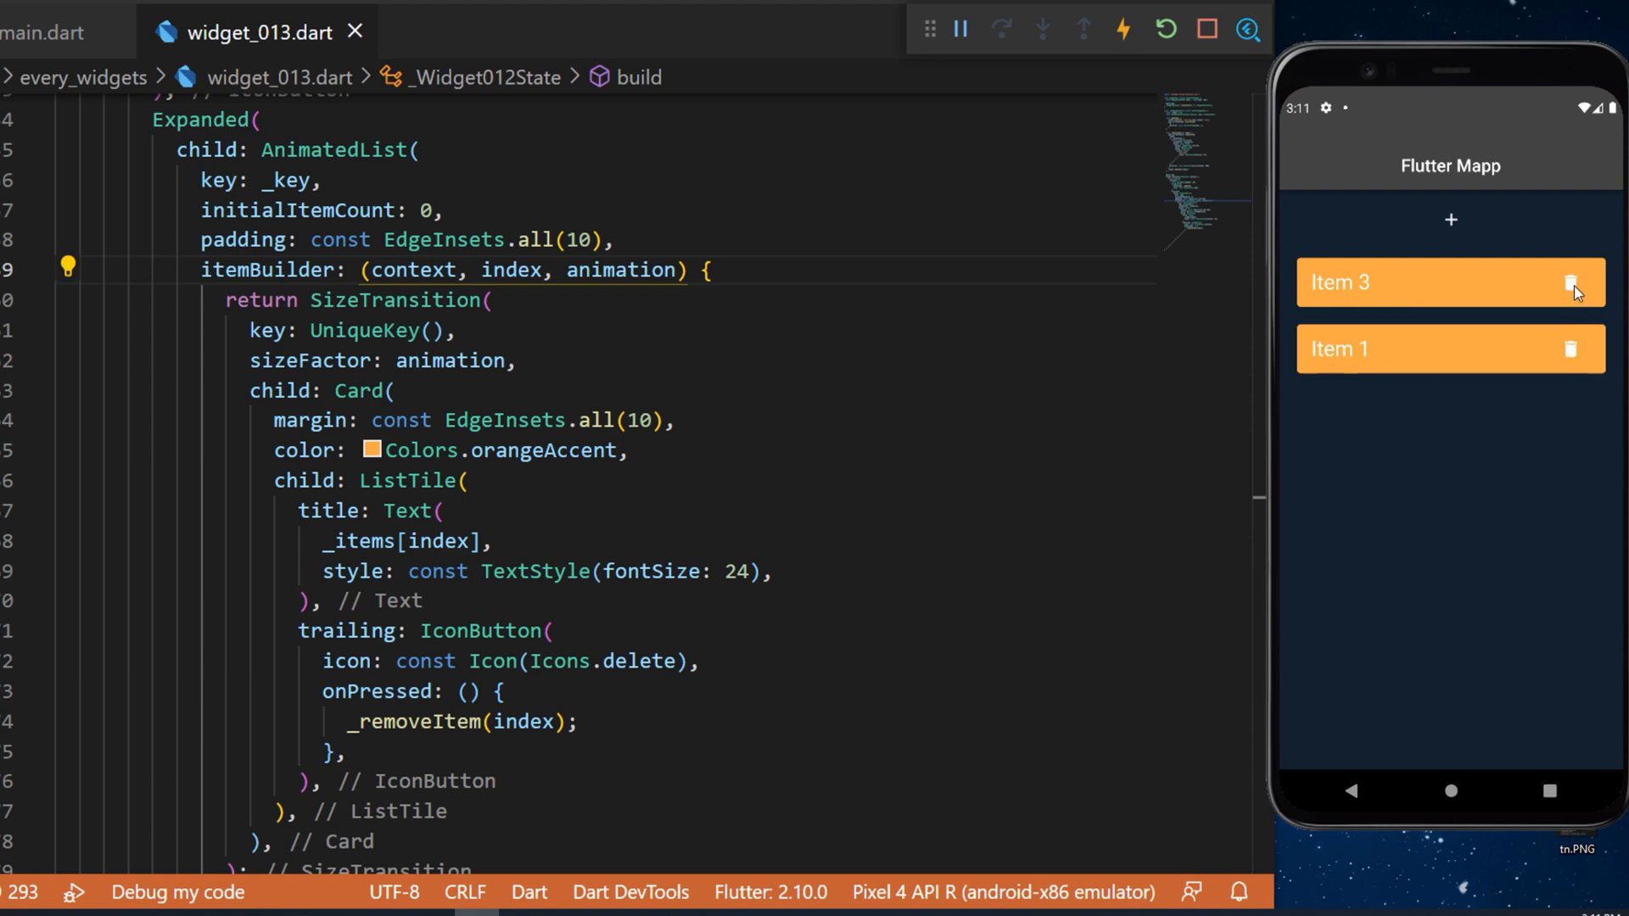
{"action": "left_click", "coordinate": [1572, 282]}
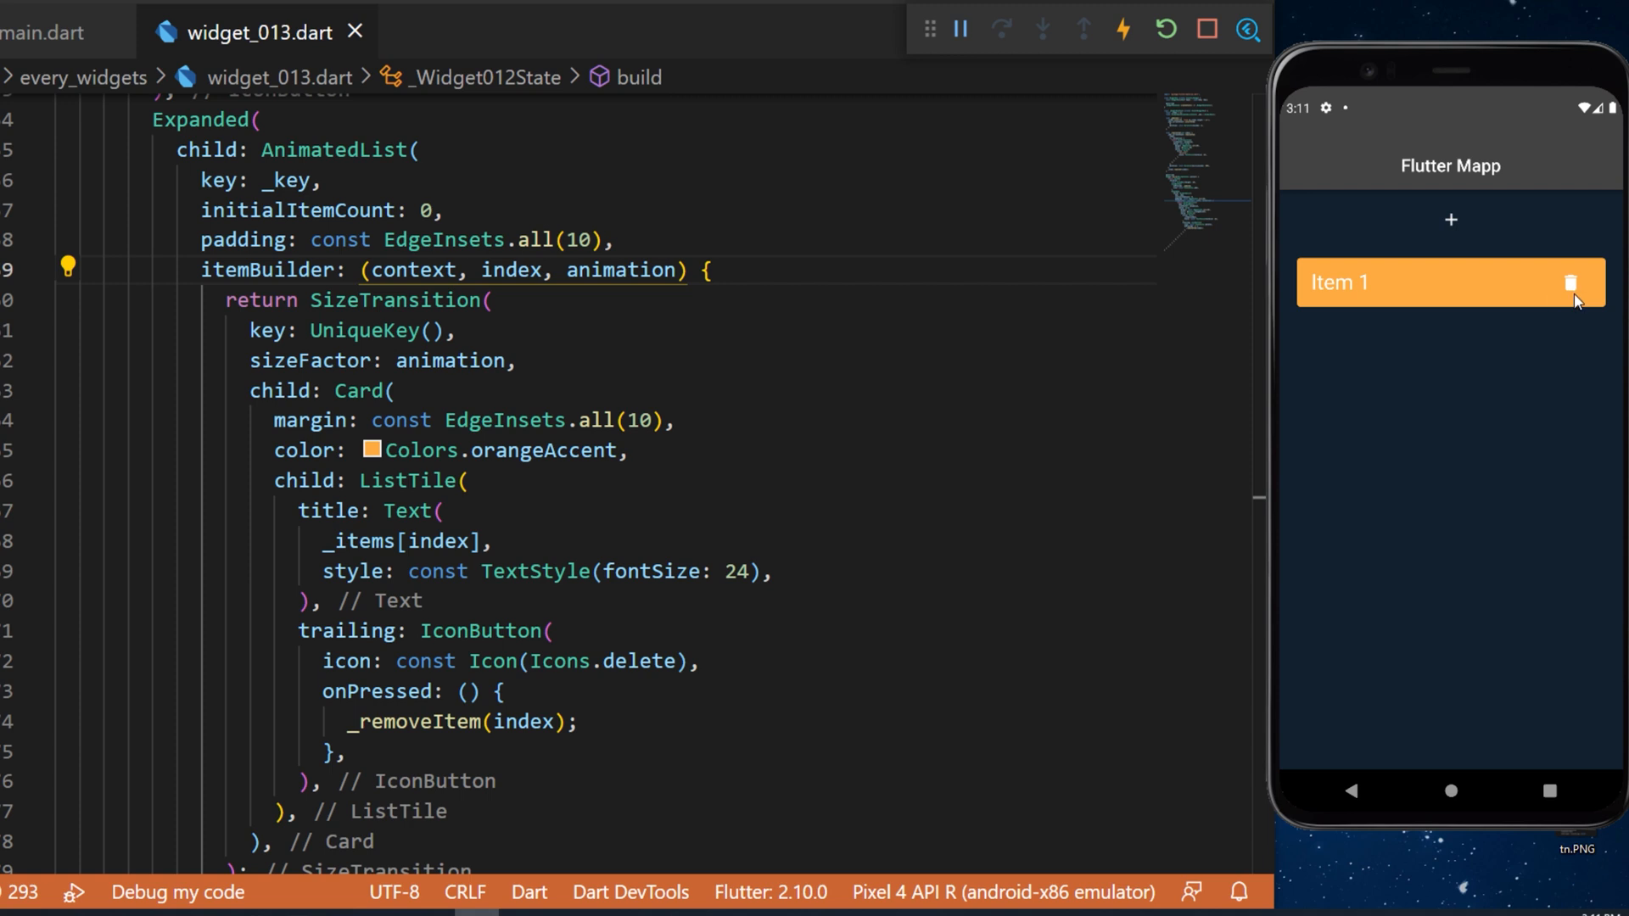
{"action": "left_click", "coordinate": [1449, 219]}
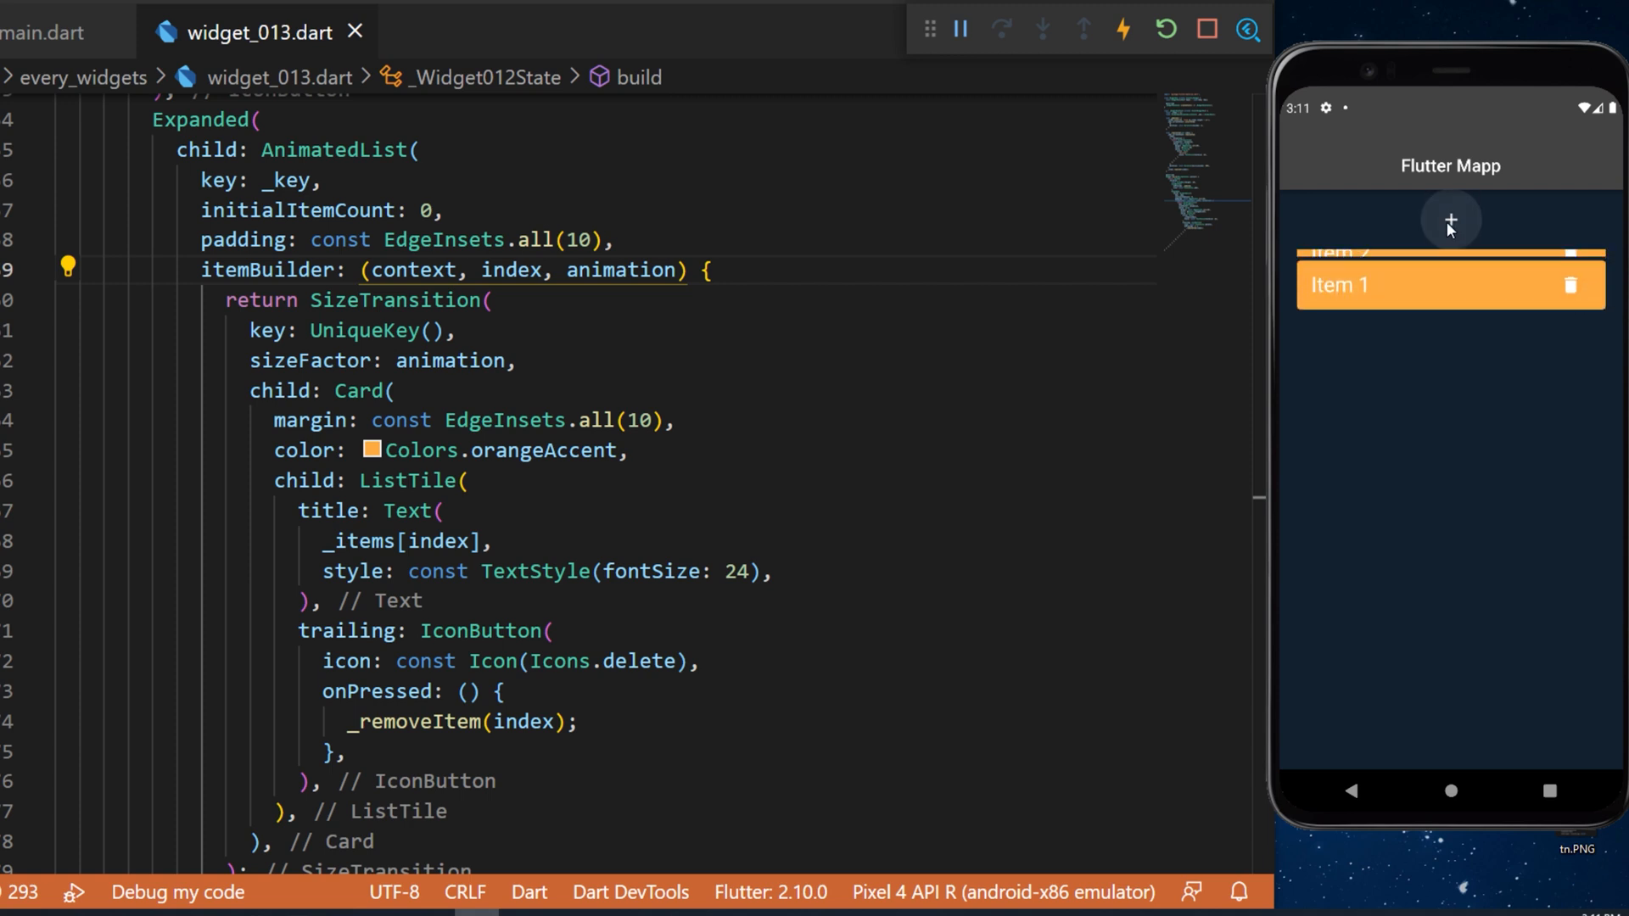
{"action": "left_click", "coordinate": [1451, 218]}
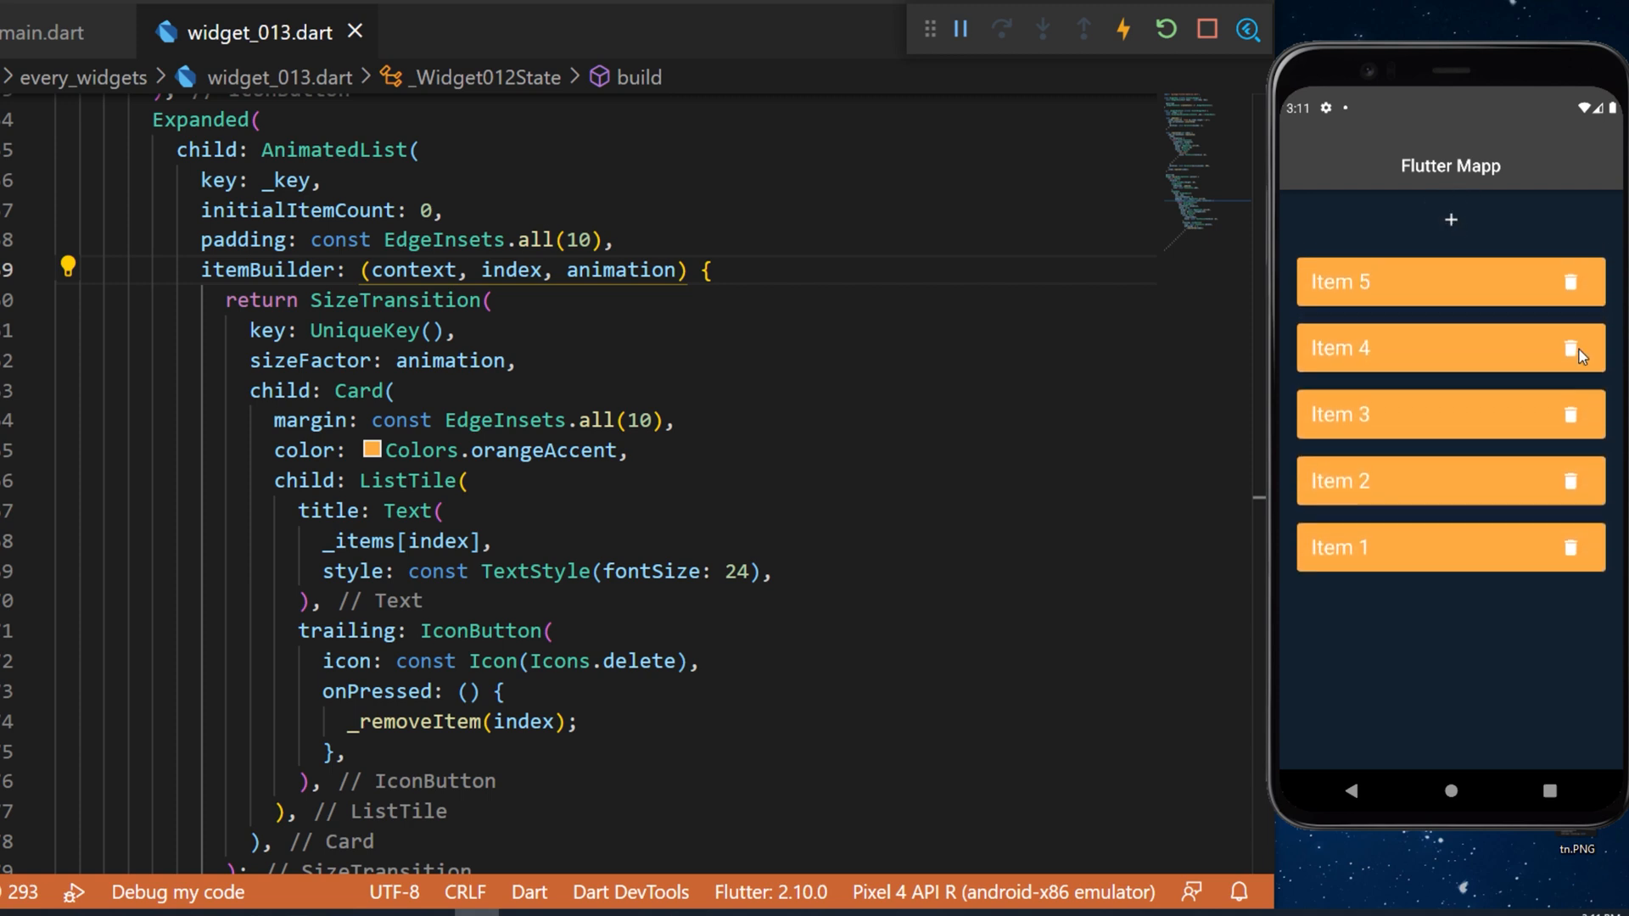